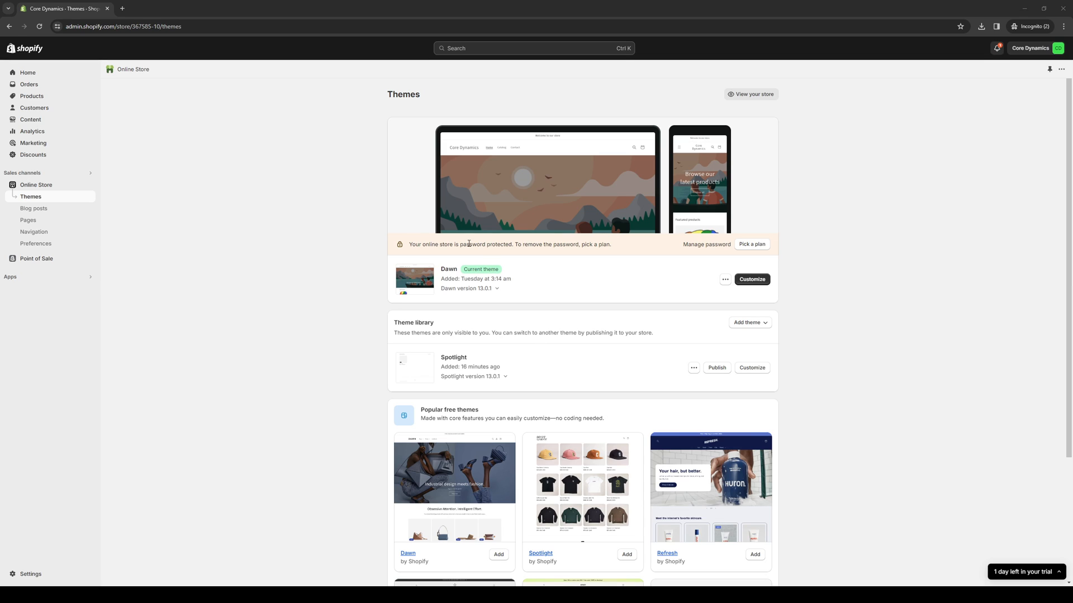
mouse_move(633, 297)
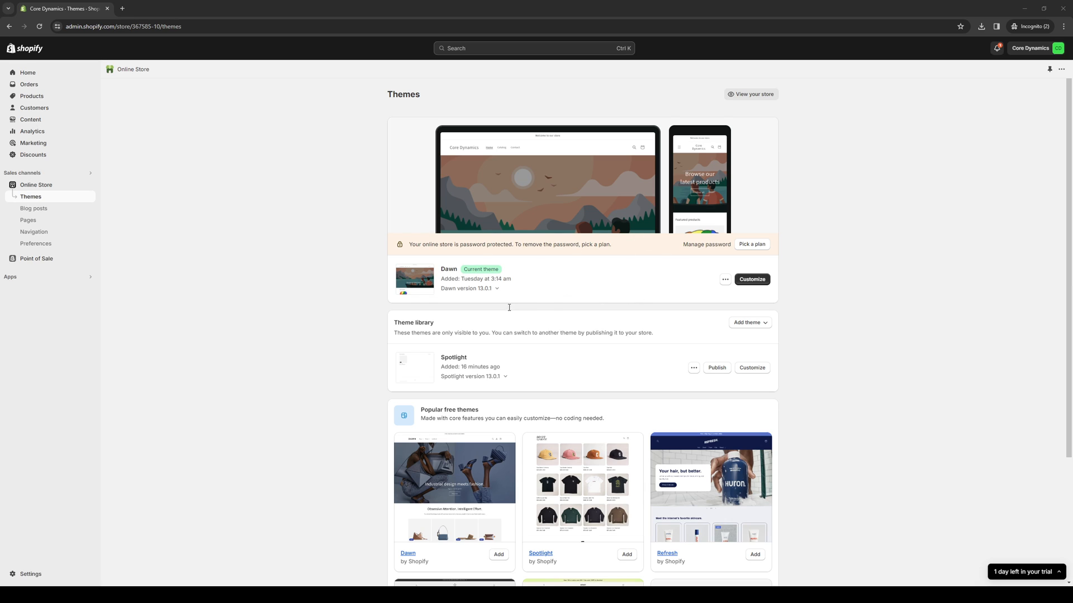
mouse_move(593, 306)
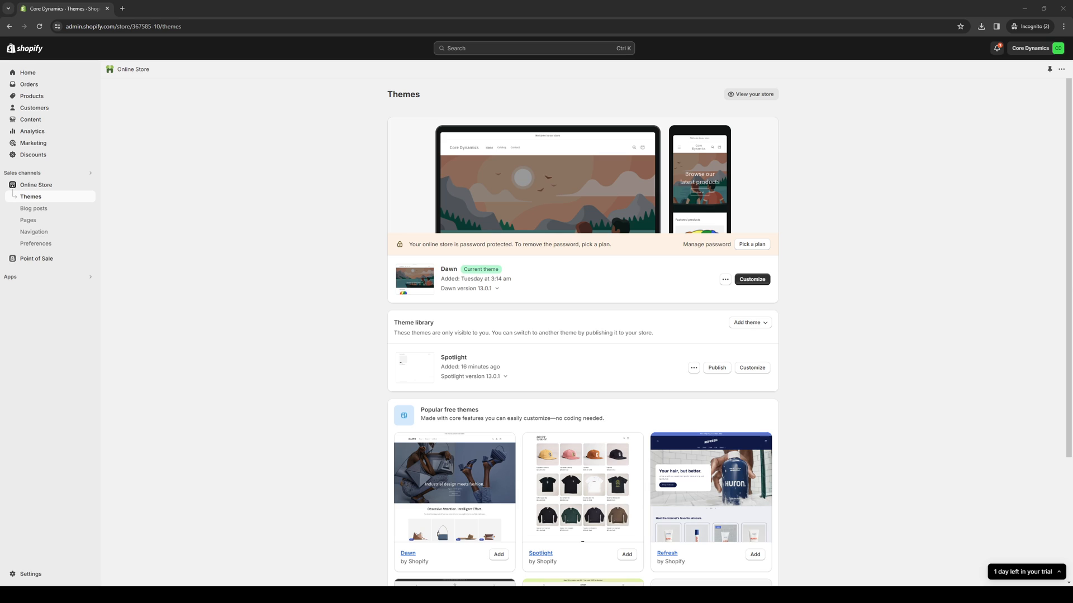
mouse_move(731, 182)
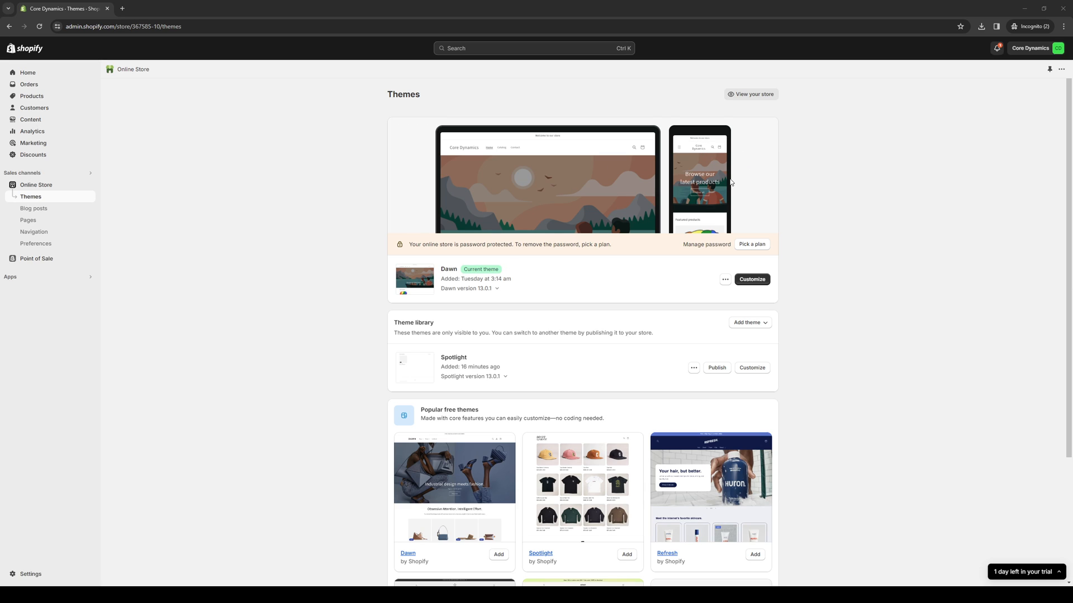
mouse_move(803, 318)
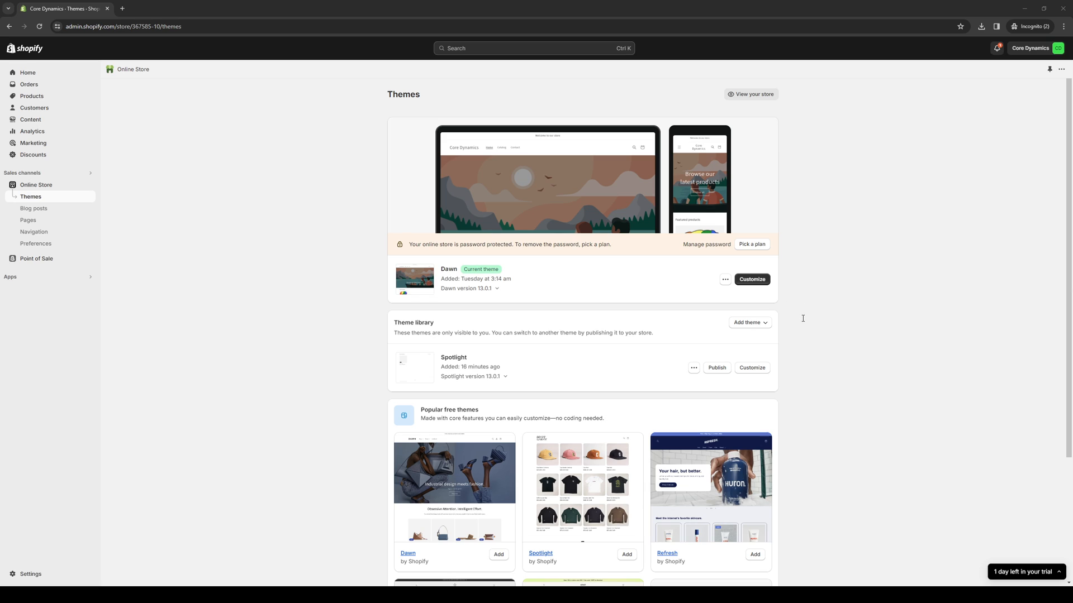
mouse_move(430, 261)
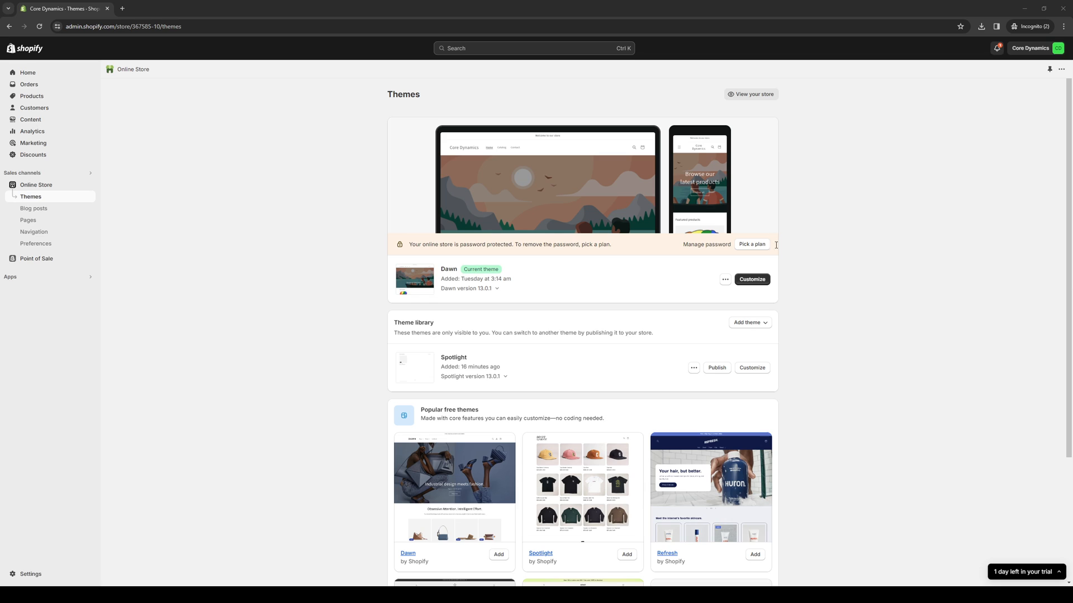
mouse_move(633, 225)
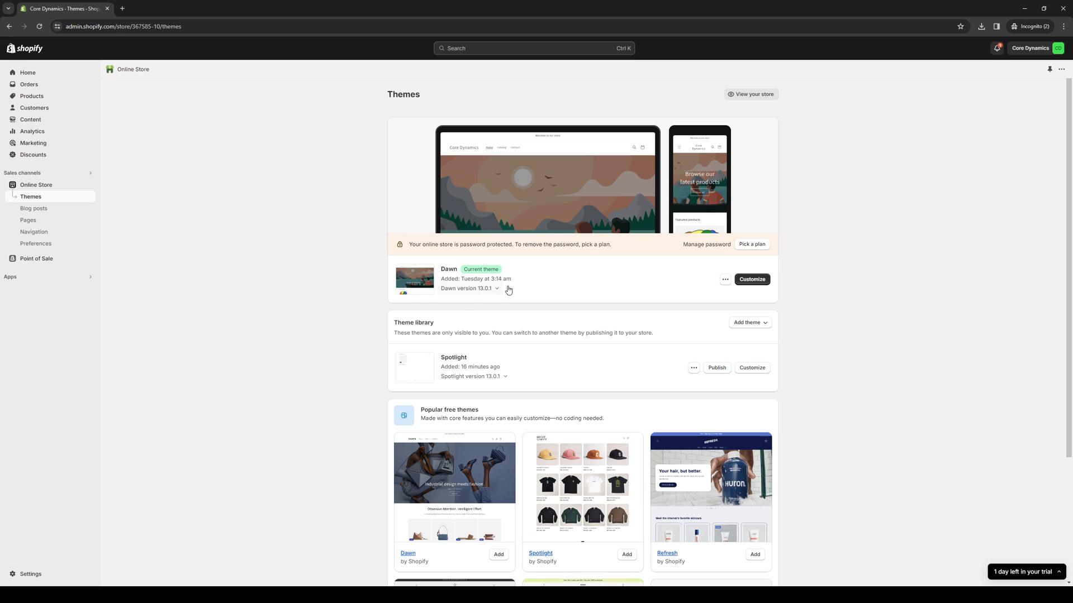
mouse_move(872, 184)
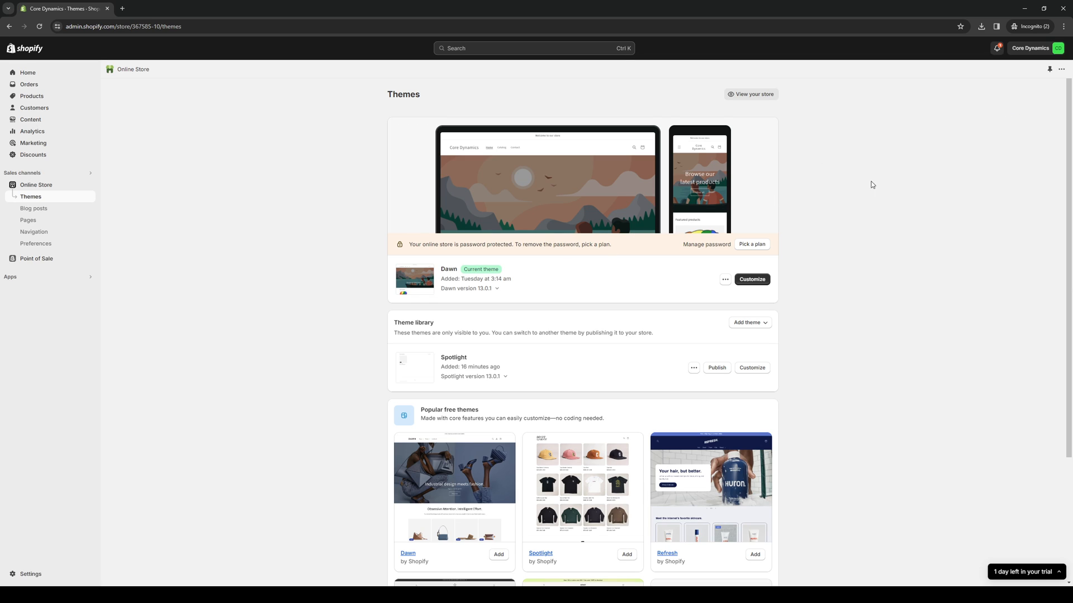
mouse_move(282, 299)
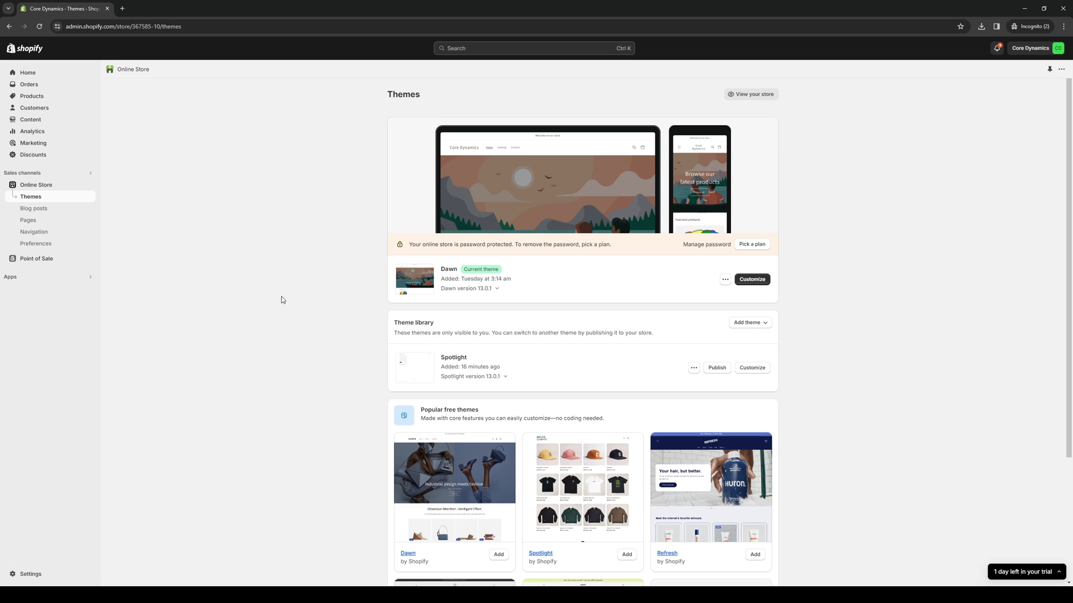
mouse_move(298, 338)
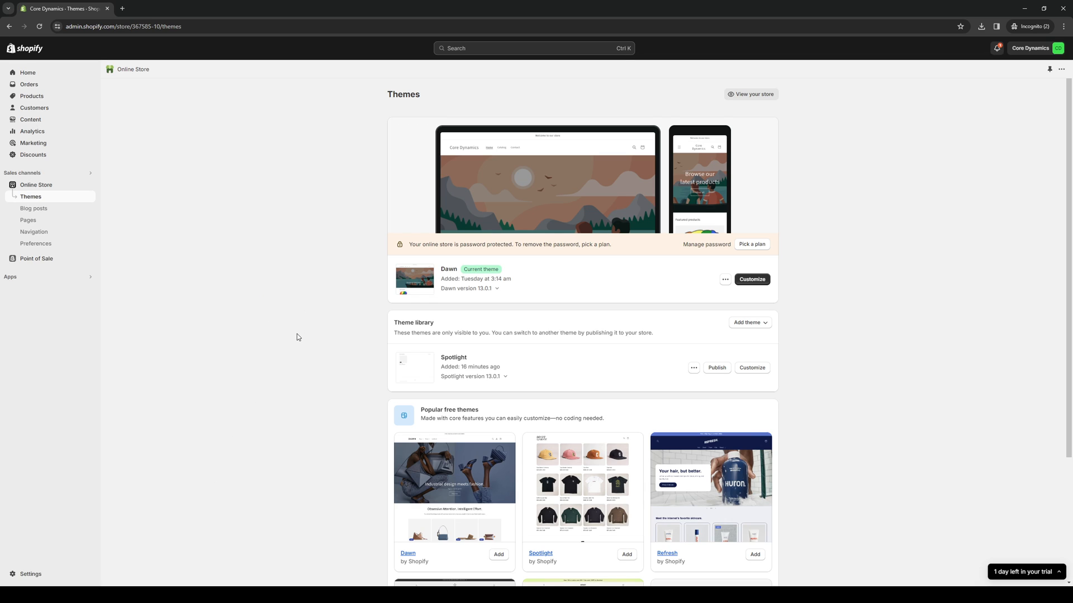
mouse_move(262, 224)
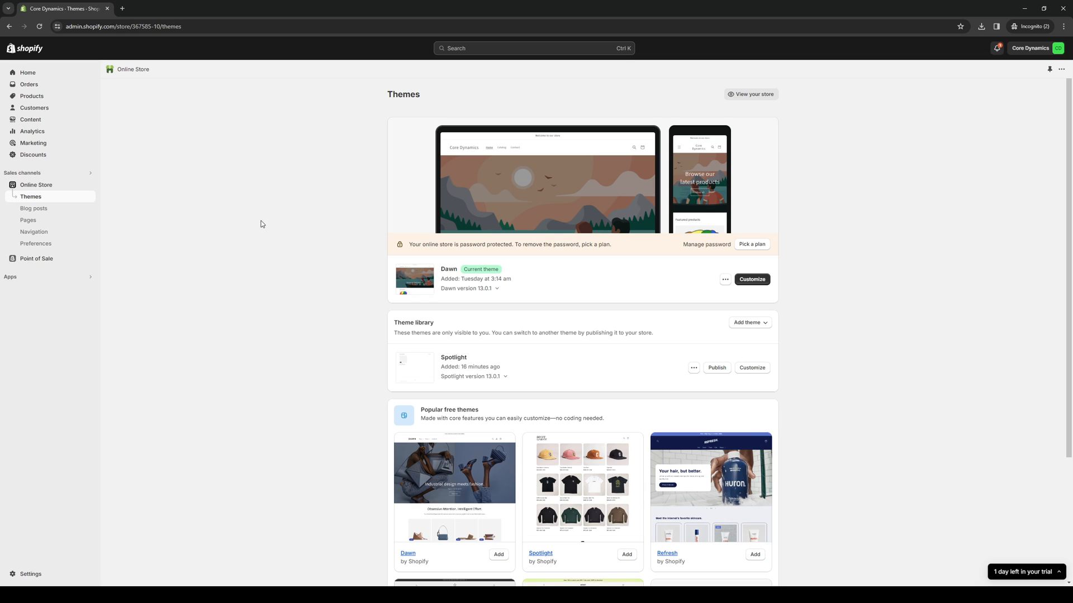
mouse_move(360, 203)
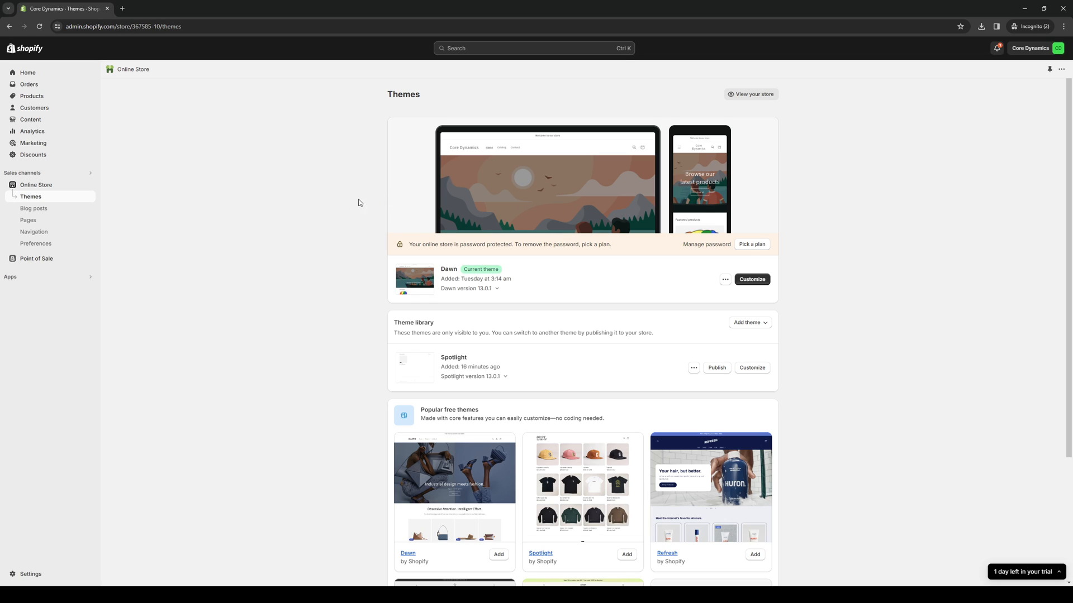
mouse_move(899, 218)
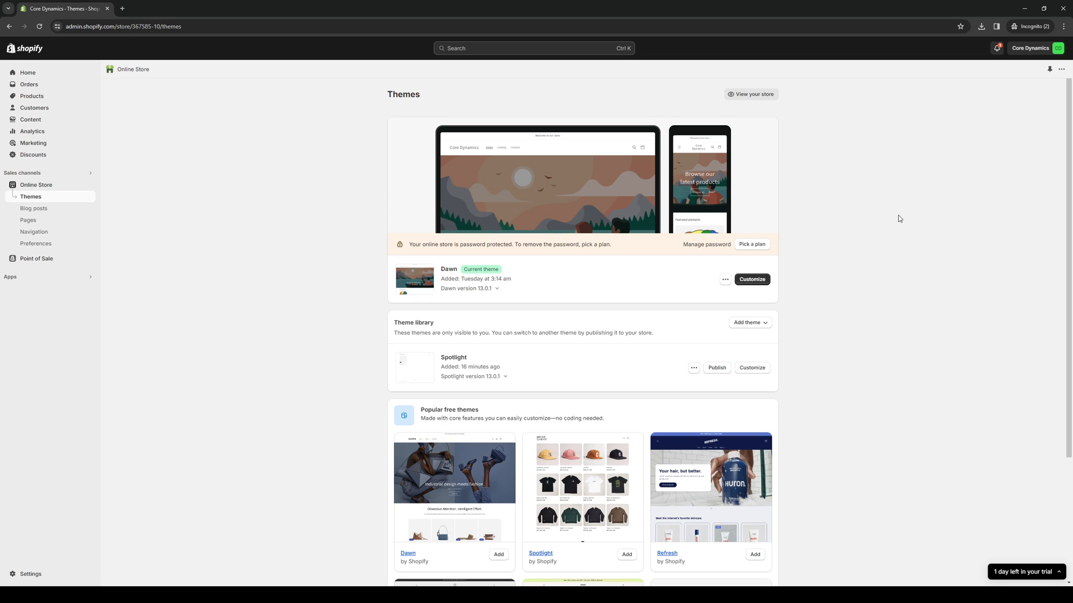
mouse_move(290, 243)
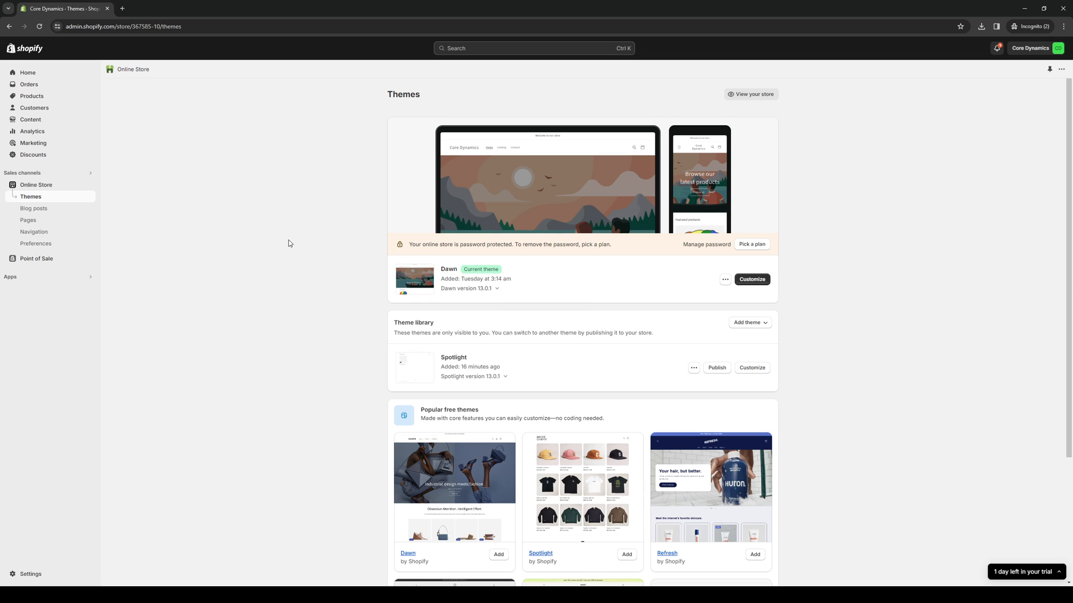
mouse_move(233, 228)
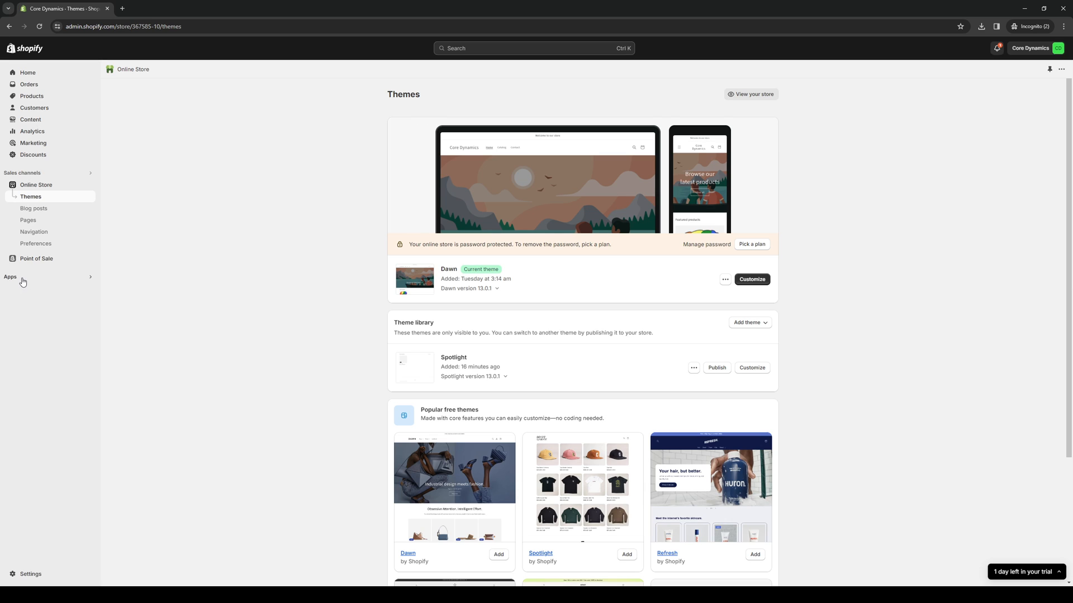
mouse_move(219, 255)
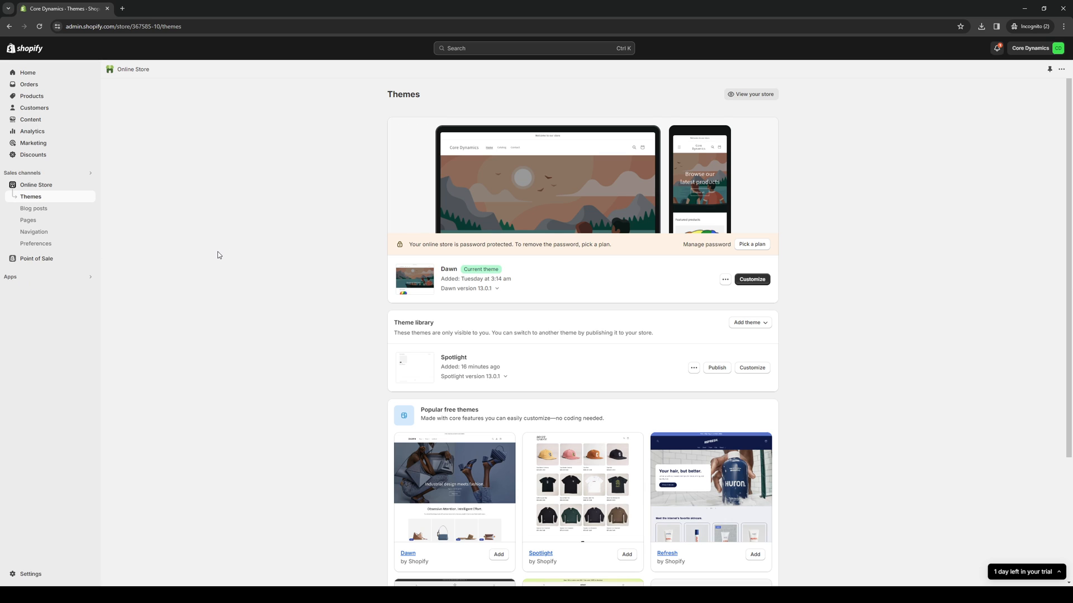
Search the admin for 'app', return Home, and list the installed apps, including AutoDS
click(486, 50)
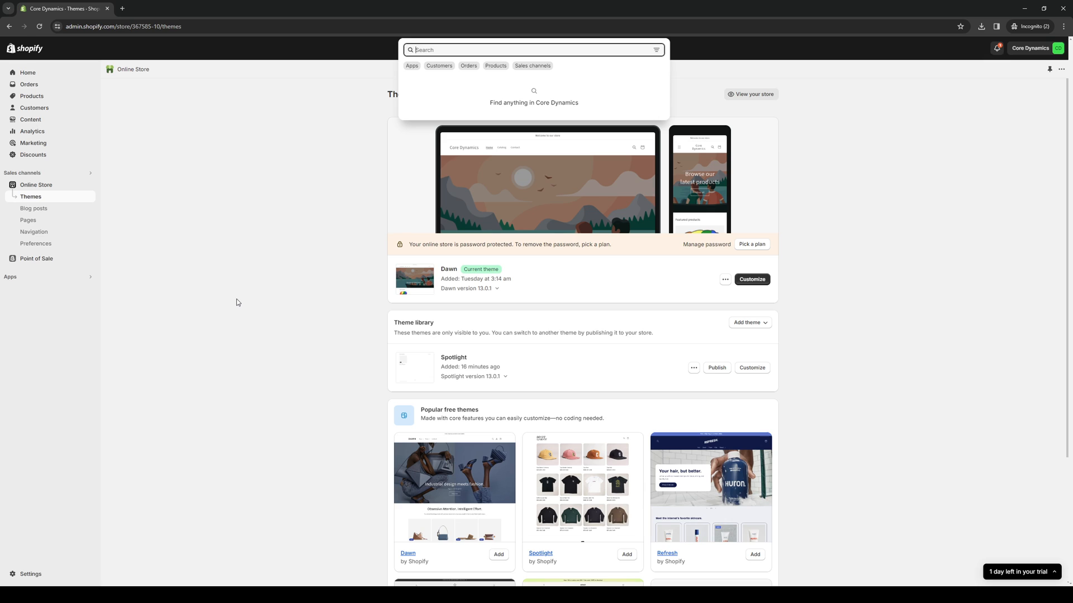
text(app)
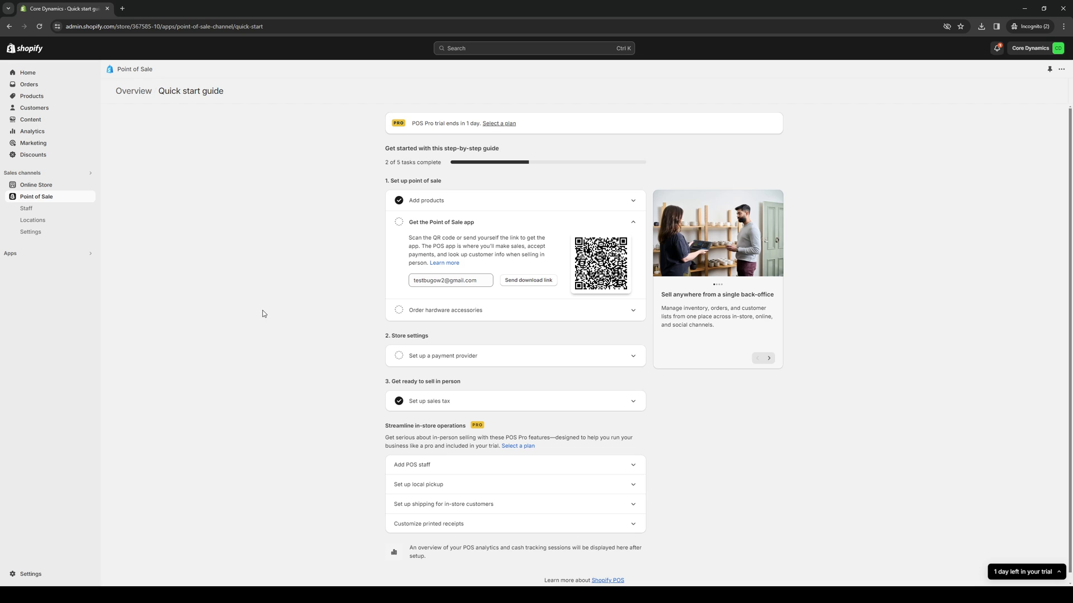
mouse_move(27, 72)
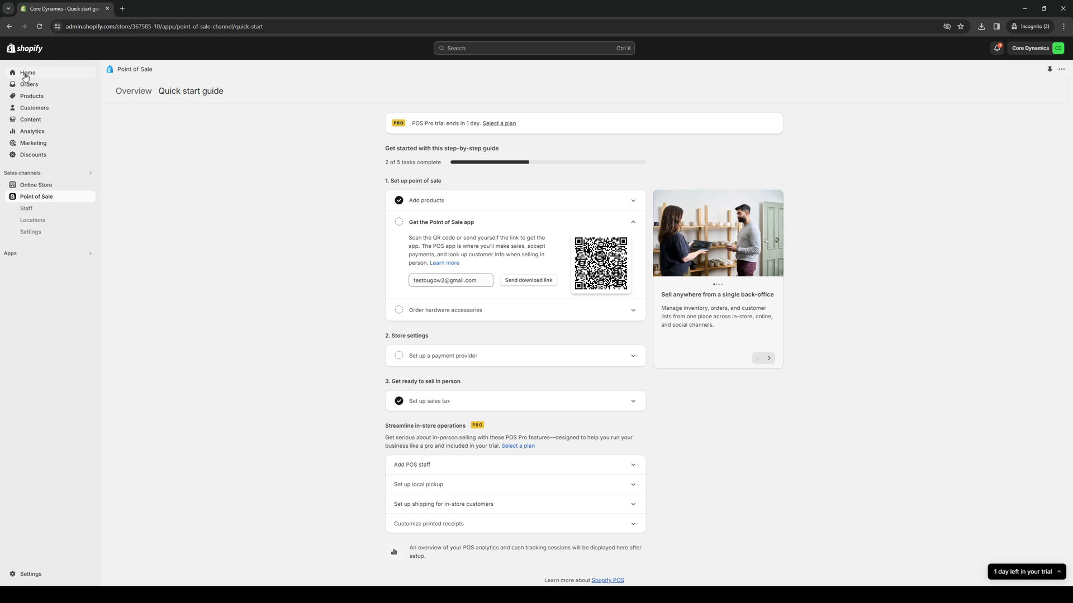
click(30, 72)
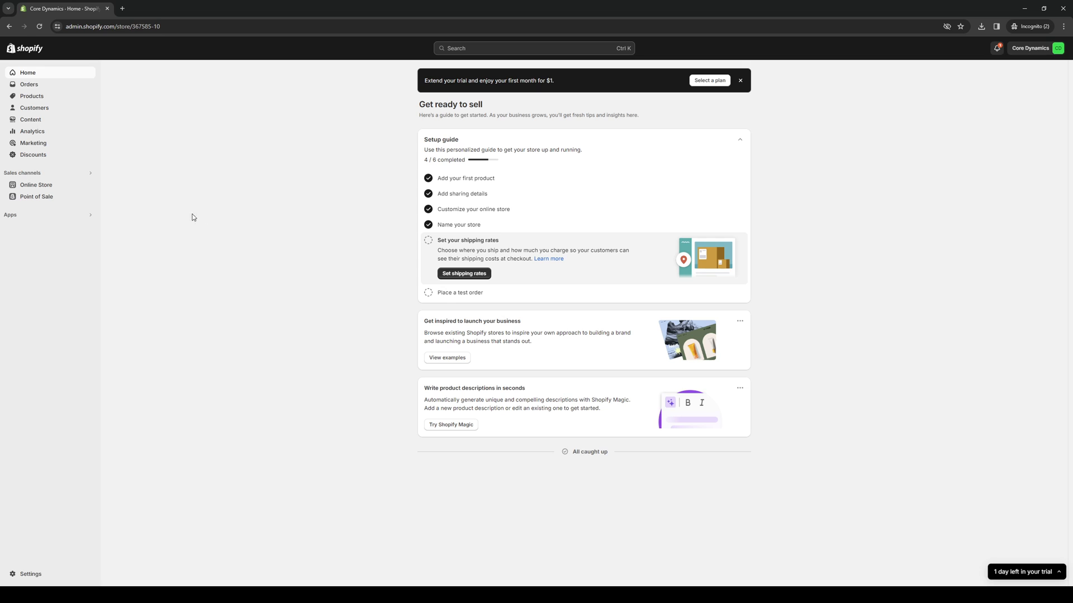
click(10, 214)
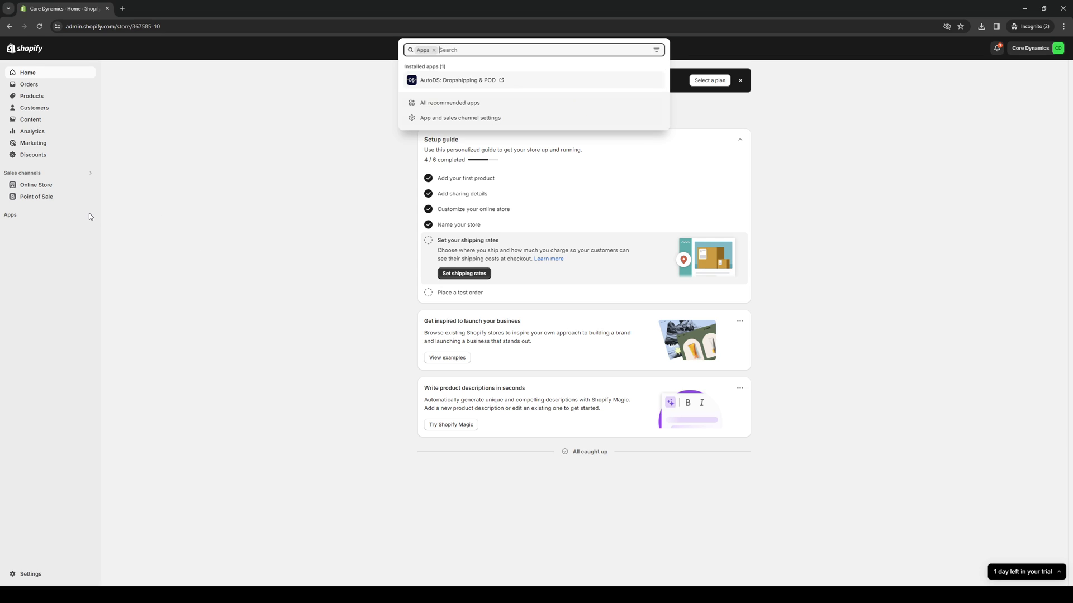
mouse_move(451, 110)
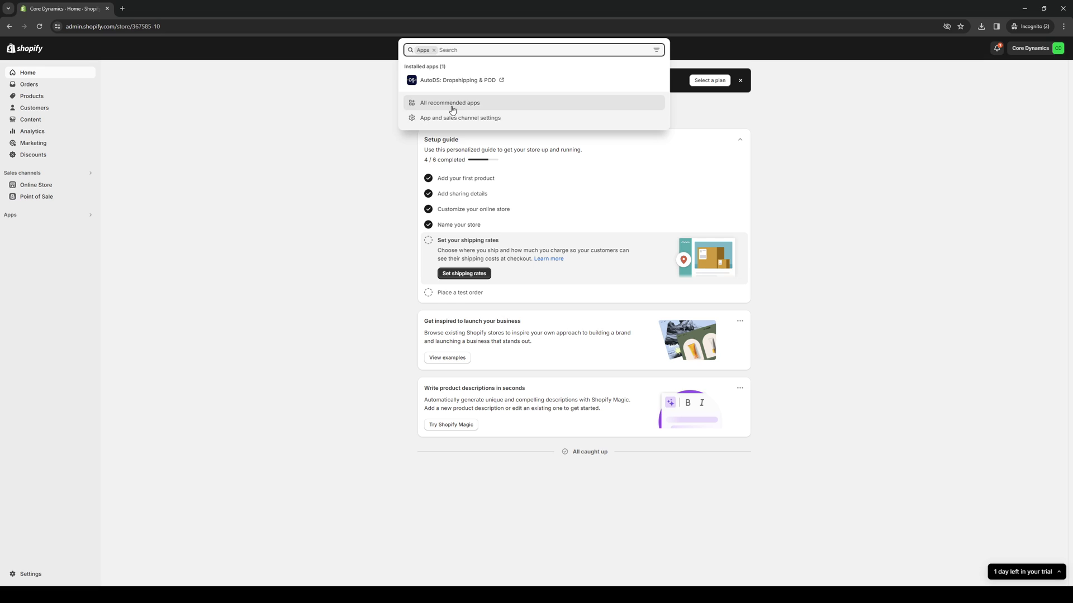
mouse_move(421, 124)
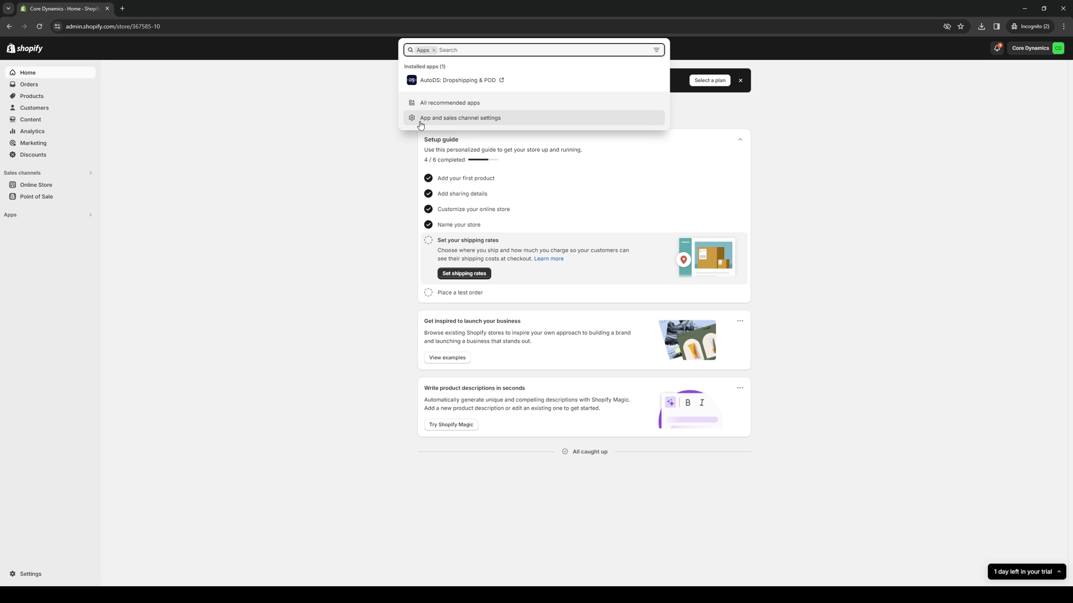
mouse_move(437, 119)
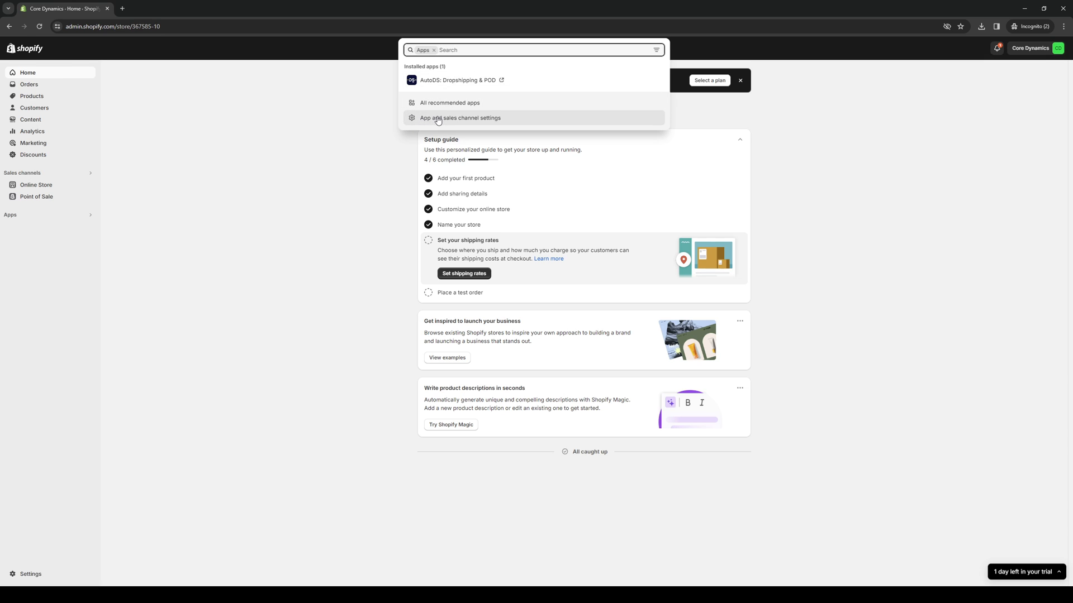
From App and sales channel settings, launch the Shopify App Store in a new tab
click(459, 118)
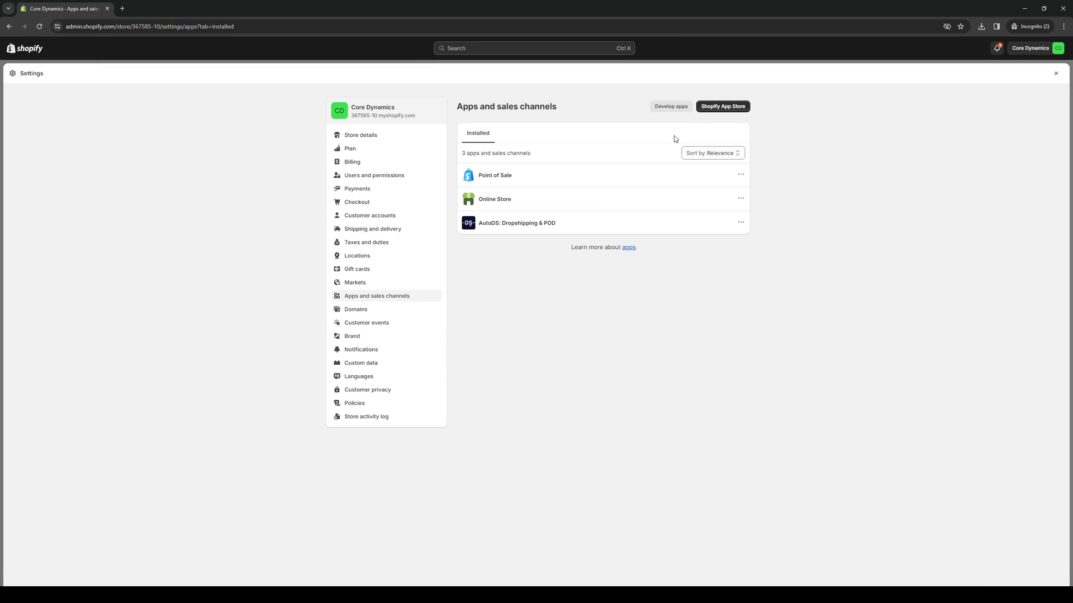
mouse_move(717, 115)
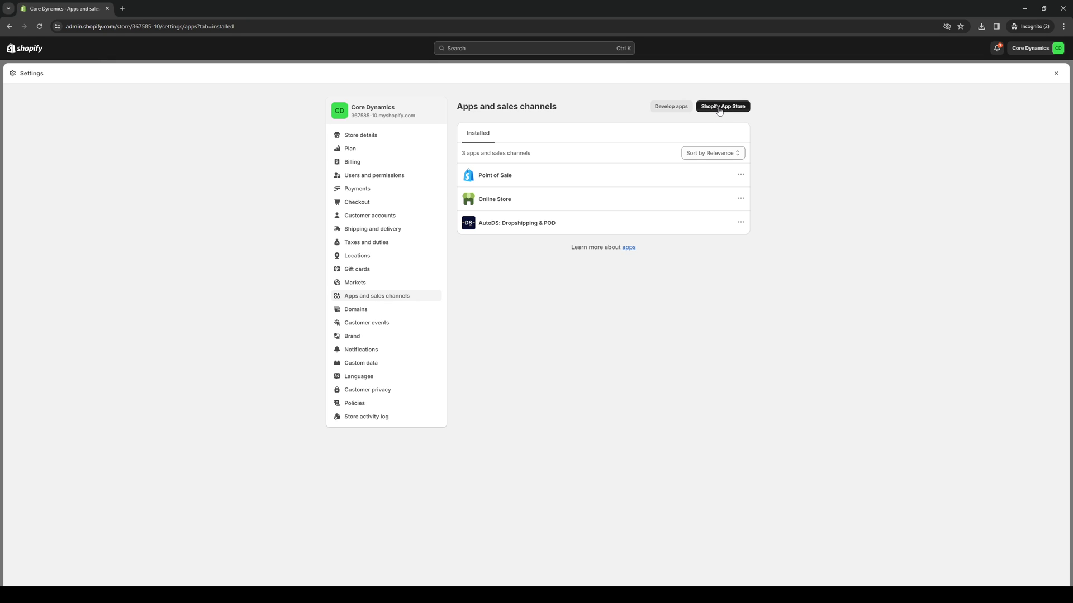
click(723, 106)
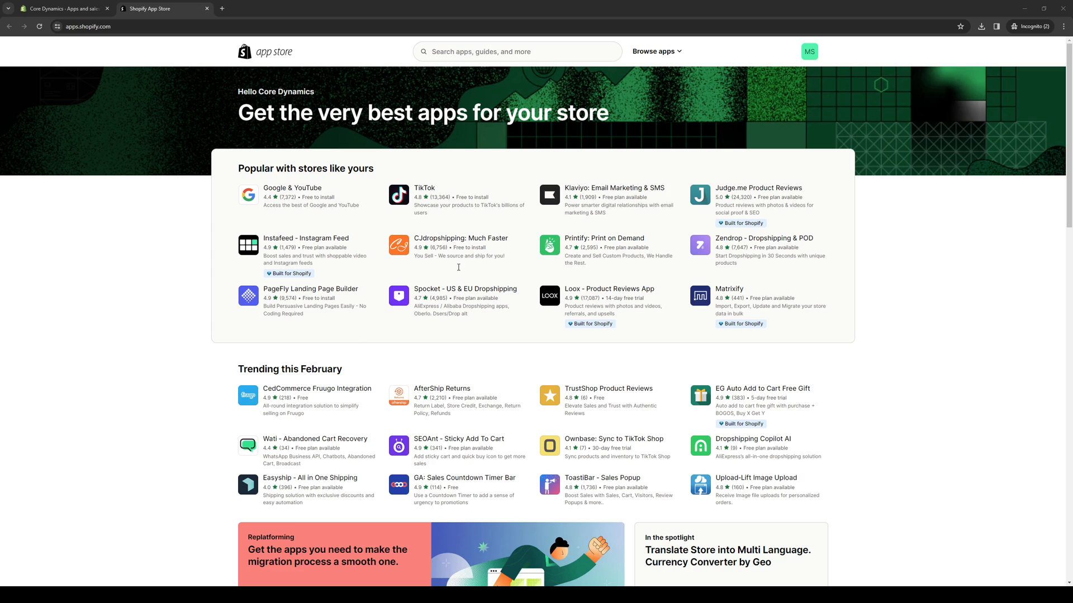
Search the Shopify App Store for 'zopi'
click(518, 52)
text(z)
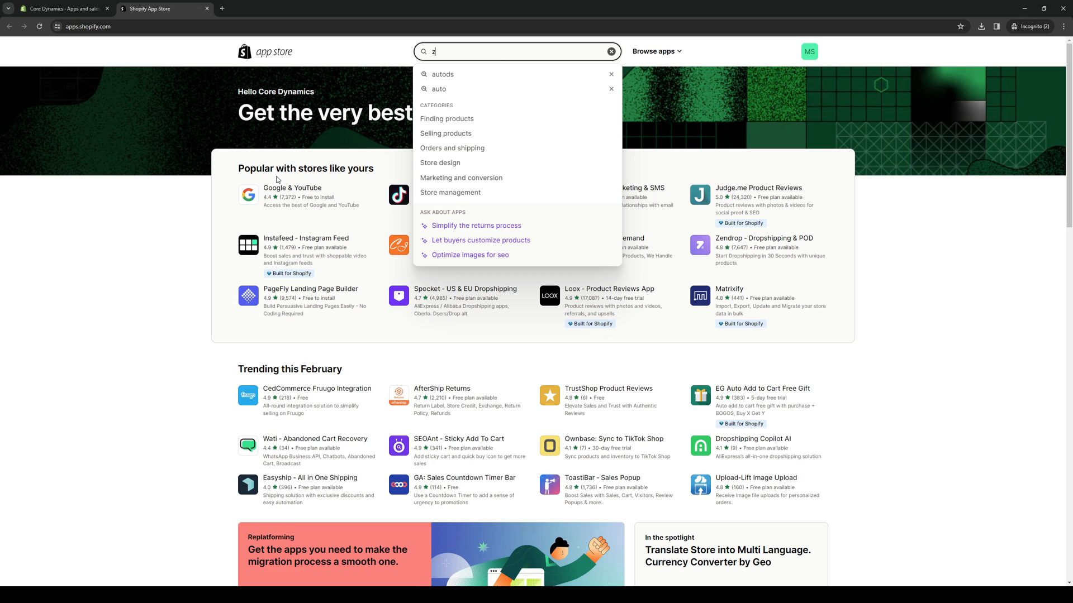
text(opi)
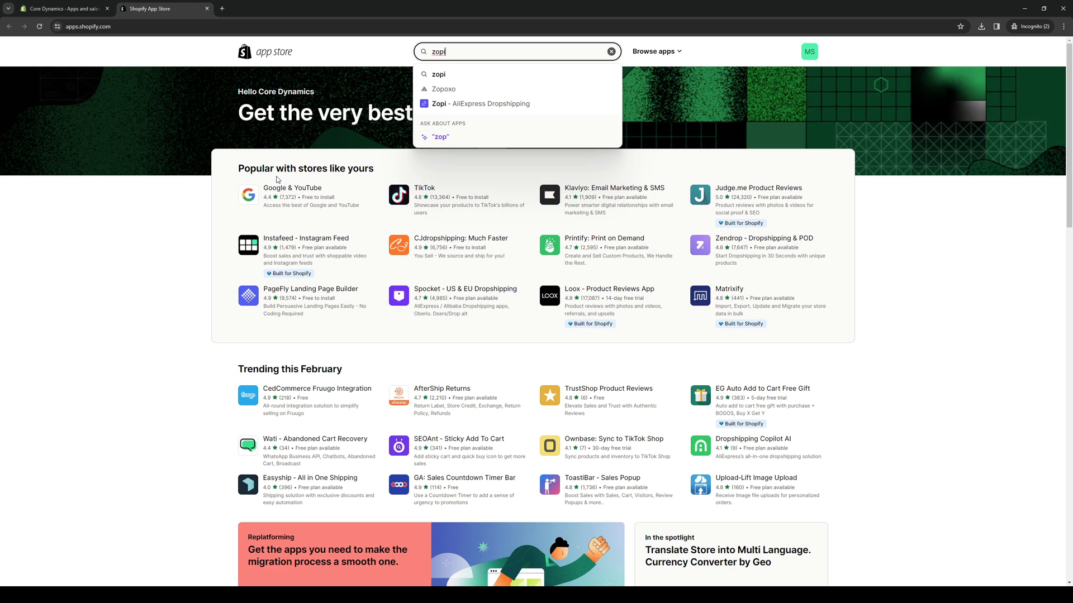
key(Enter)
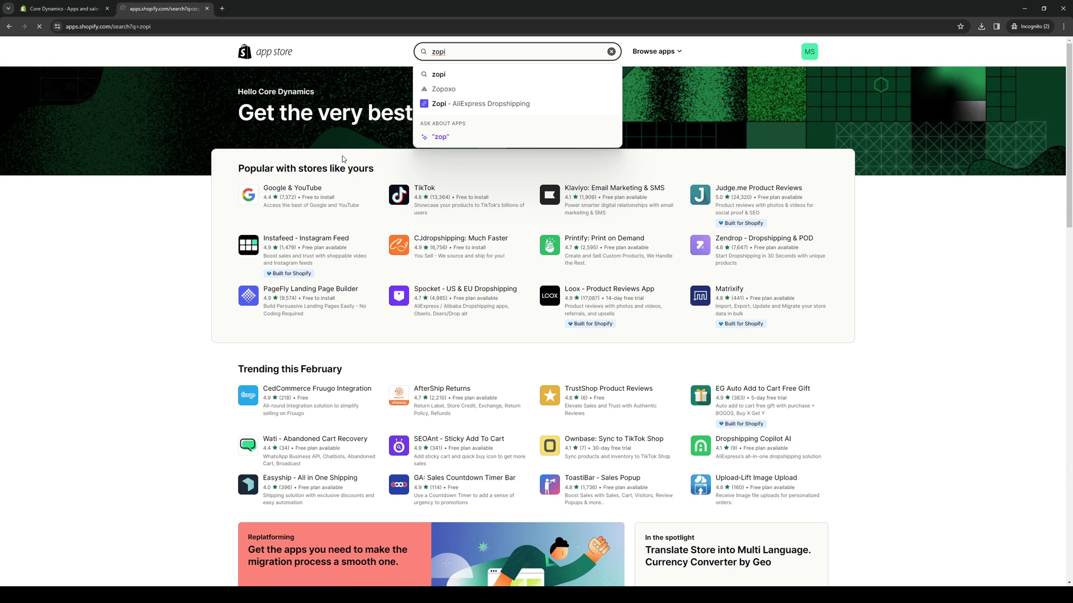
key(Enter)
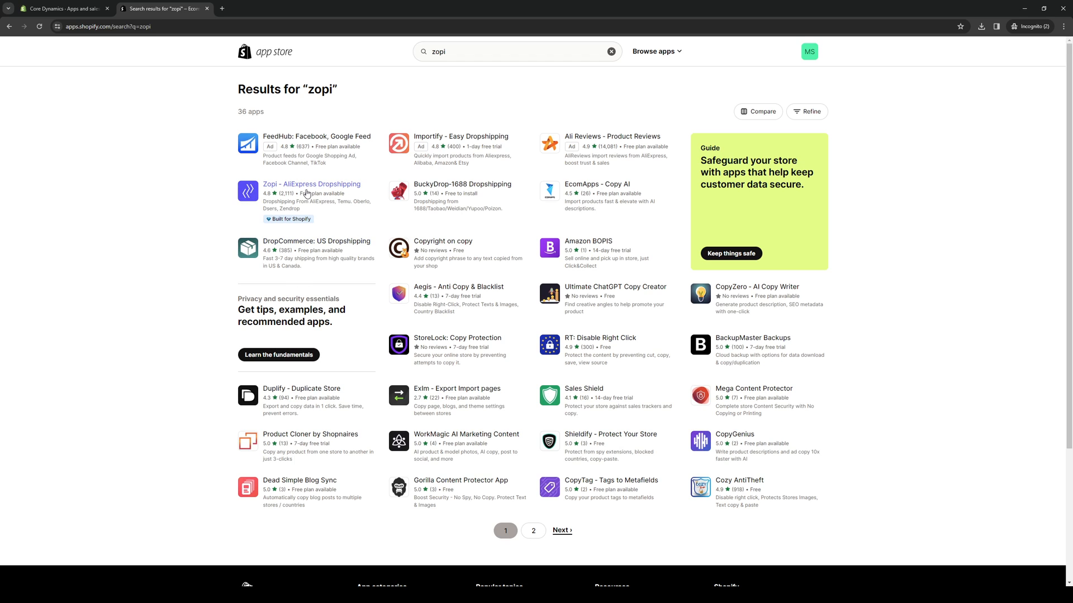
mouse_move(317, 187)
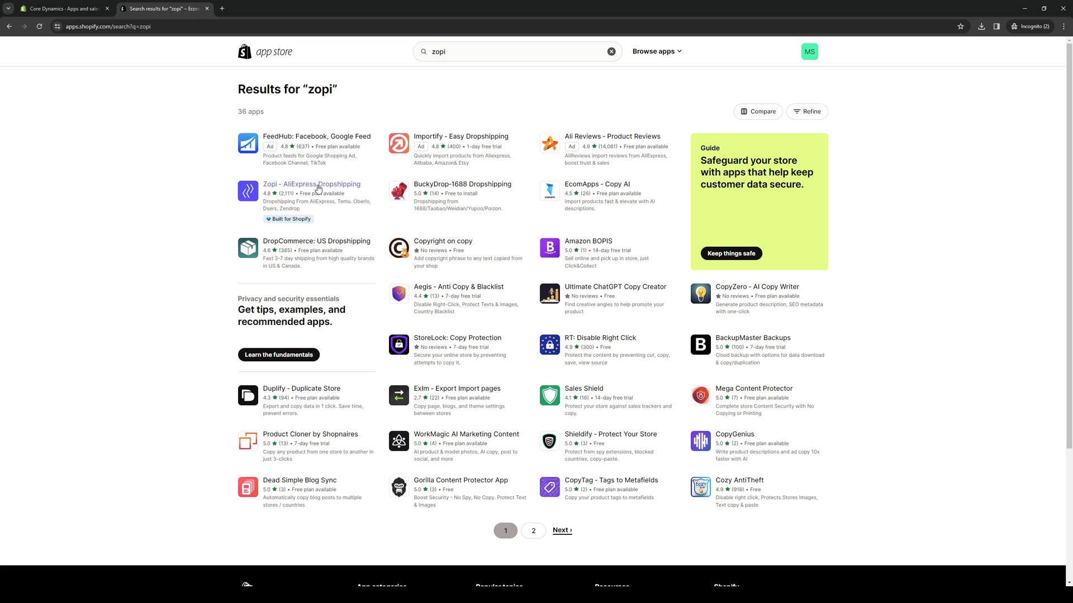
Open the Zopi – AliExpress Dropshipping listing and scroll through its free and paid pricing tiers
click(310, 183)
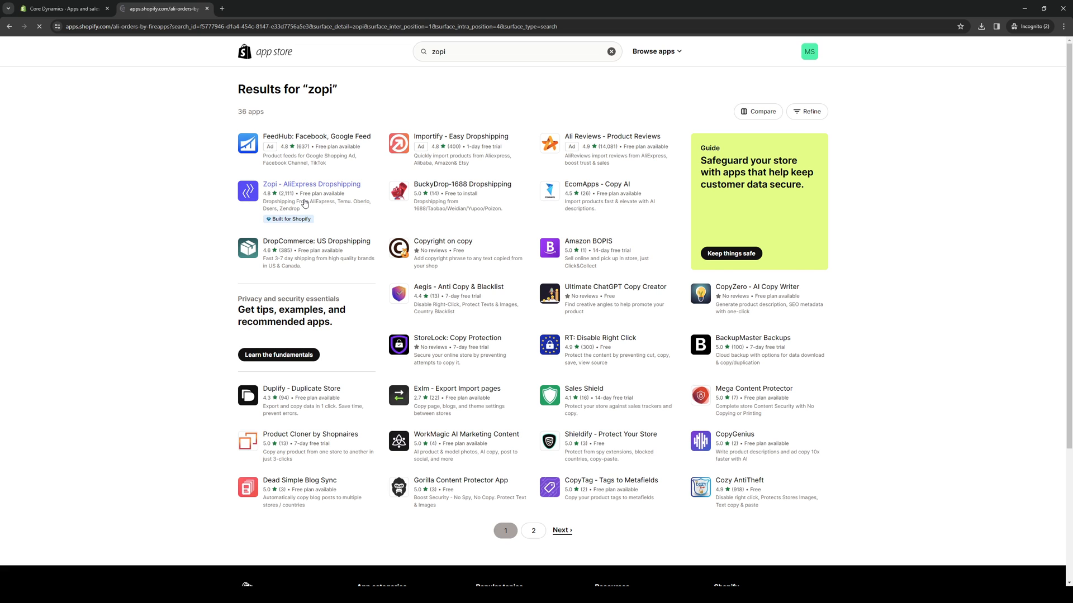
click(311, 184)
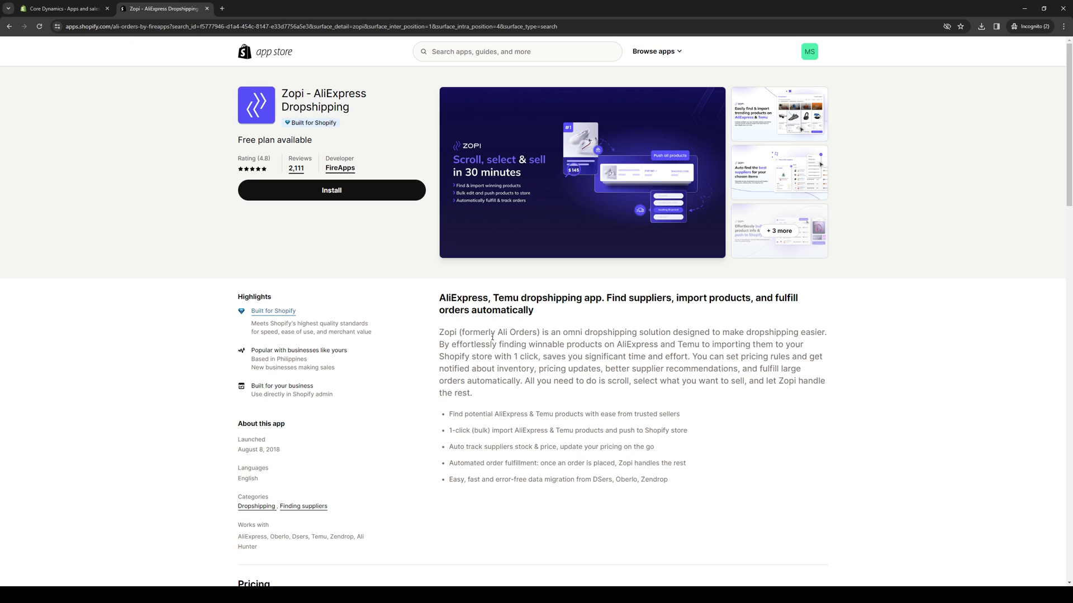
mouse_move(566, 247)
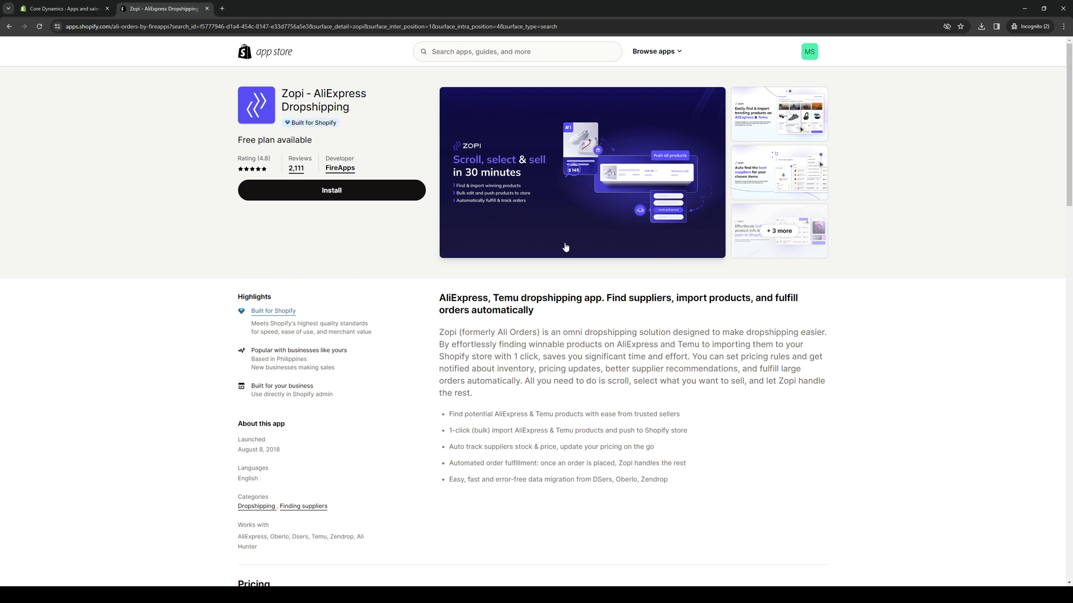
mouse_move(227, 192)
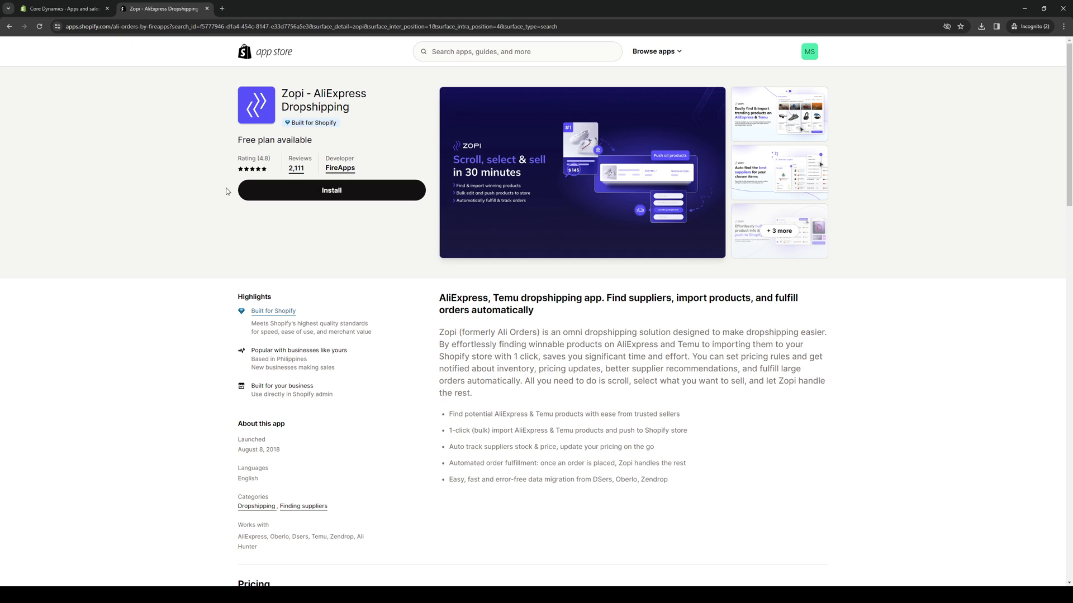
mouse_move(381, 232)
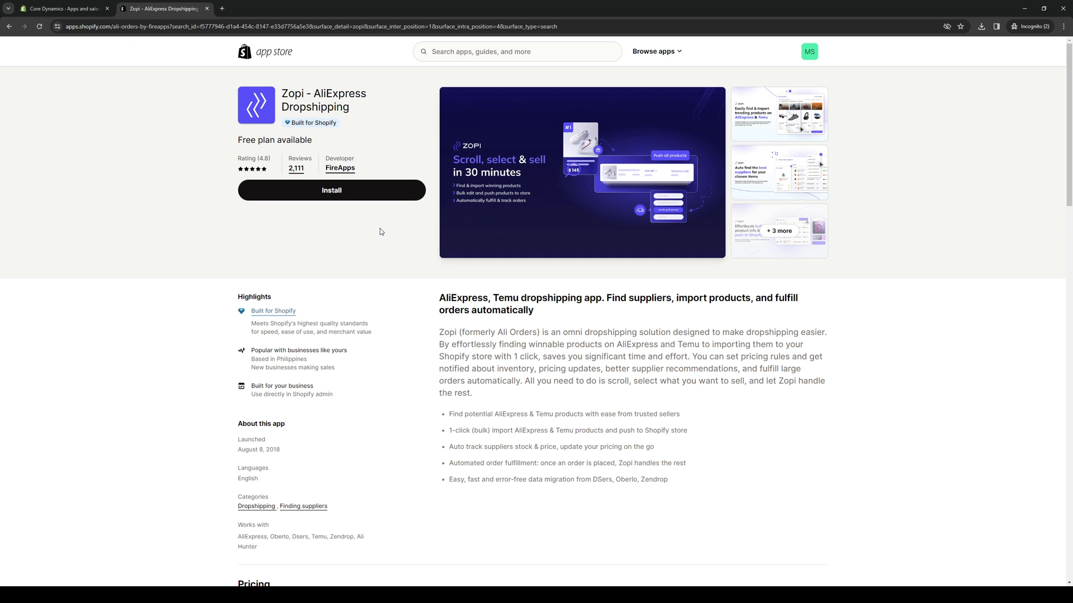
mouse_move(393, 250)
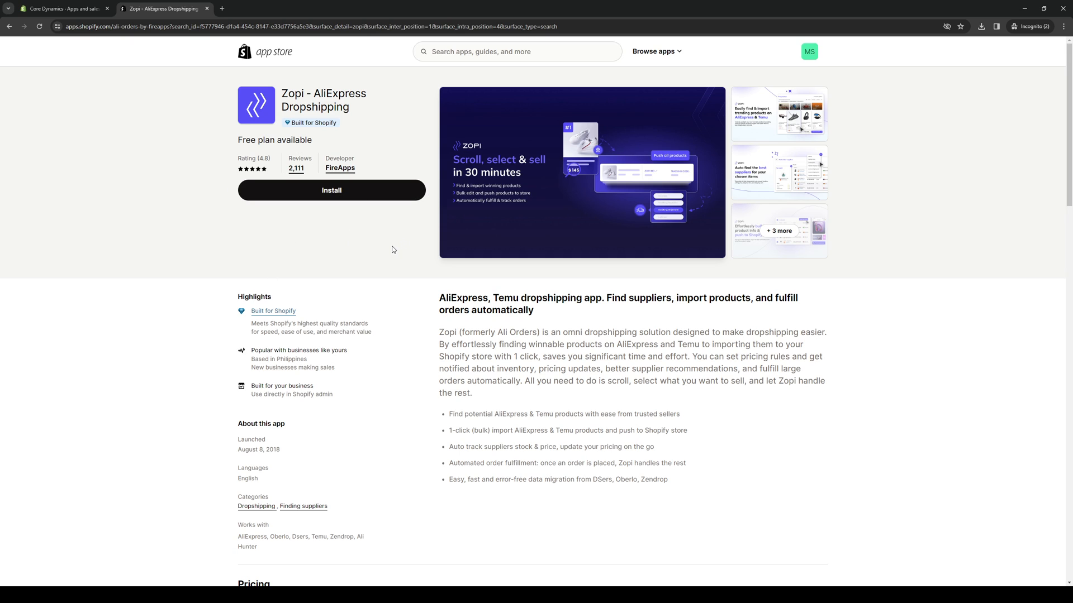
mouse_move(385, 256)
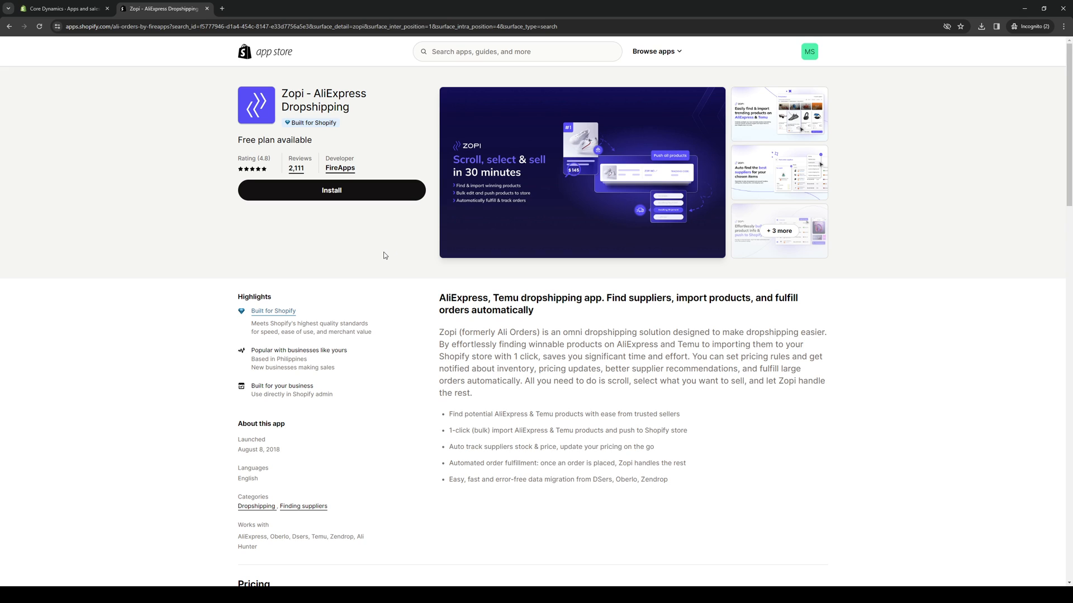
mouse_move(375, 213)
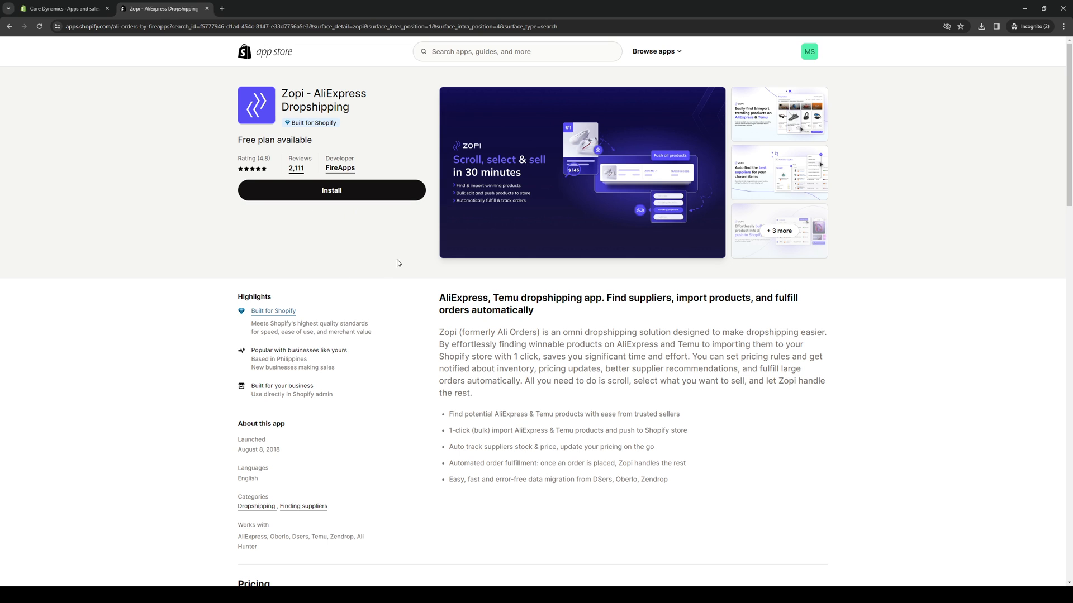
scroll(down, 3)
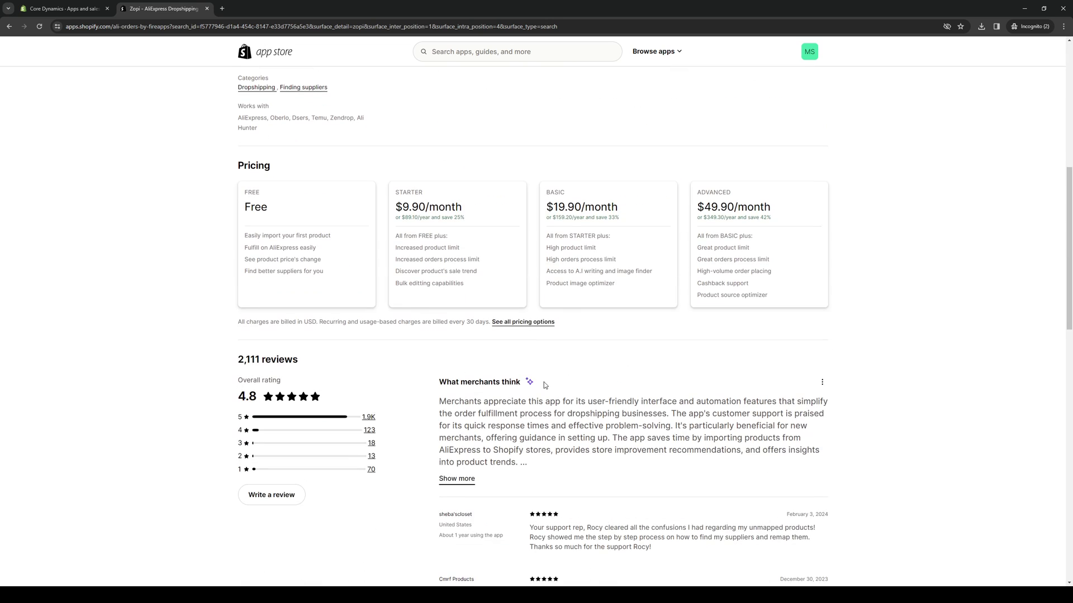
scroll(up, 3)
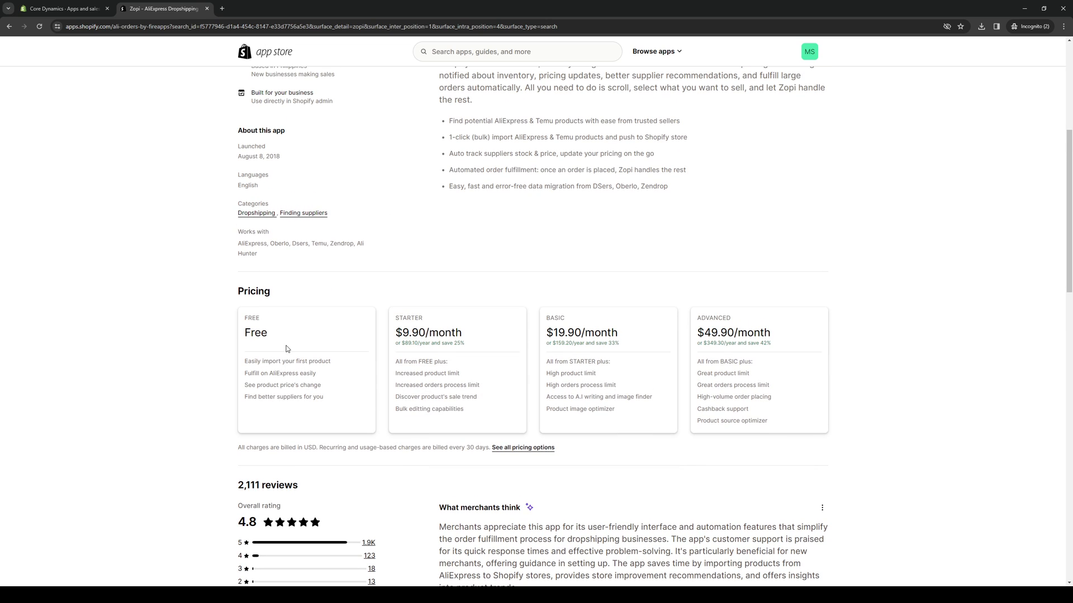
mouse_move(264, 342)
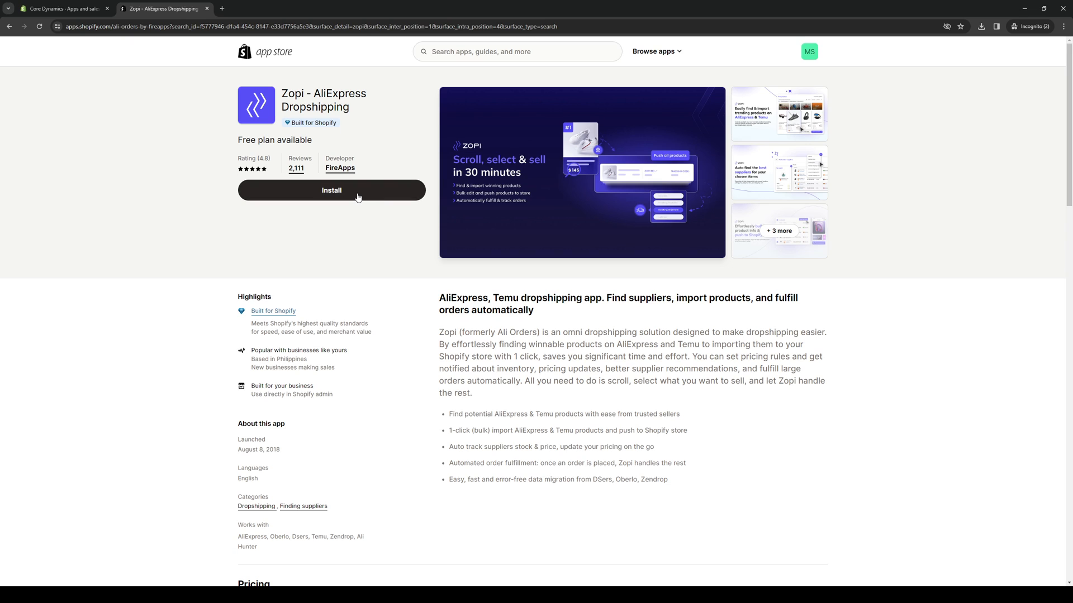
Install Zopi from its listing and approve its requested data-access permissions
click(332, 191)
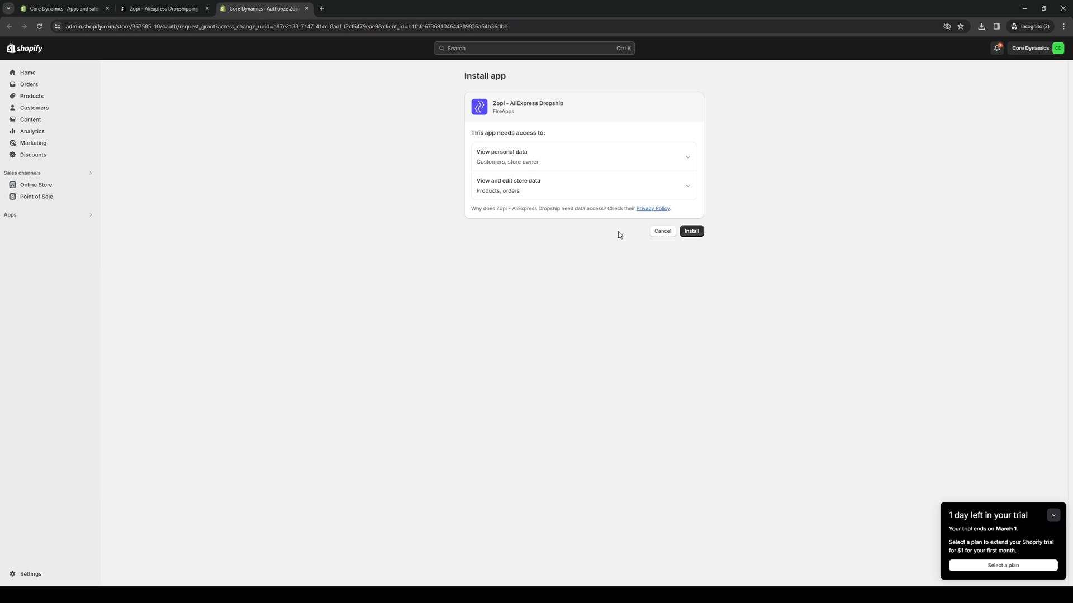
mouse_move(630, 166)
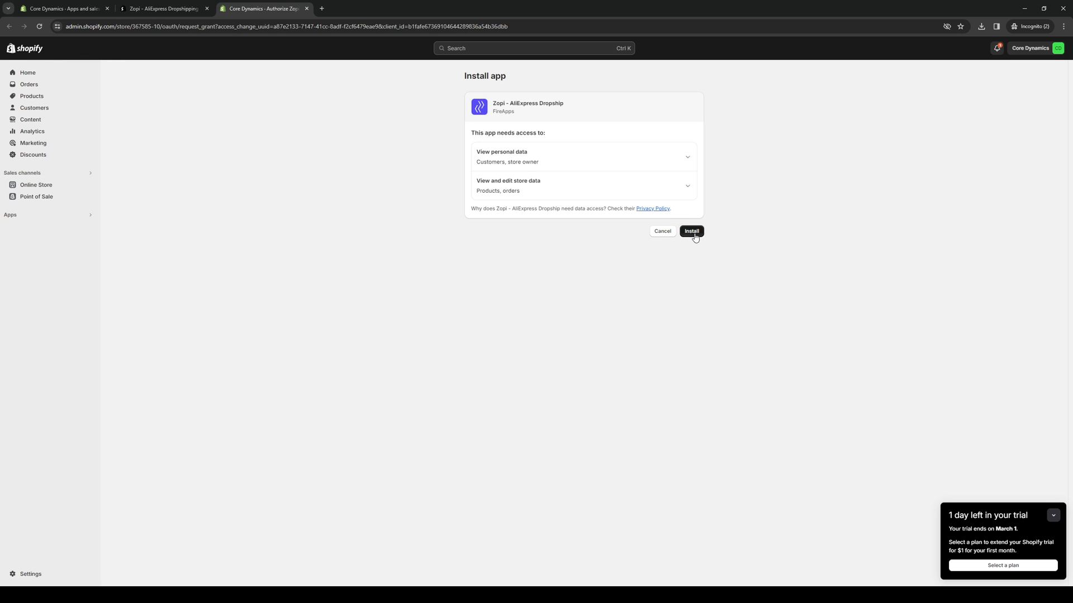
mouse_move(711, 232)
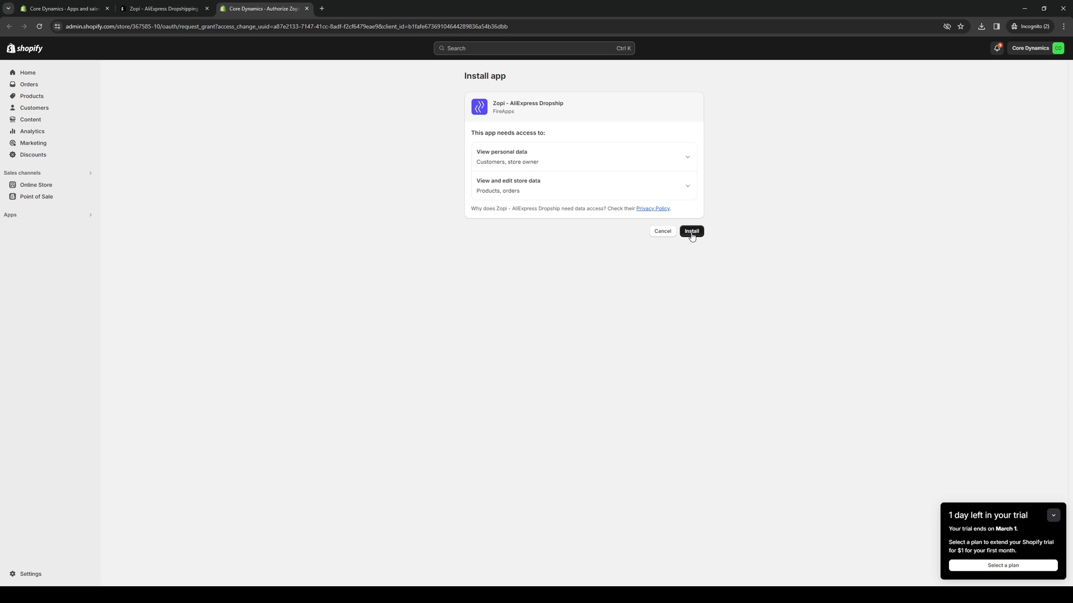
click(691, 230)
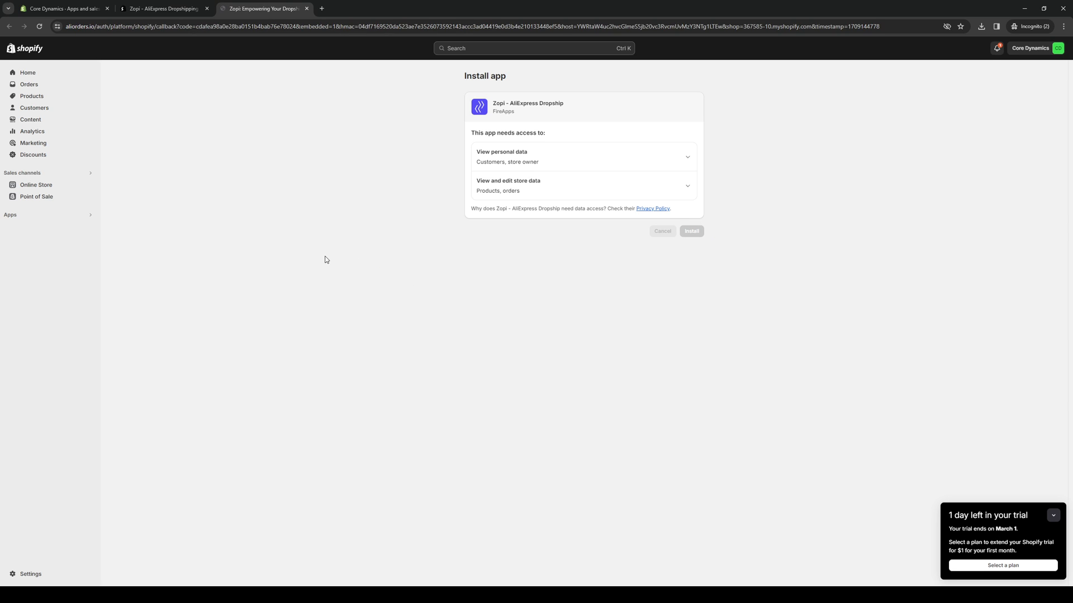
Open Zopi – AliExpress Dropship from the Apps sidebar once installation finishes
click(691, 232)
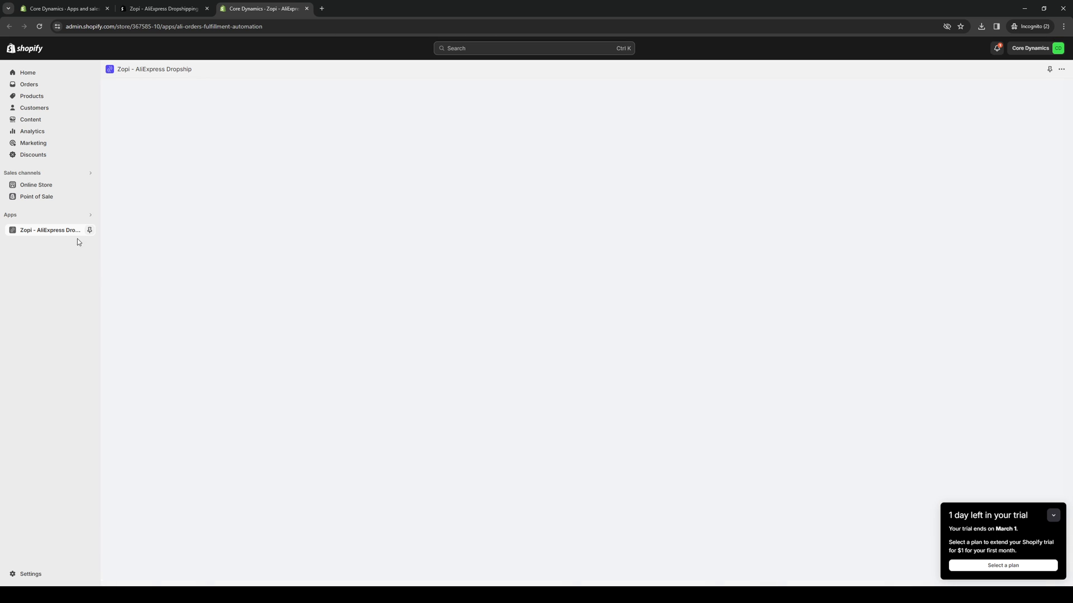
click(52, 230)
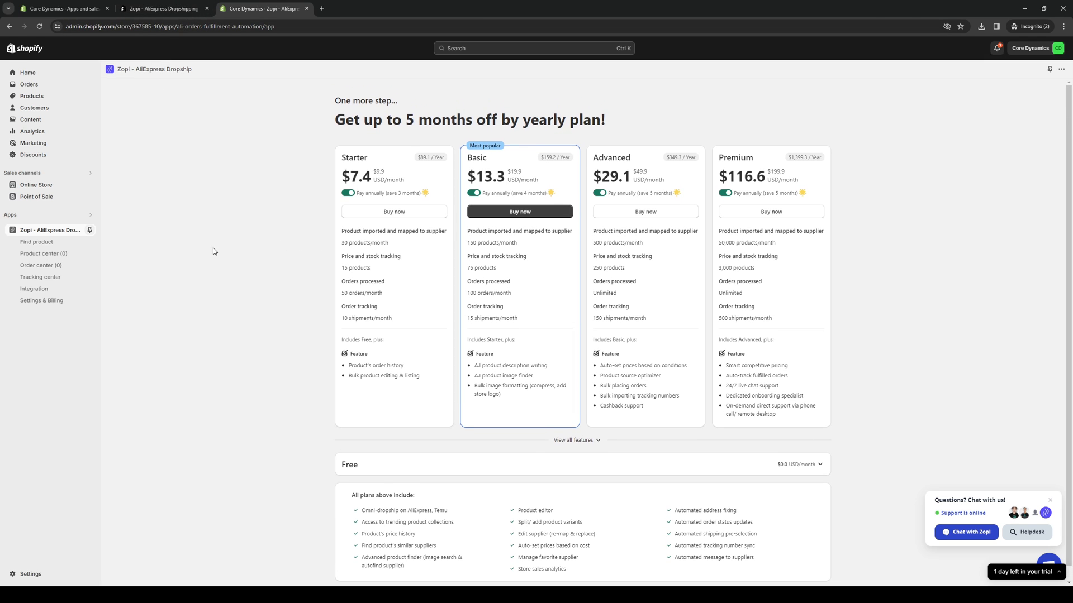
Expand the Free plan details and choose the Free plan for Zopi
click(966, 532)
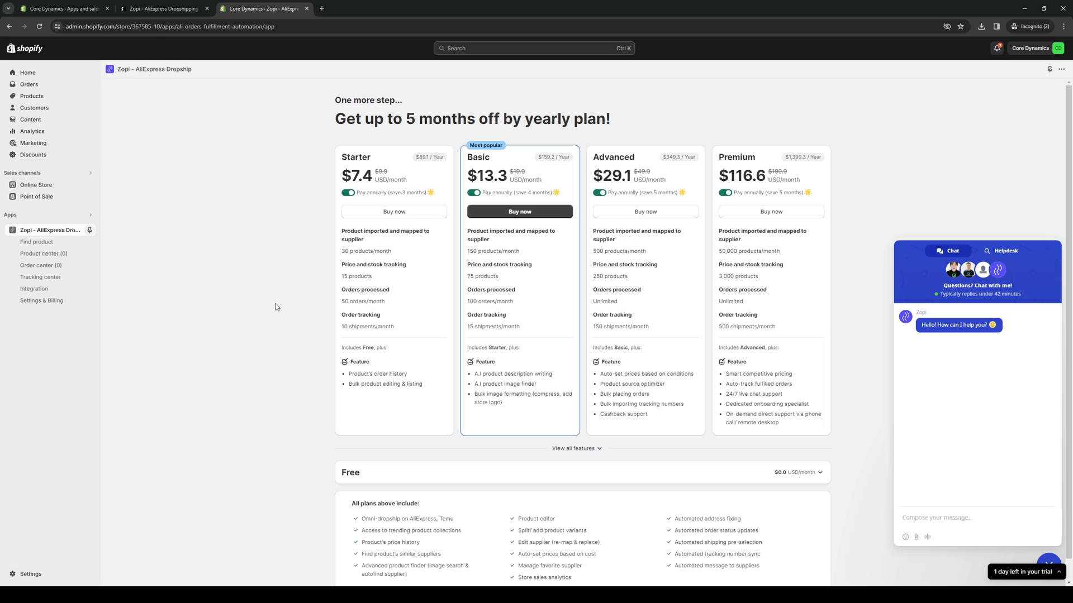
mouse_move(279, 323)
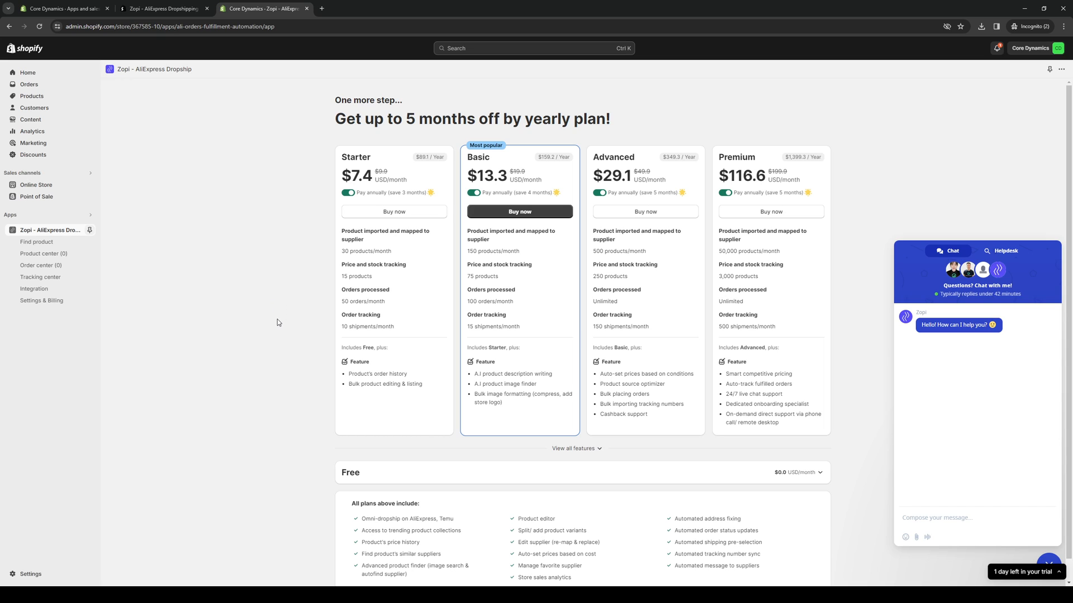
mouse_move(485, 146)
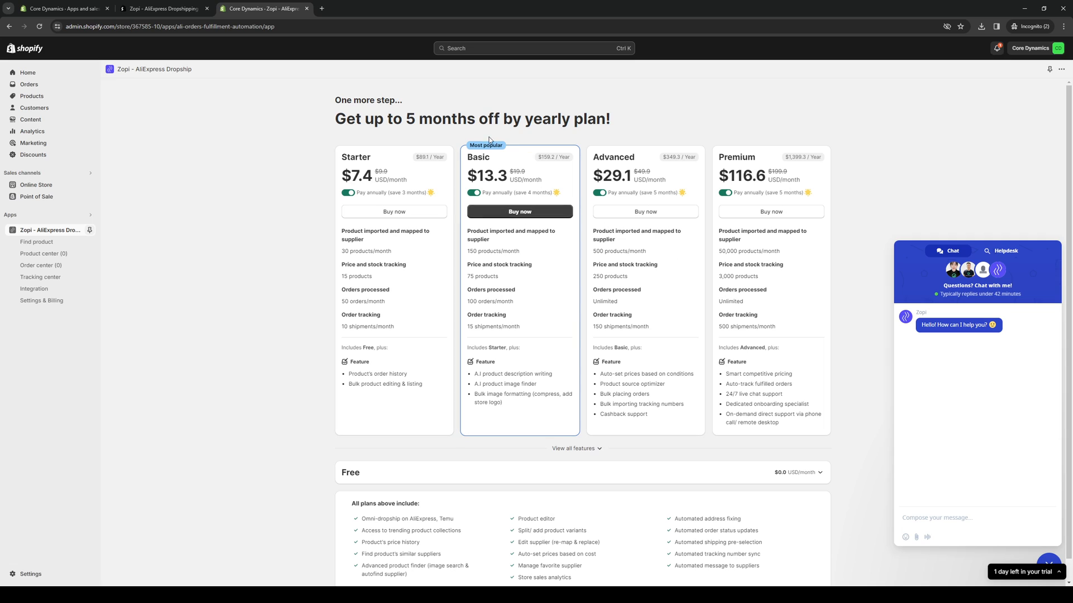
mouse_move(765, 484)
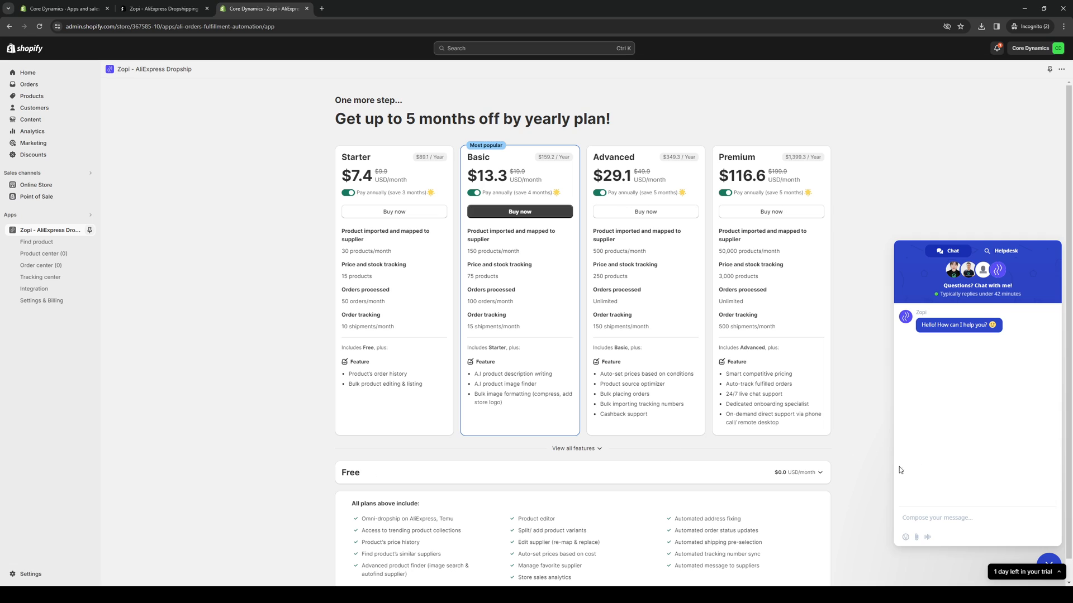
click(820, 472)
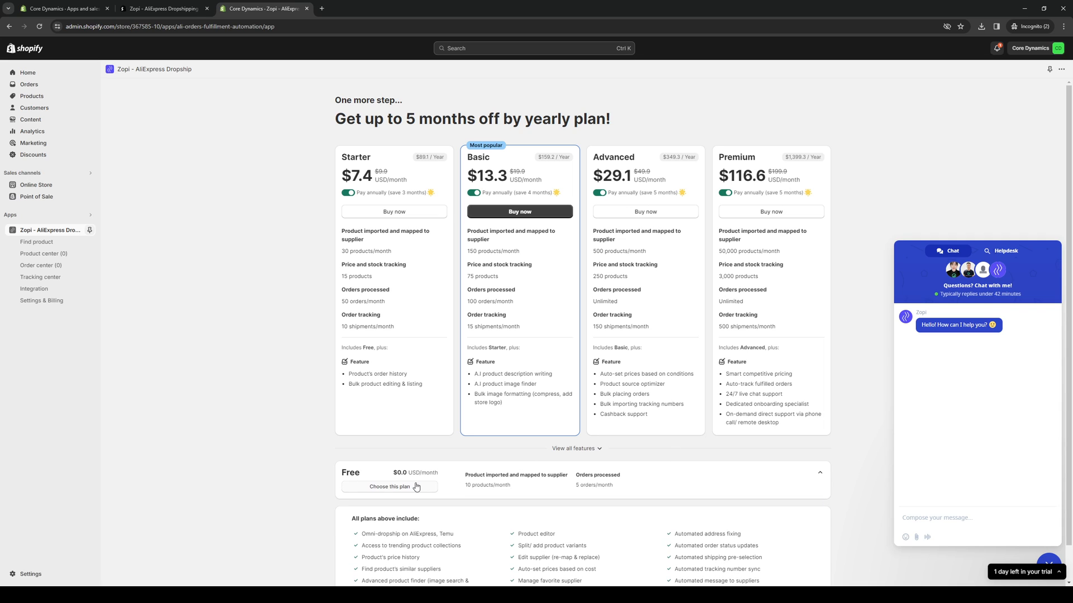
mouse_move(366, 481)
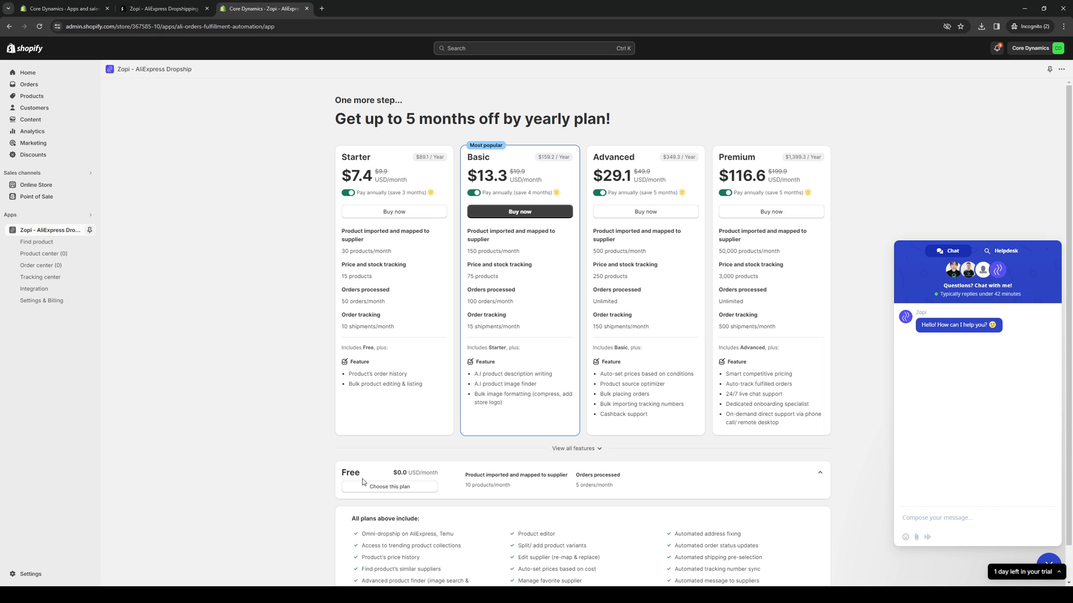
mouse_move(370, 472)
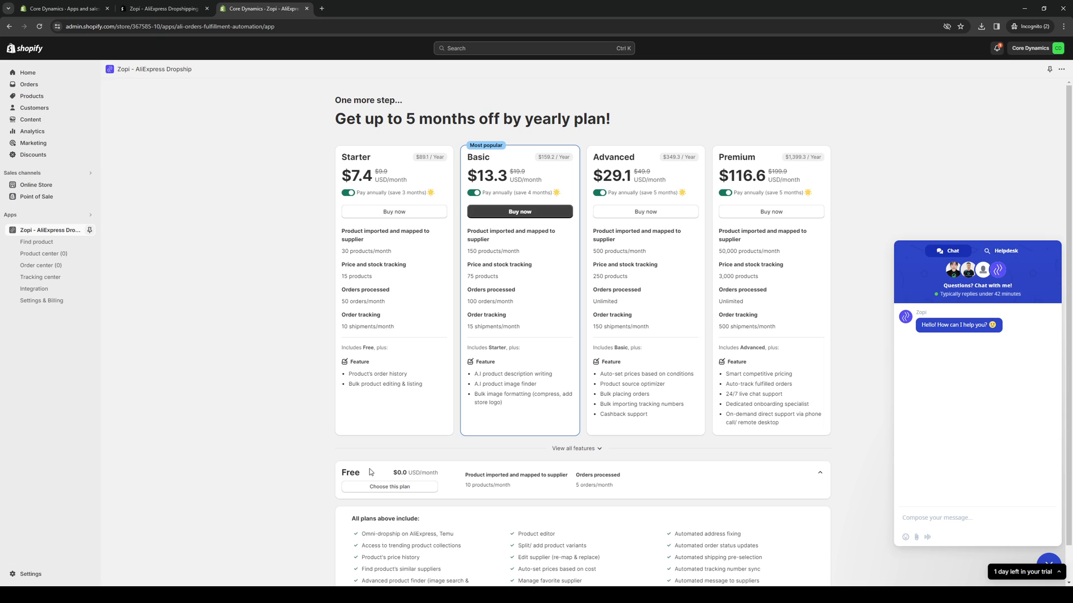
mouse_move(478, 485)
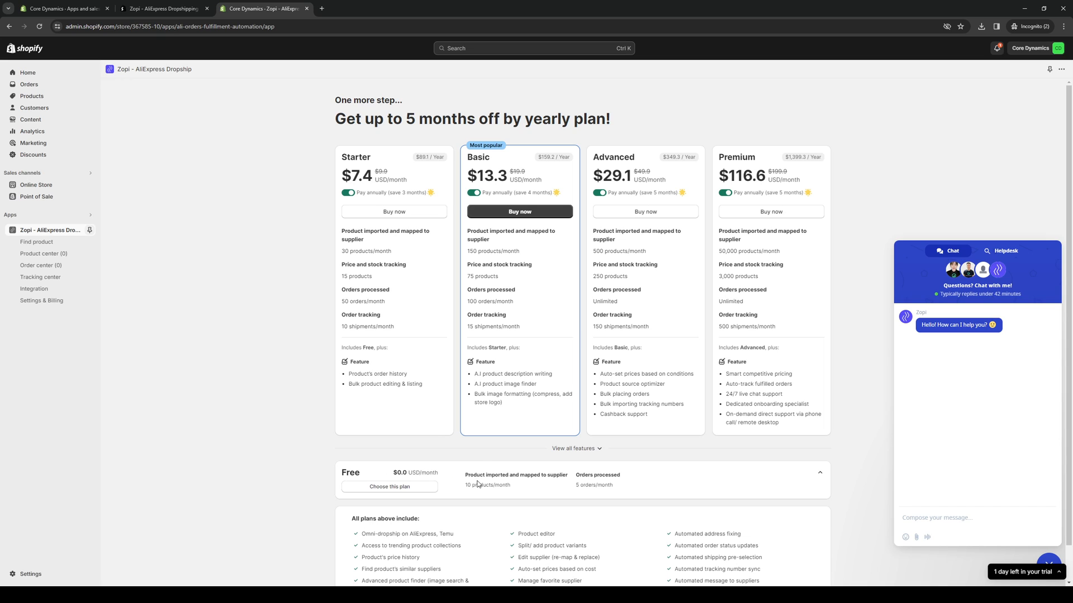
mouse_move(331, 445)
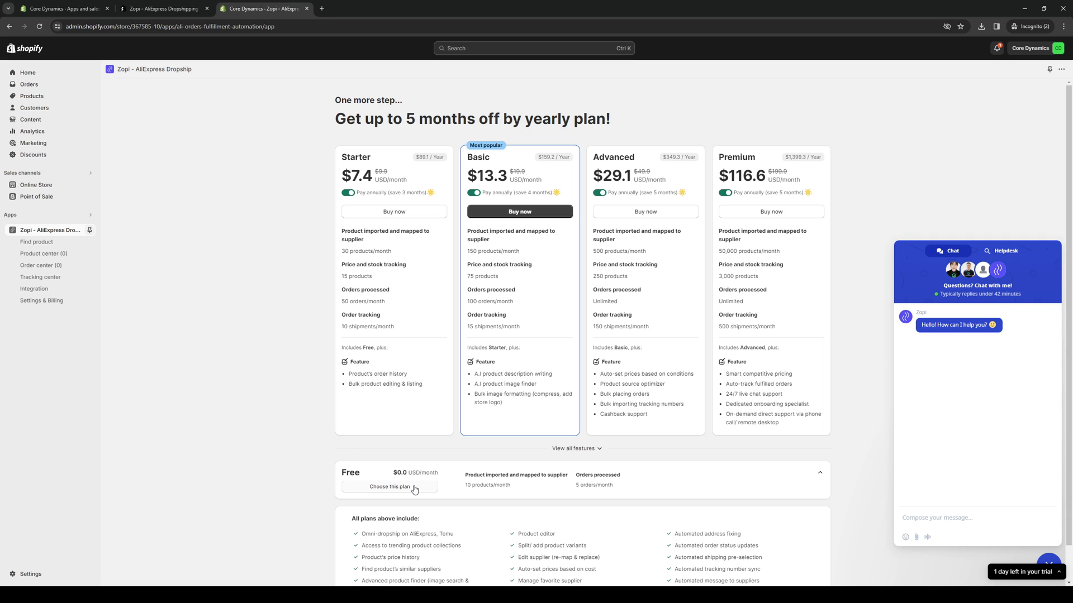
click(41, 301)
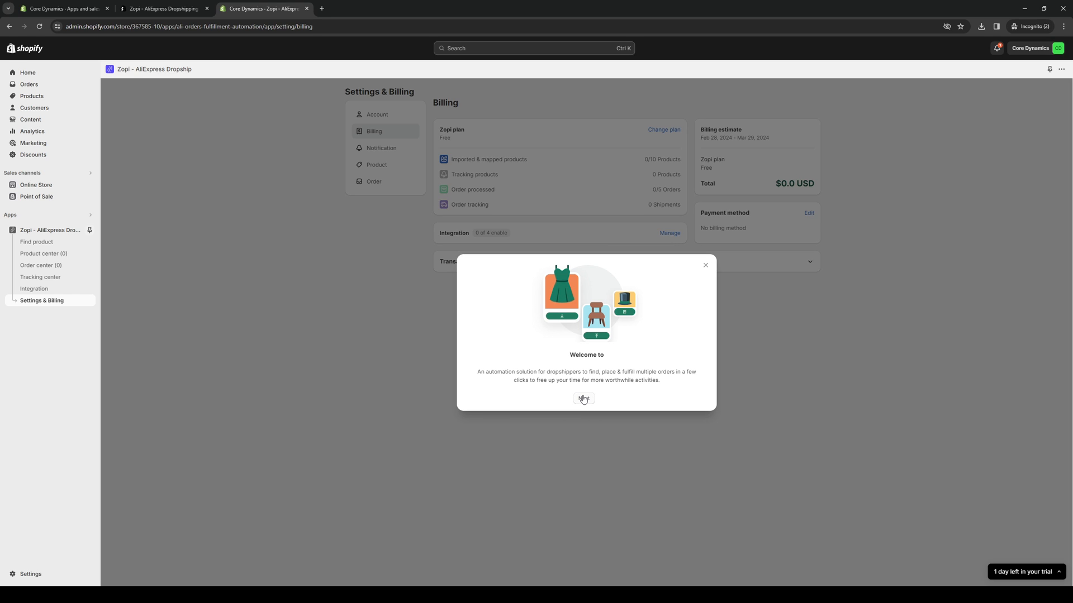
Go through the welcome slides and finish with Get started
click(583, 399)
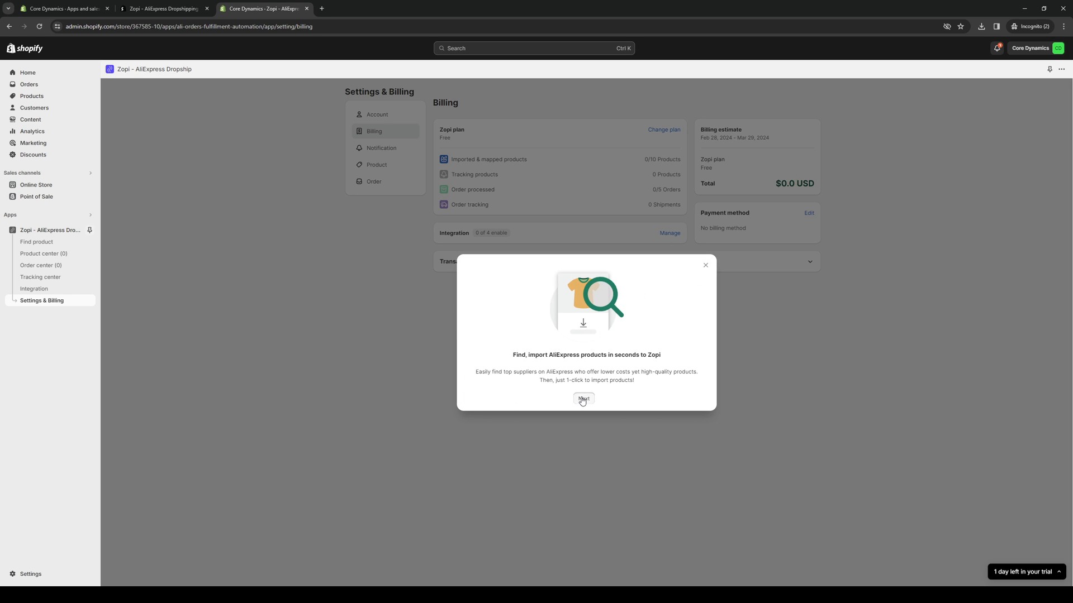
click(583, 400)
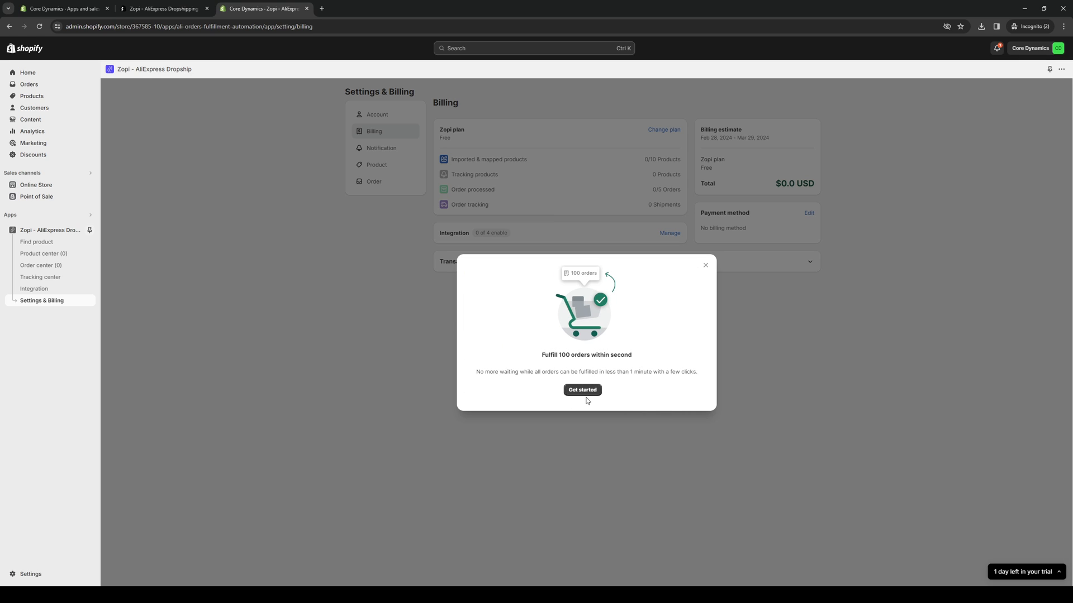
click(706, 266)
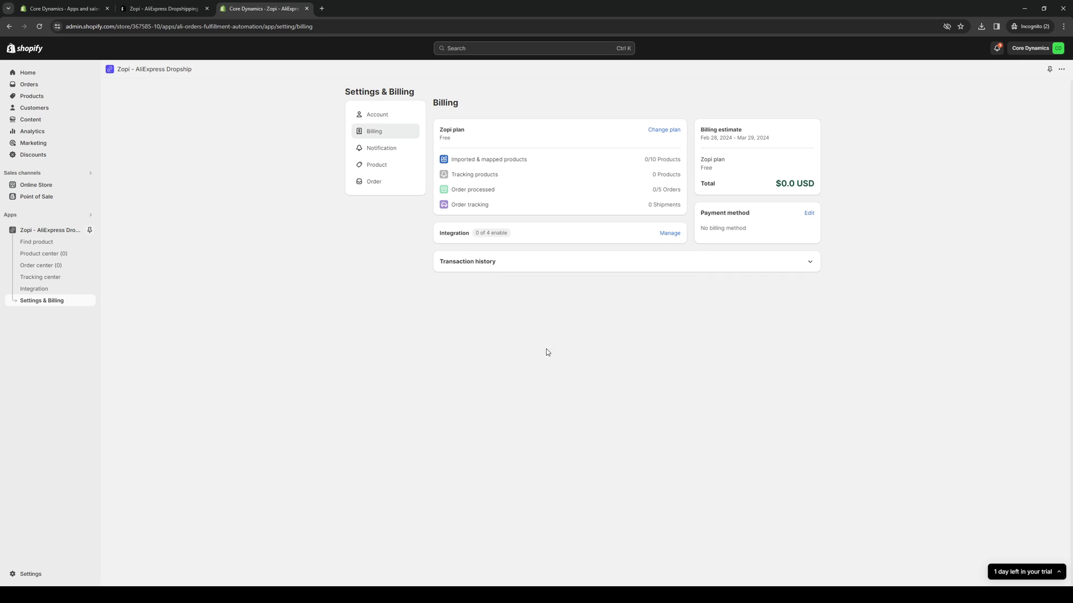
mouse_move(207, 500)
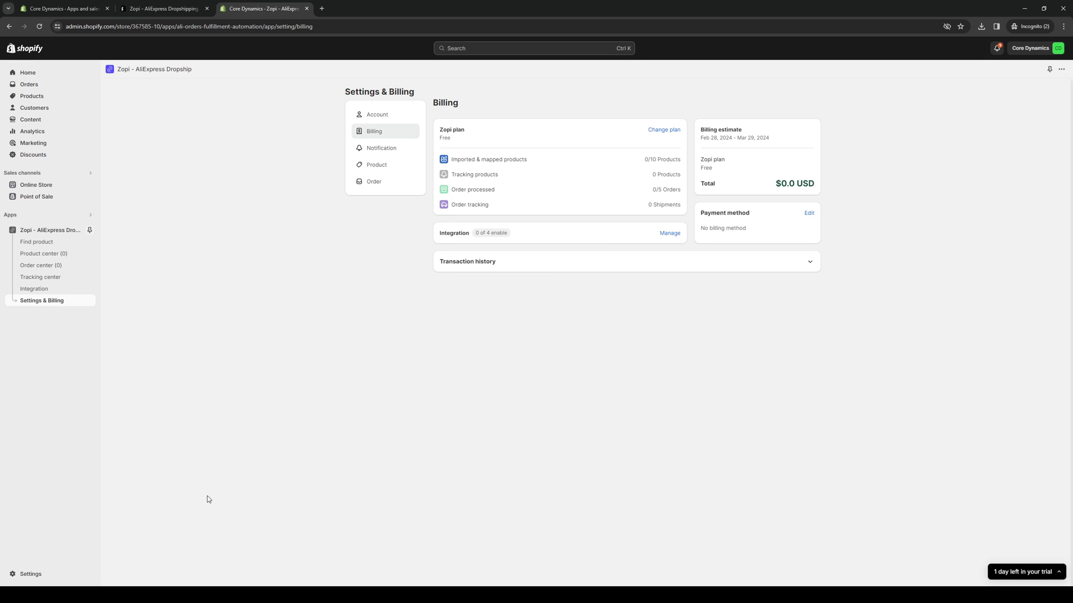
mouse_move(63, 566)
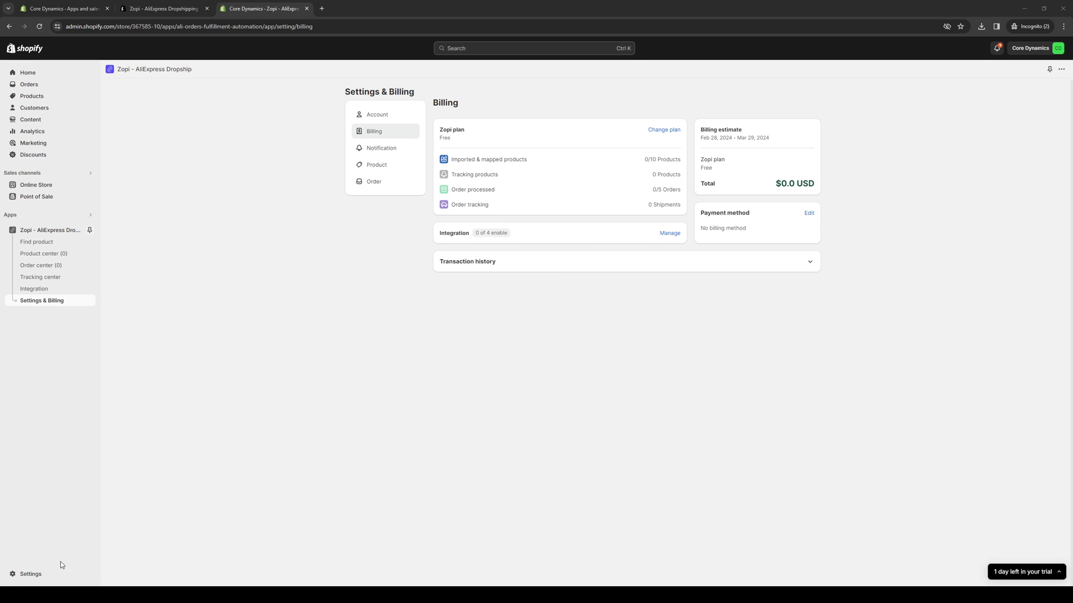
mouse_move(655, 358)
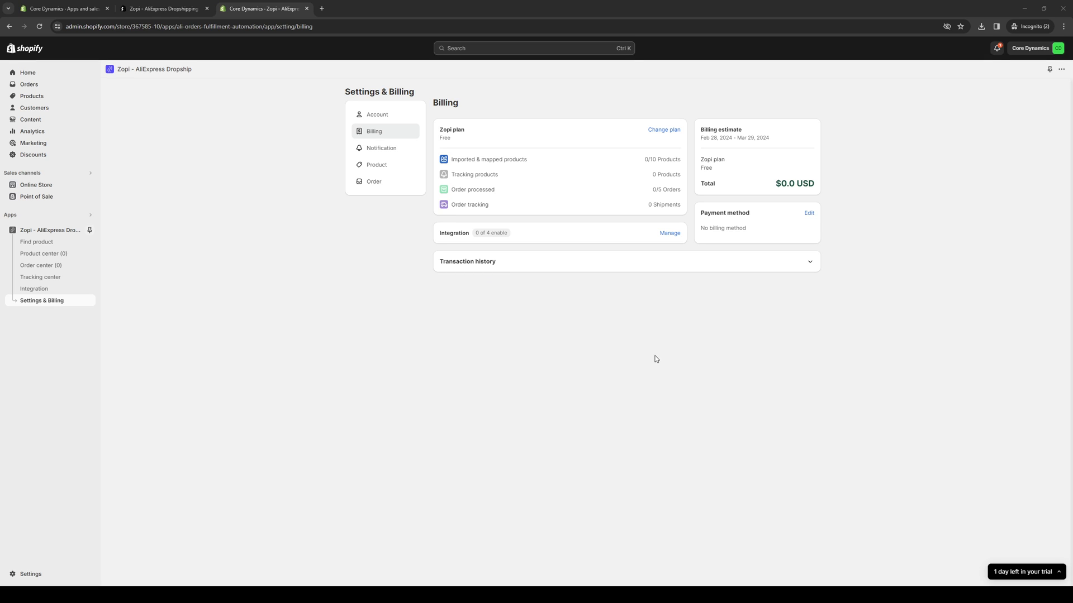
mouse_move(724, 360)
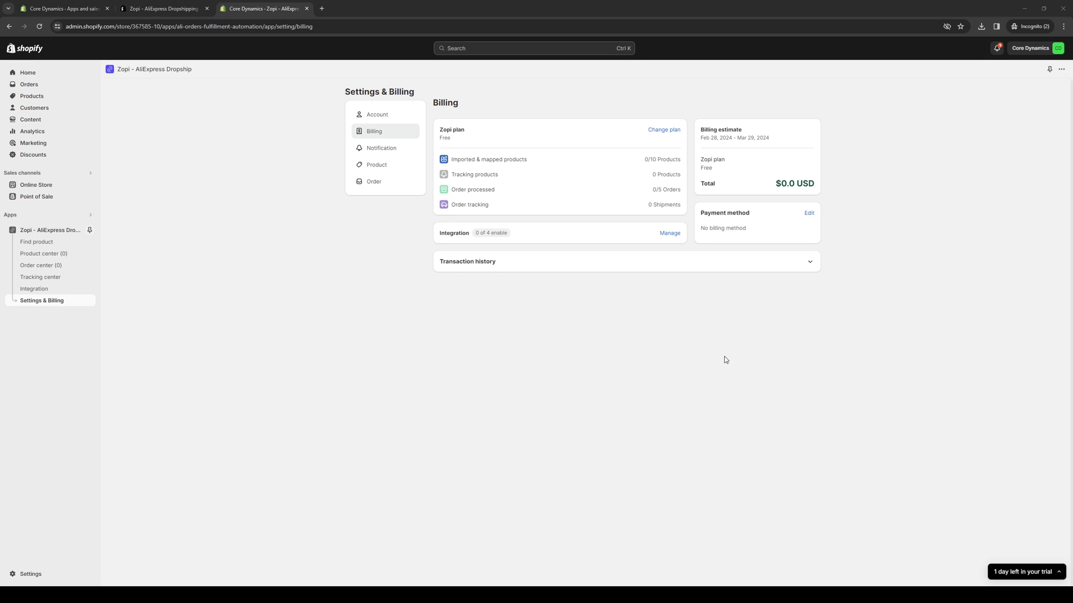
mouse_move(752, 369)
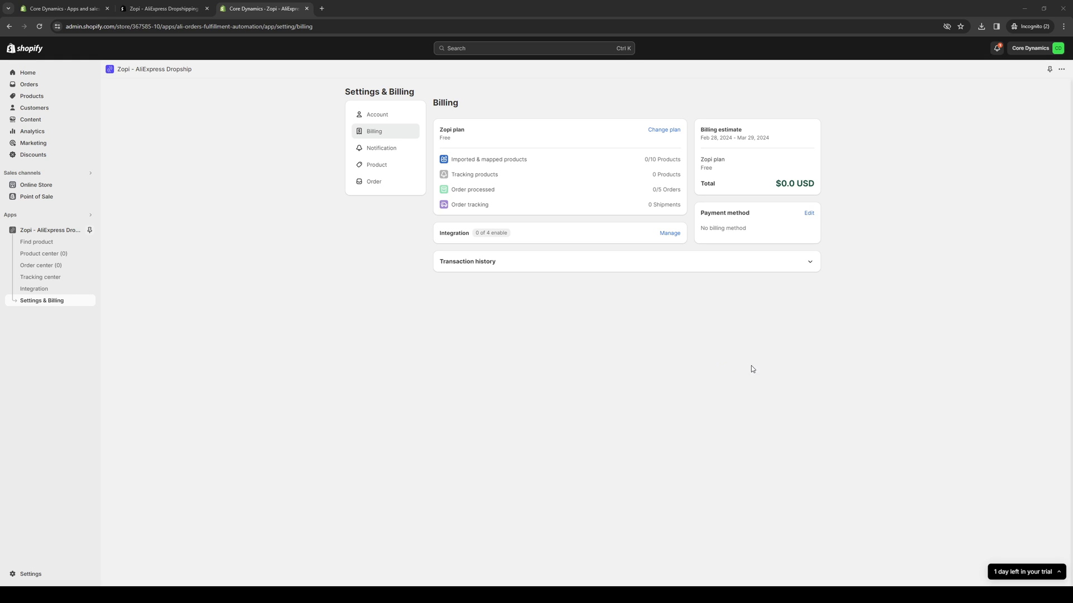
mouse_move(438, 336)
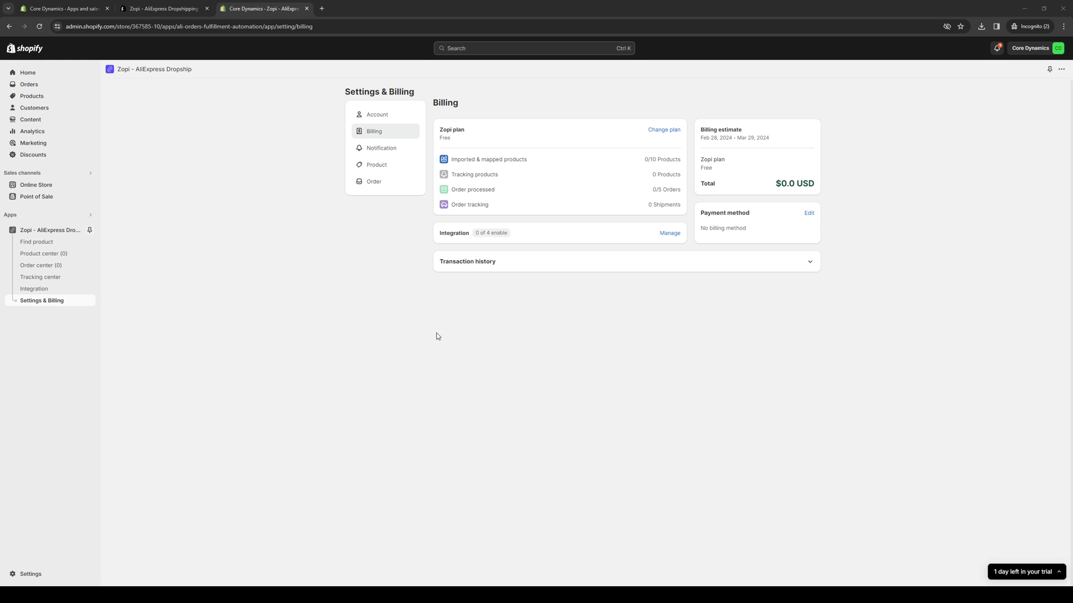
mouse_move(302, 338)
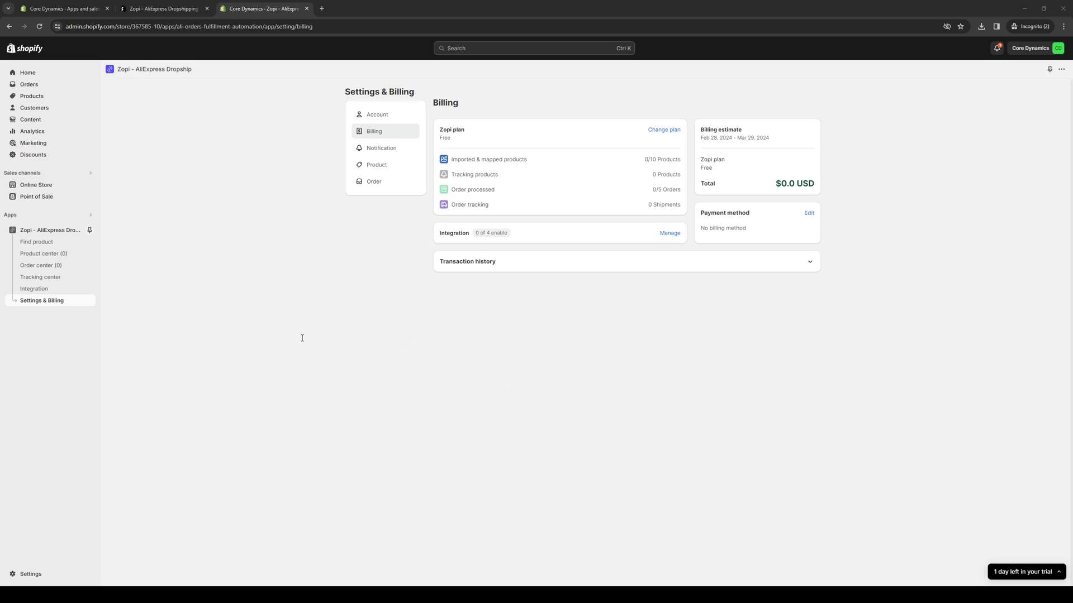
mouse_move(533, 339)
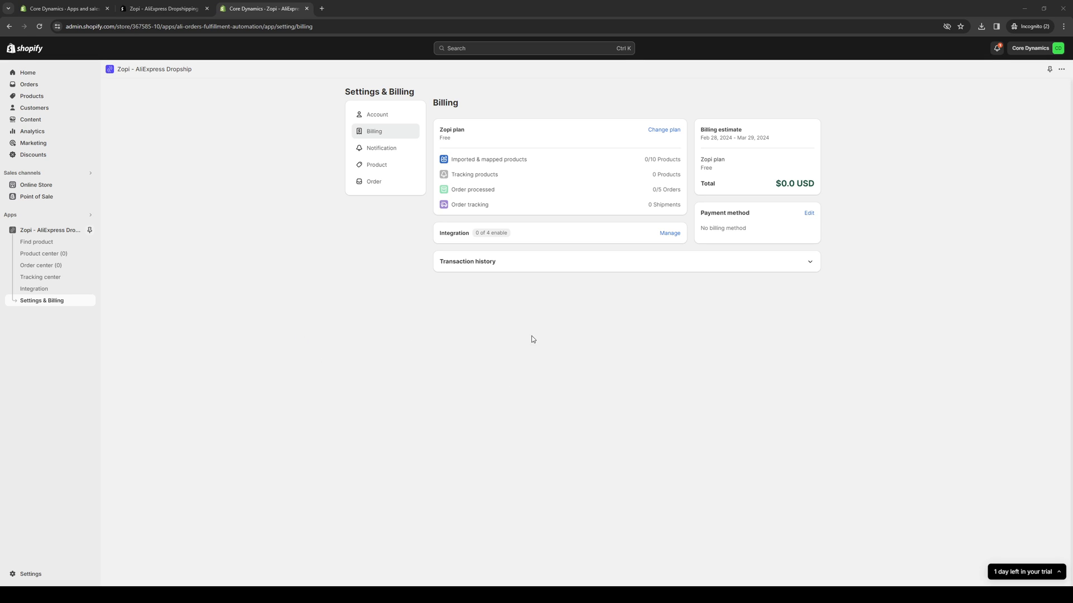
mouse_move(357, 356)
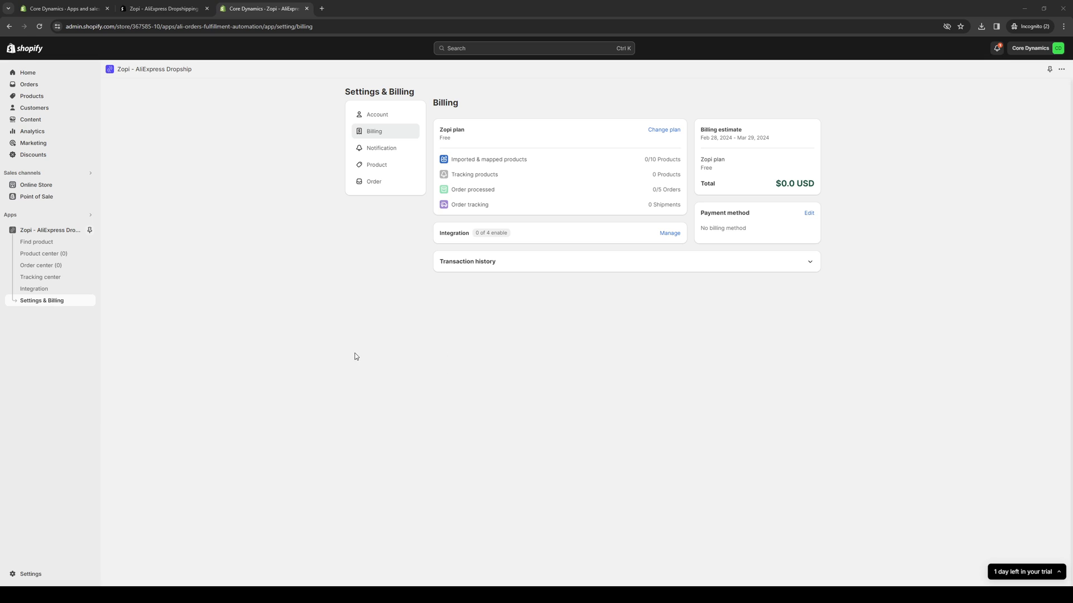
mouse_move(557, 356)
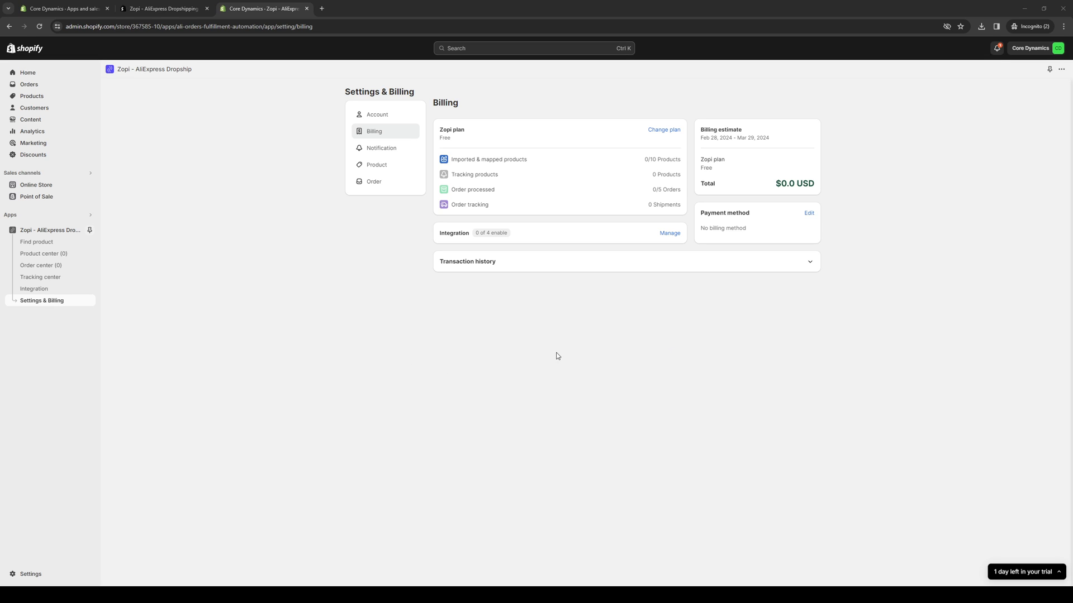
mouse_move(668, 355)
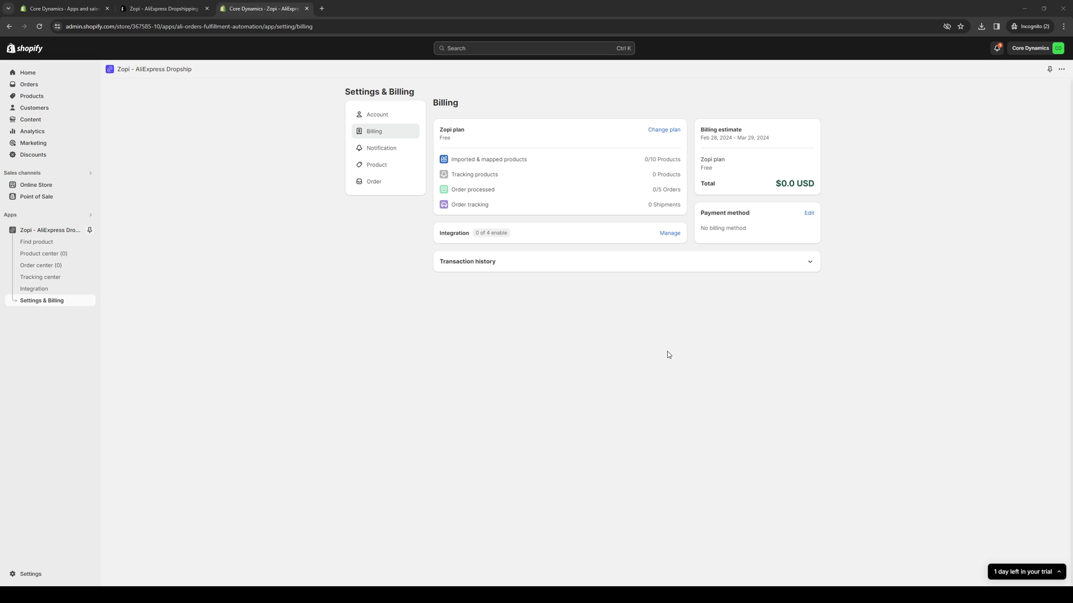
mouse_move(360, 406)
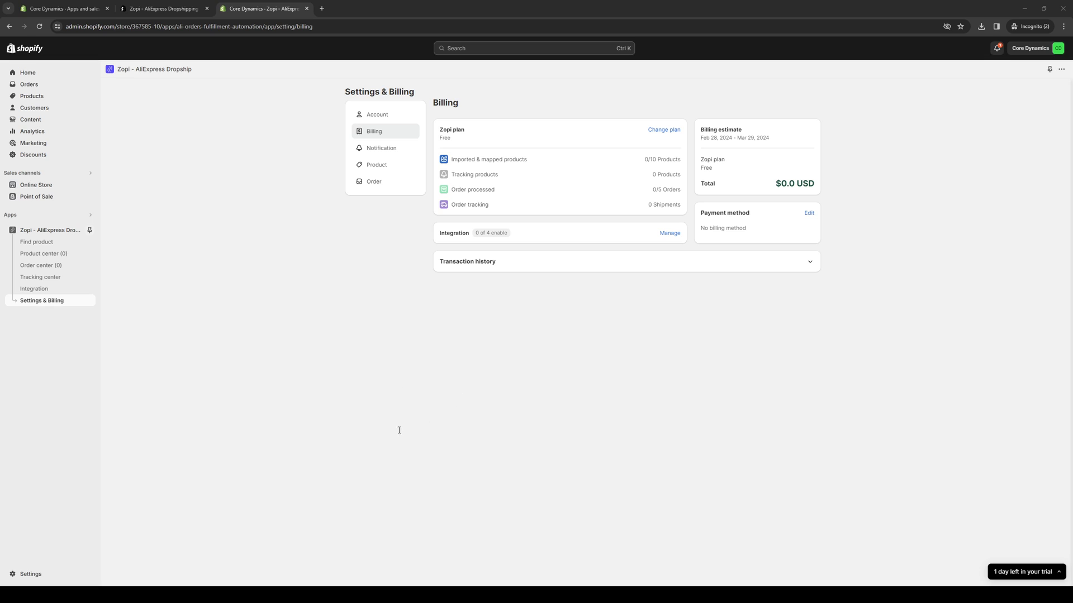
mouse_move(283, 400)
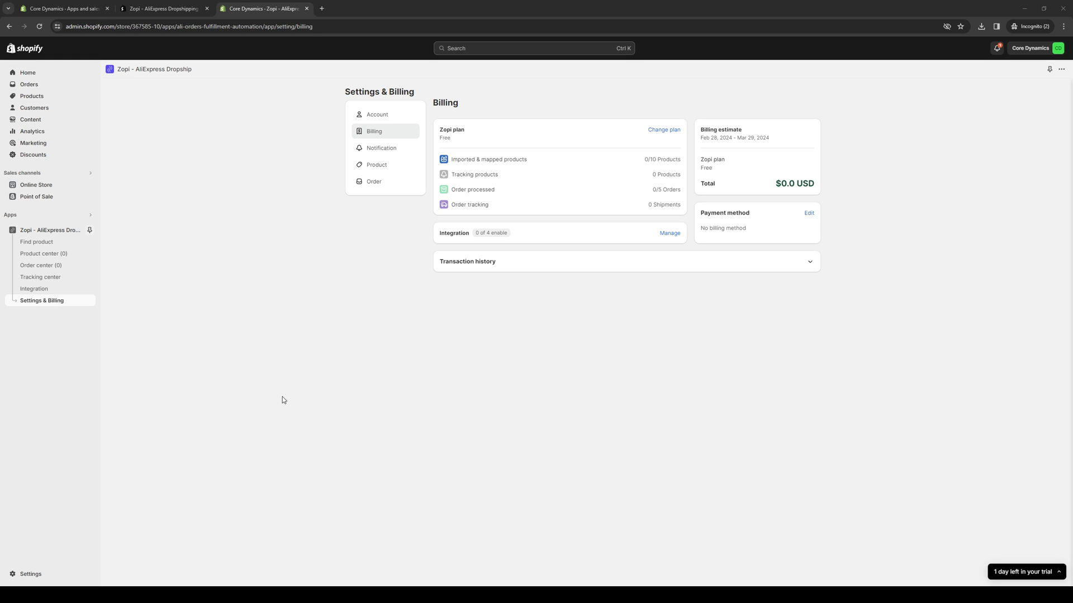
mouse_move(691, 363)
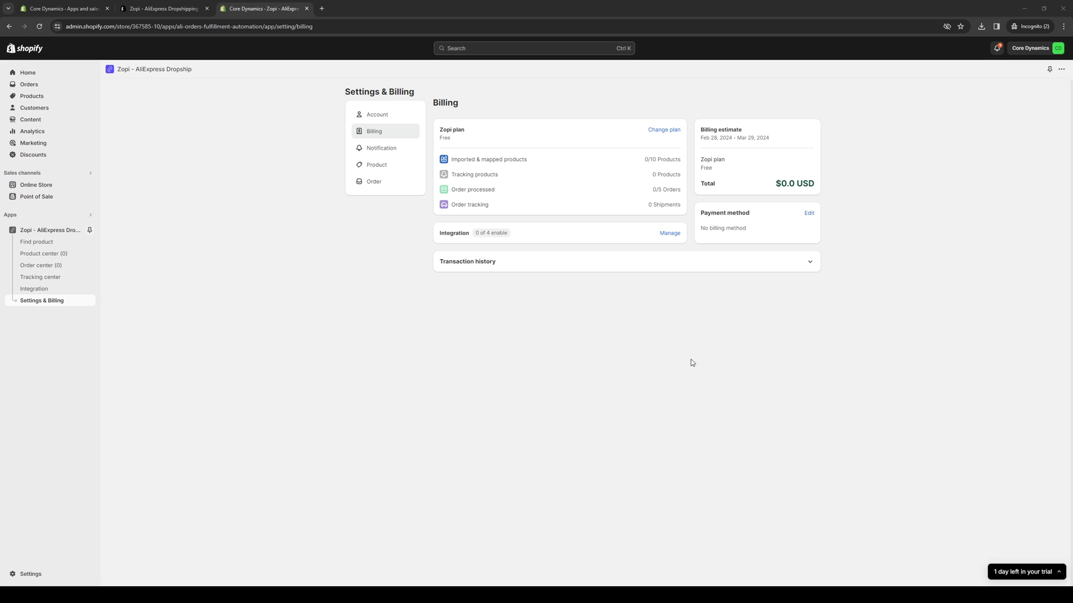
mouse_move(560, 396)
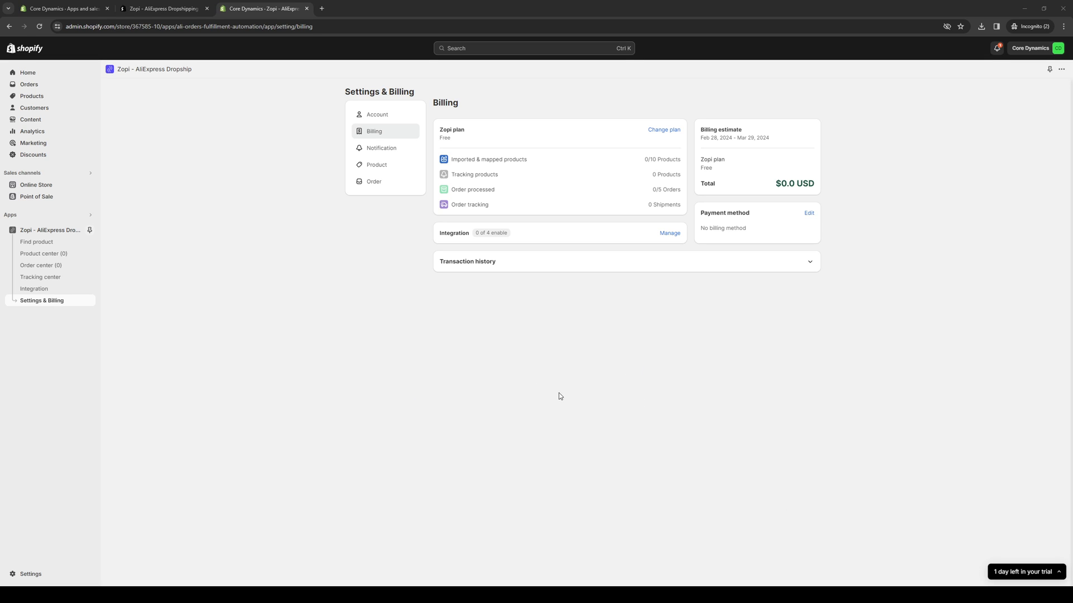
mouse_move(443, 371)
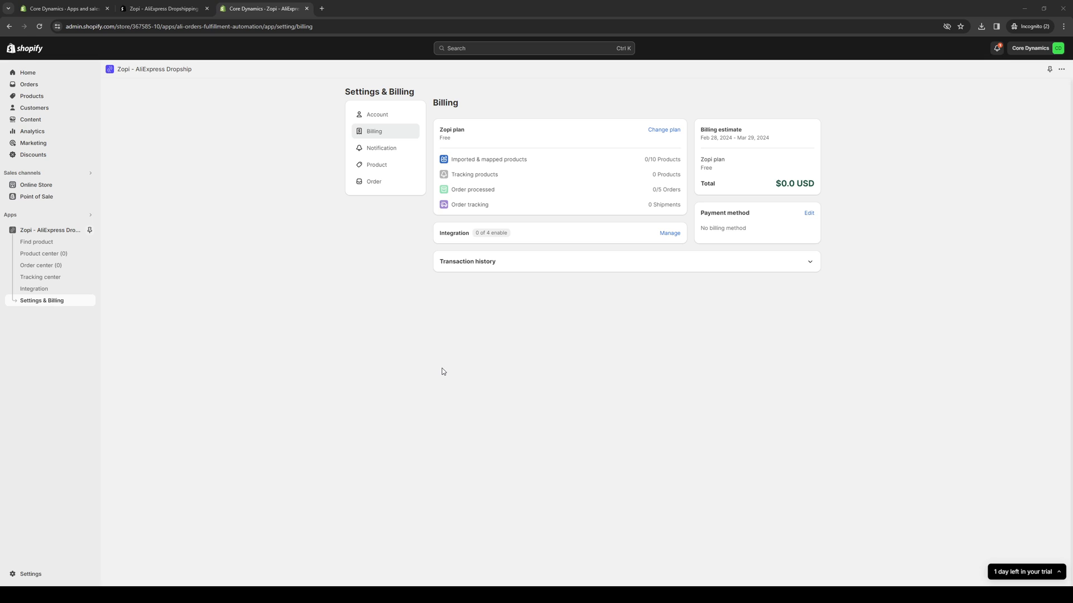
mouse_move(736, 346)
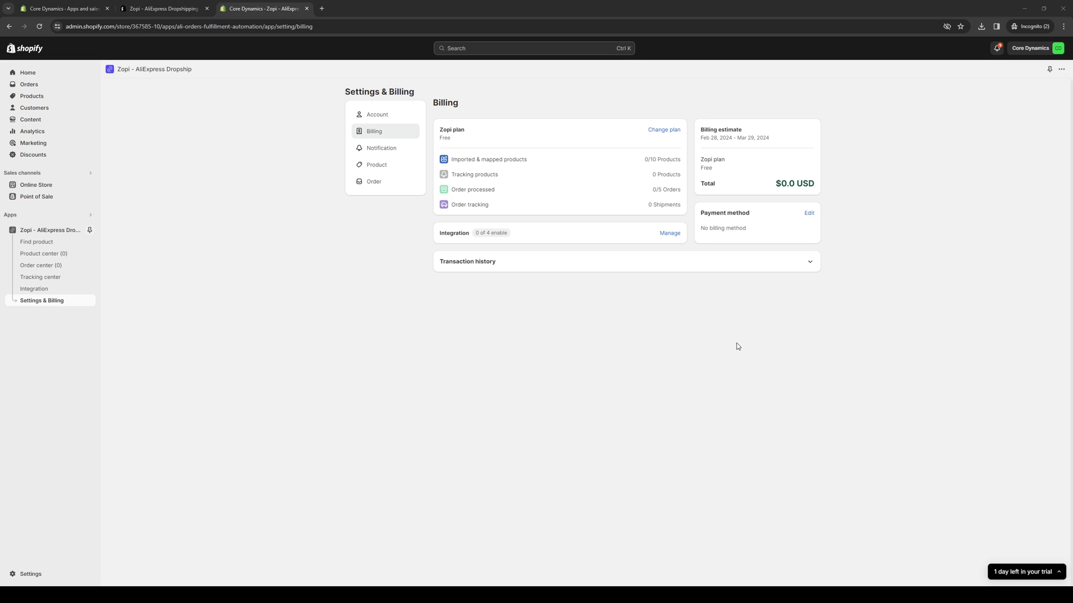
mouse_move(388, 349)
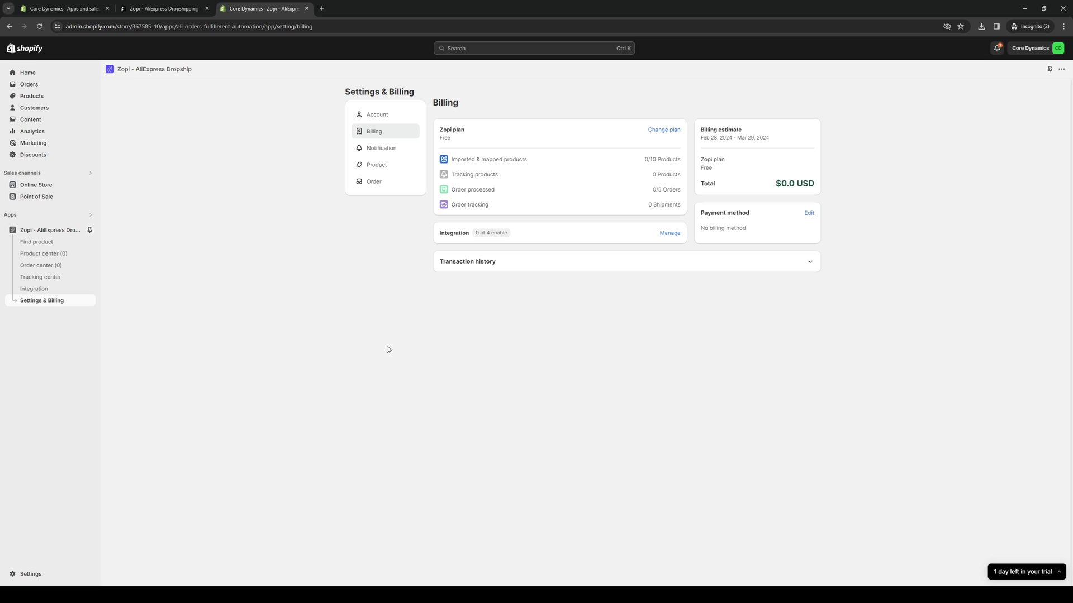
mouse_move(487, 375)
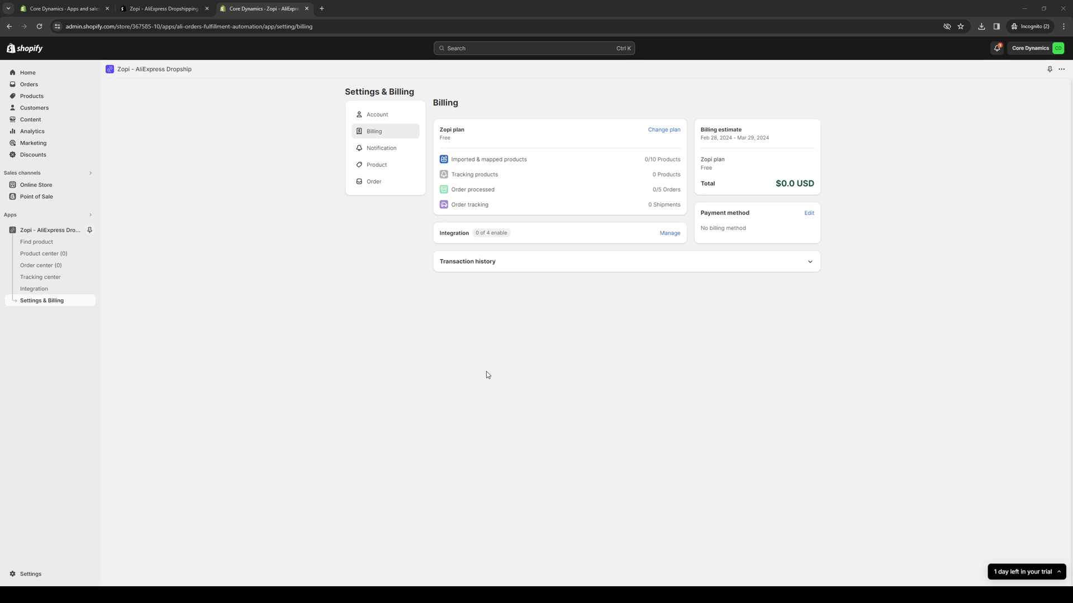
mouse_move(495, 367)
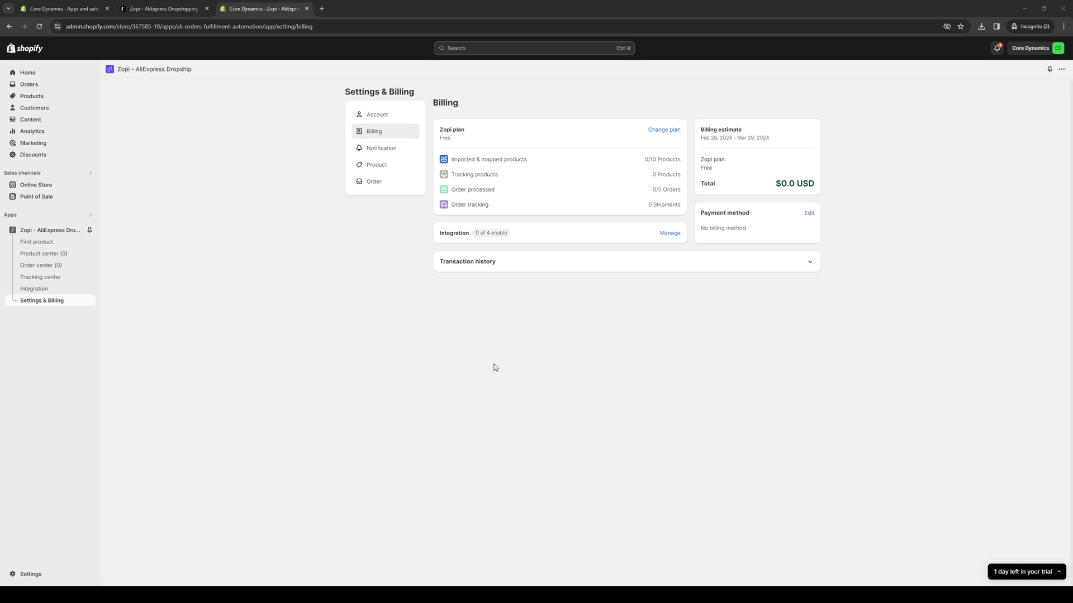
mouse_move(479, 364)
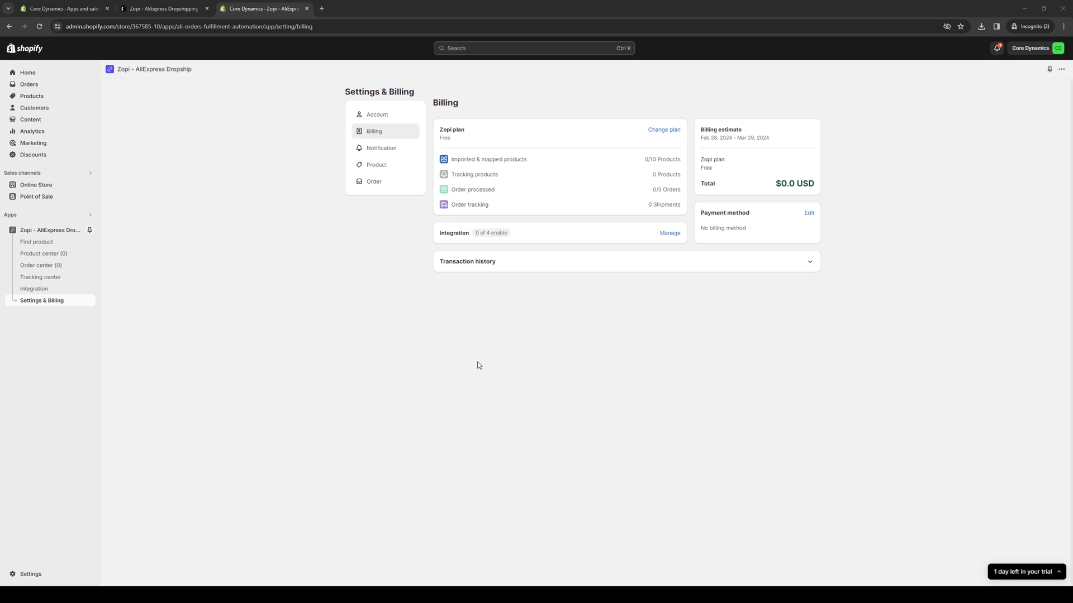
mouse_move(460, 360)
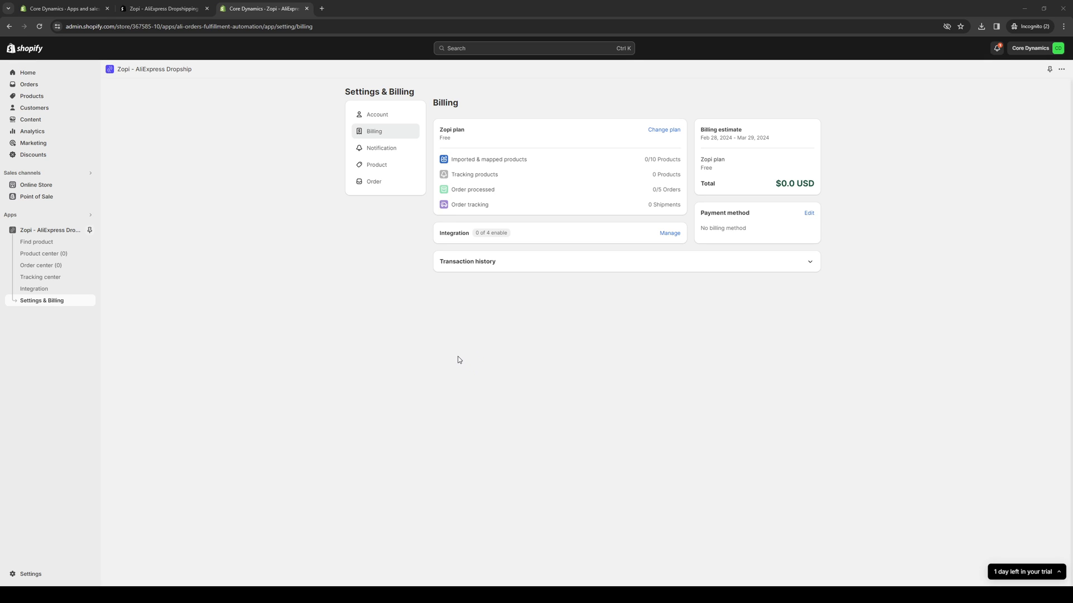
mouse_move(469, 317)
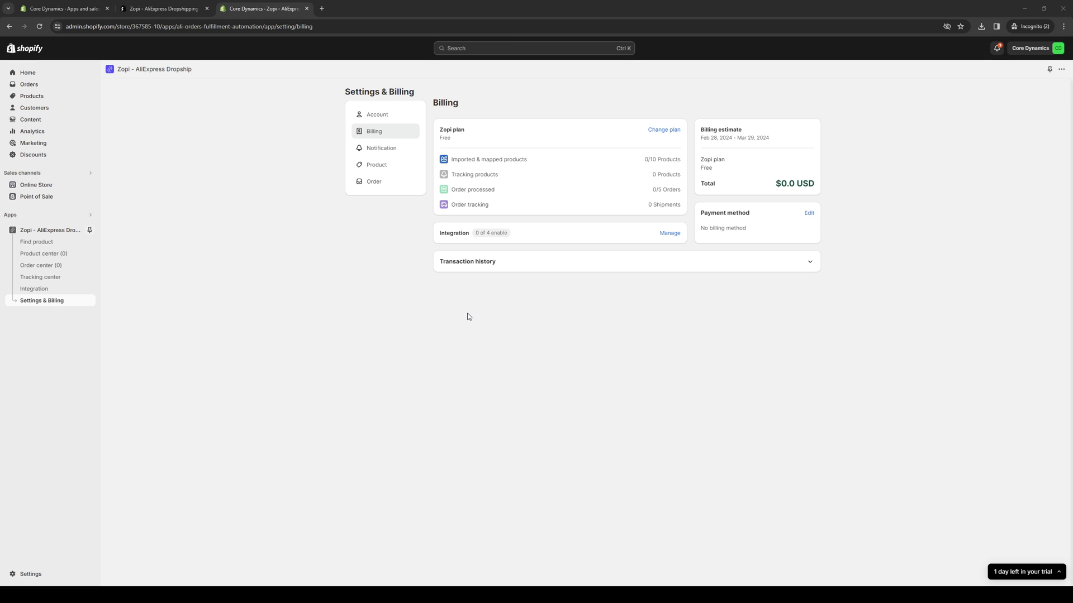
mouse_move(516, 395)
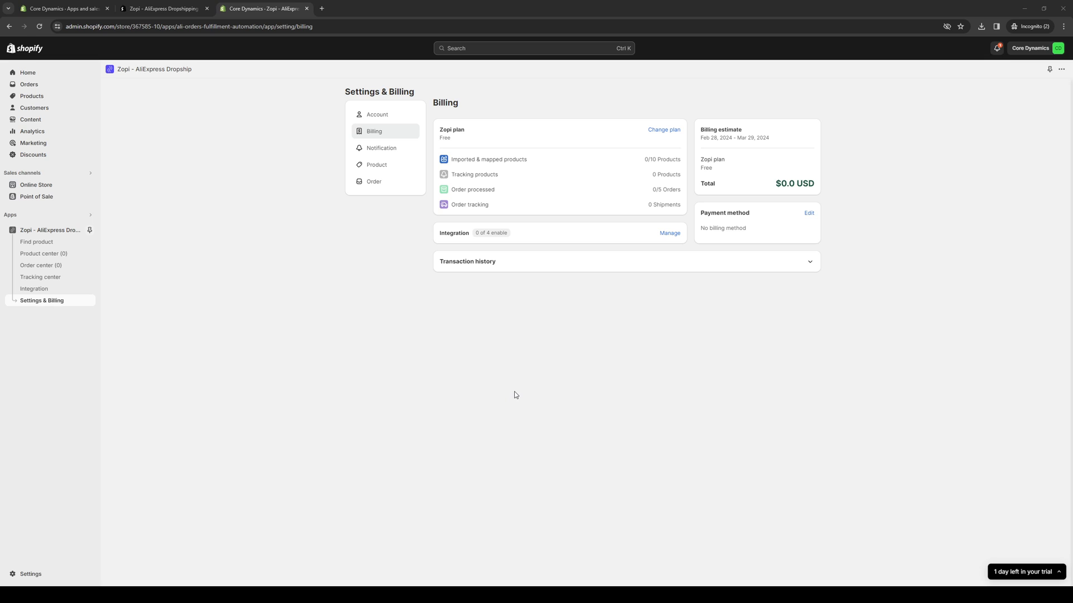
mouse_move(630, 376)
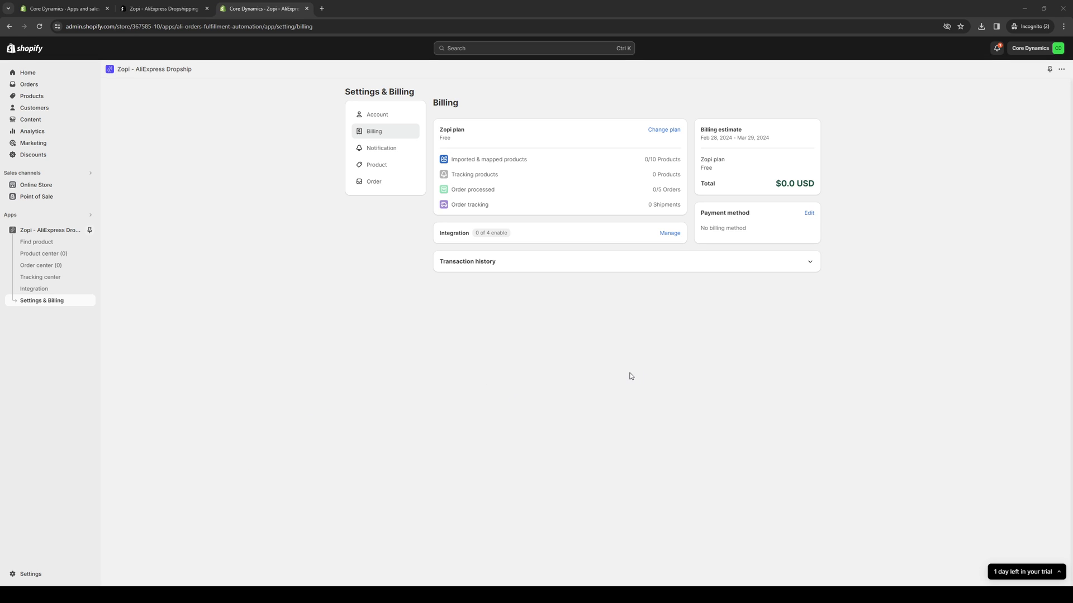
mouse_move(505, 371)
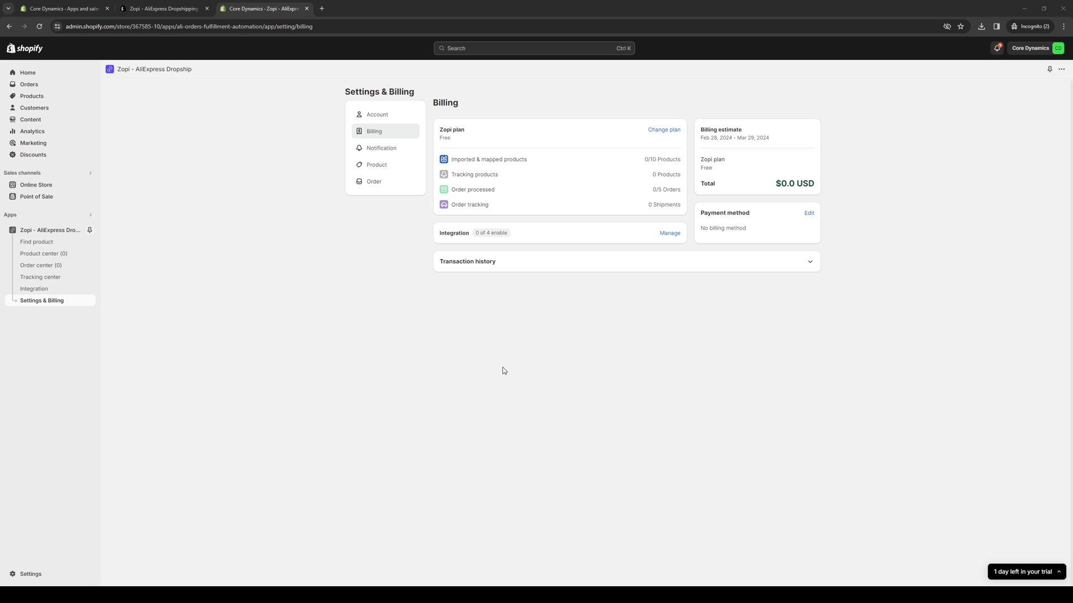
mouse_move(407, 450)
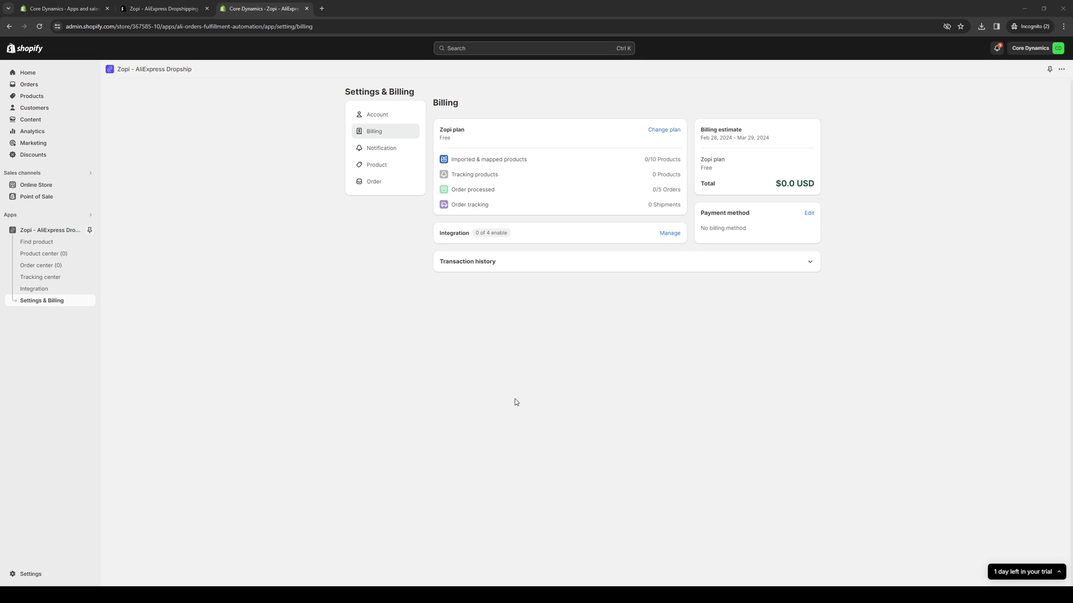
mouse_move(453, 425)
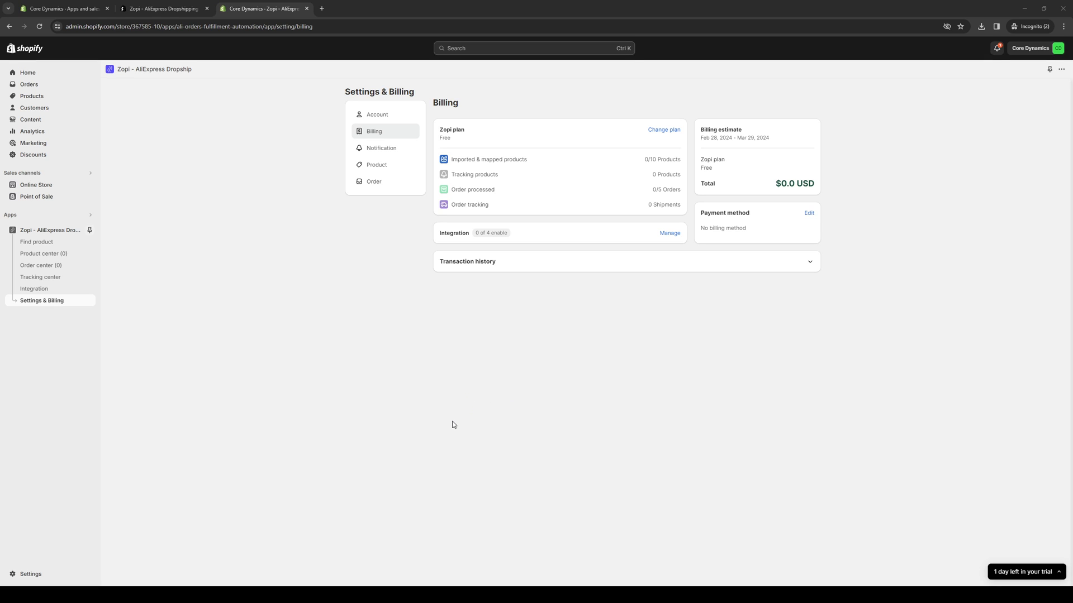
mouse_move(343, 395)
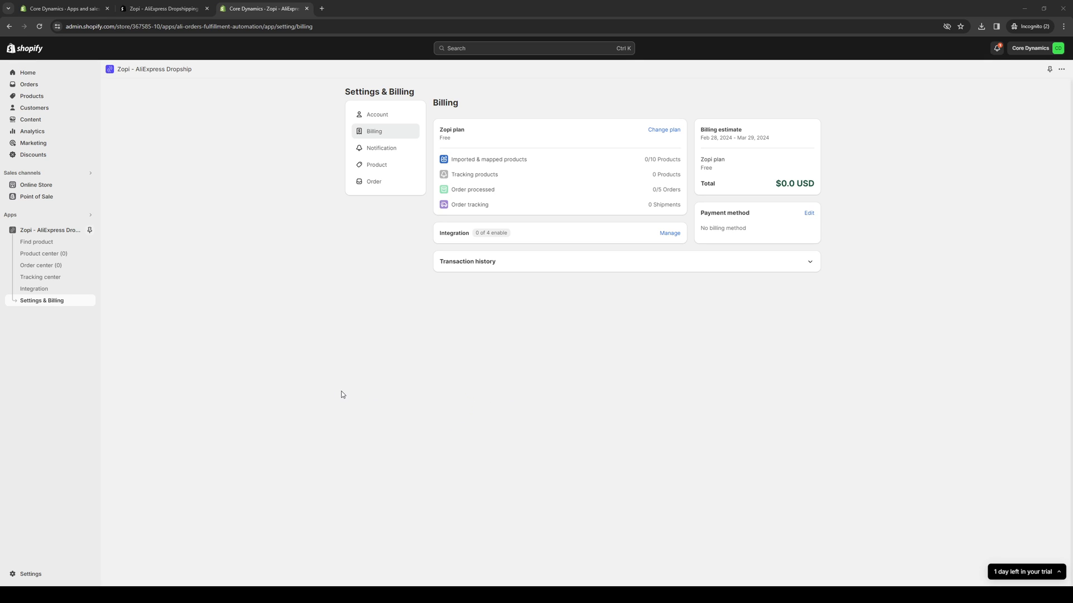
mouse_move(469, 394)
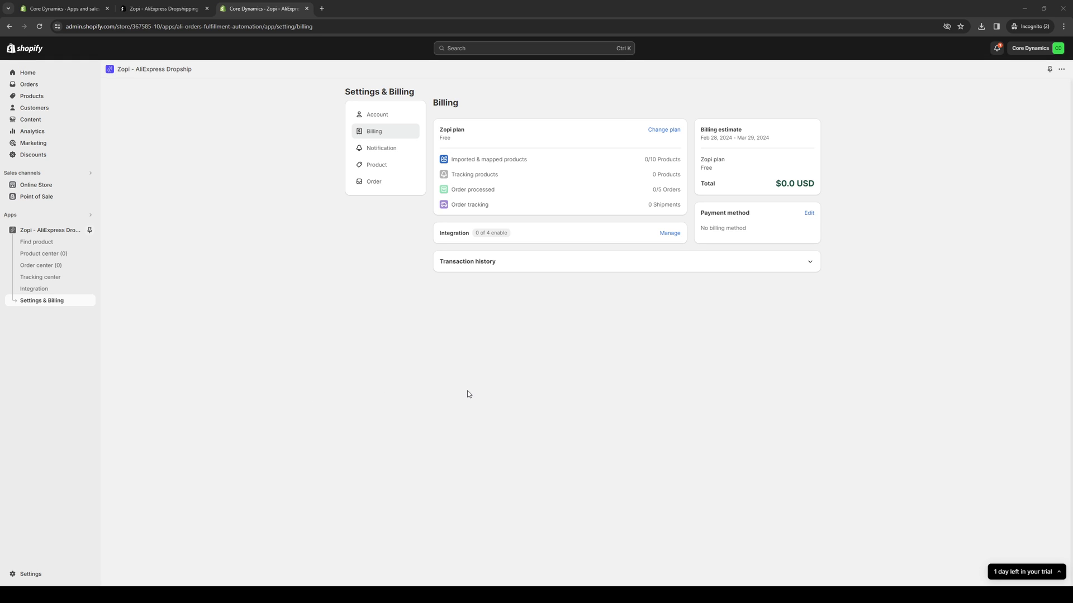
mouse_move(463, 393)
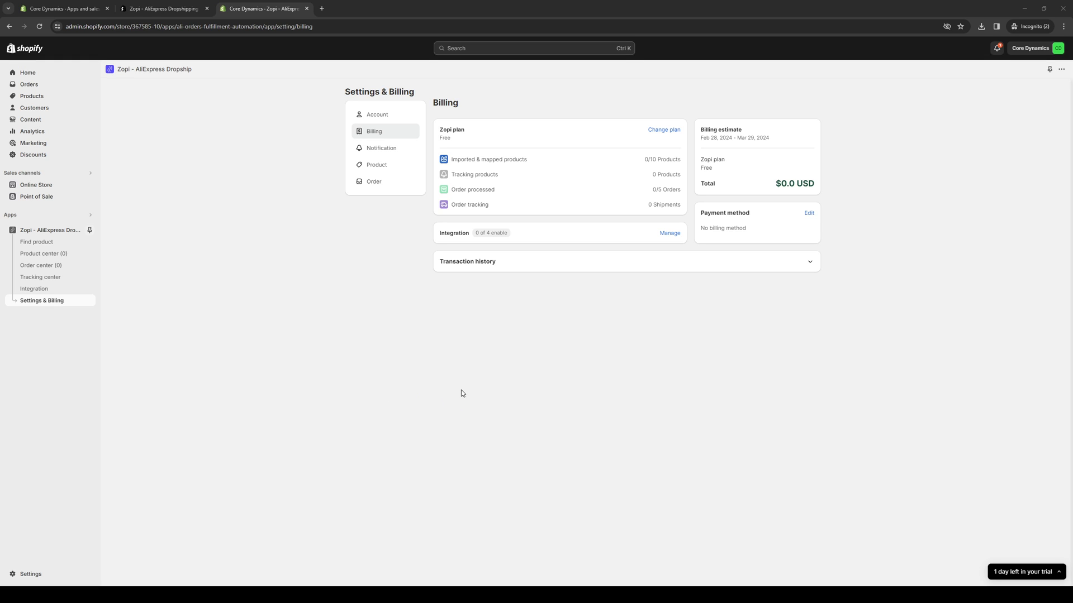
mouse_move(377, 409)
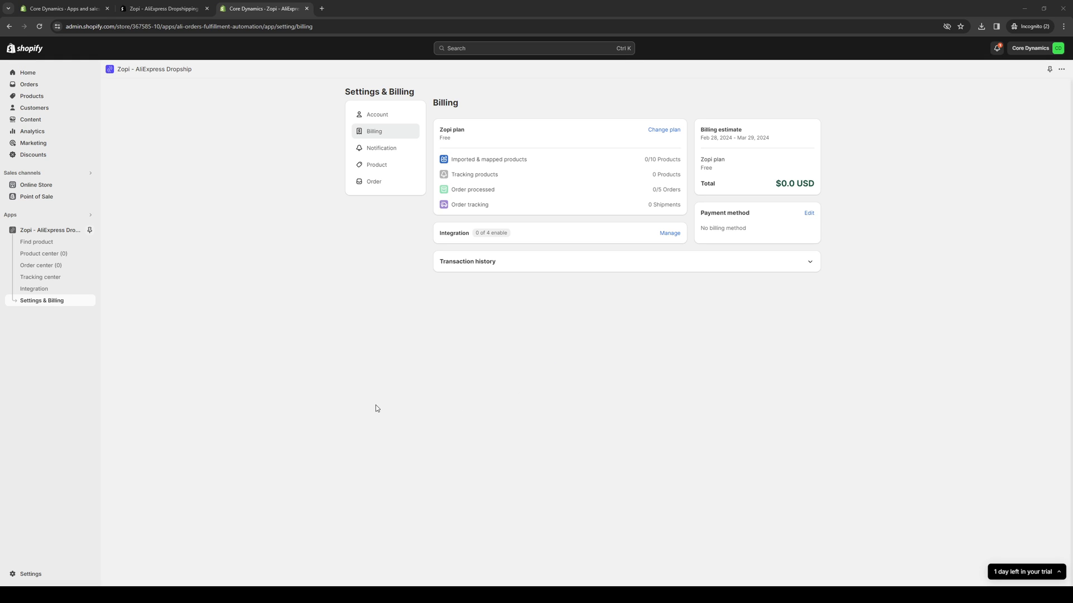
mouse_move(384, 412)
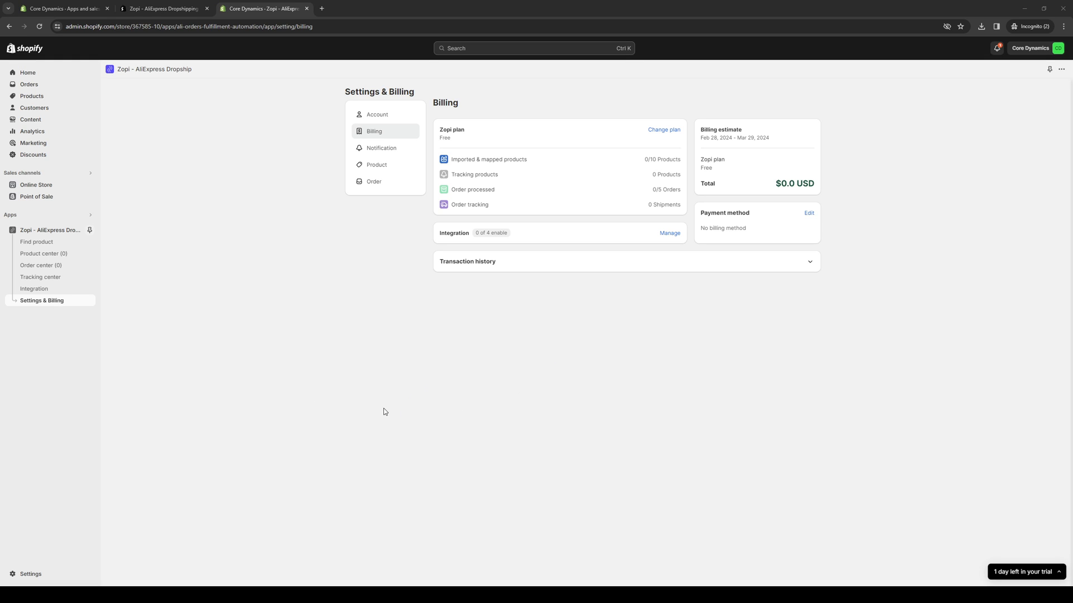
mouse_move(458, 392)
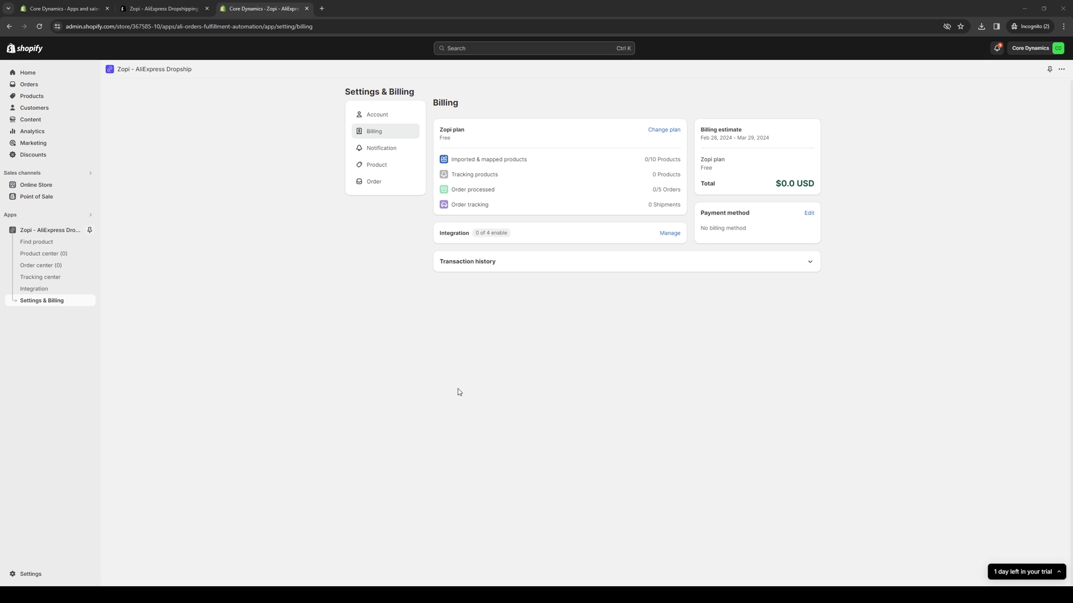
mouse_move(490, 409)
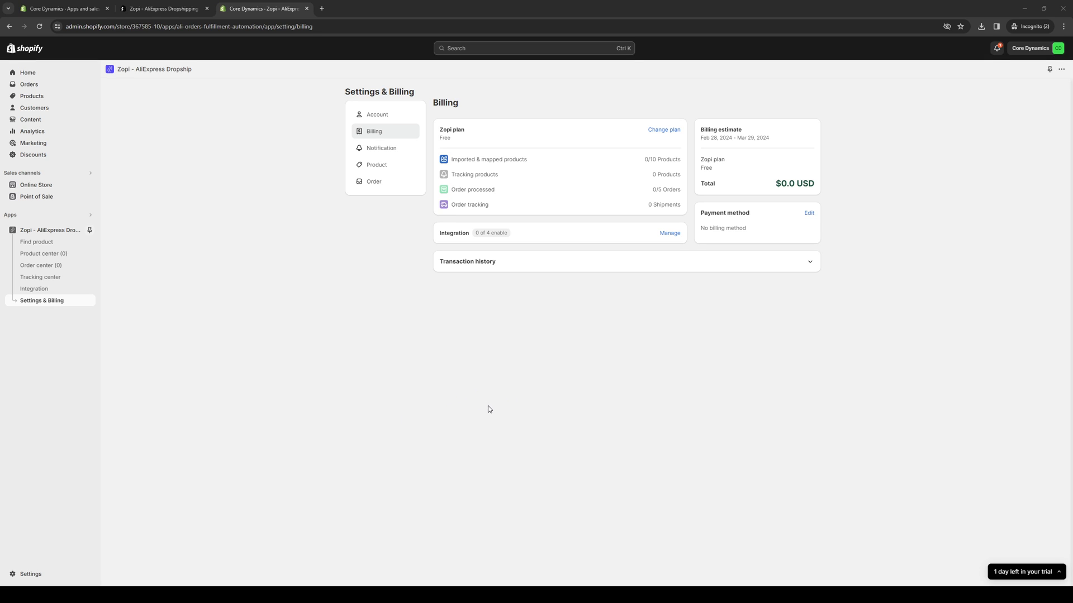
mouse_move(554, 391)
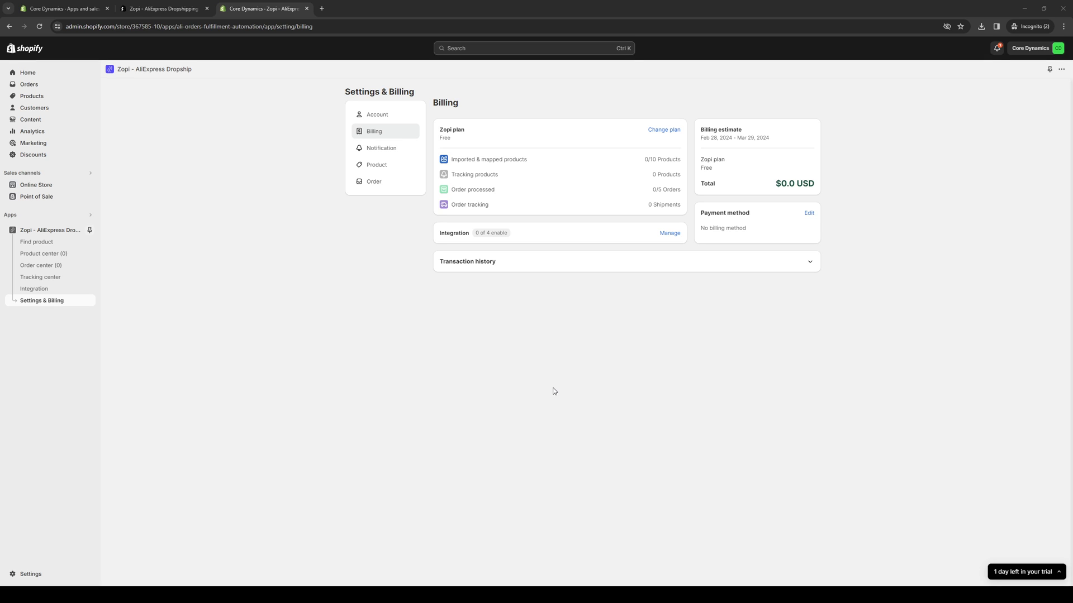
mouse_move(630, 355)
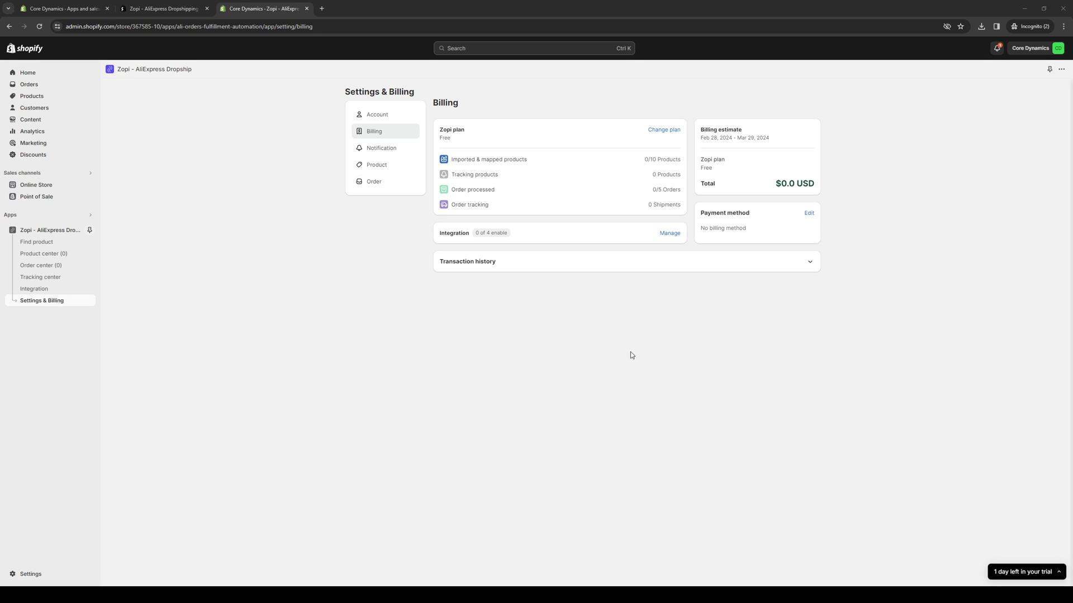
mouse_move(322, 444)
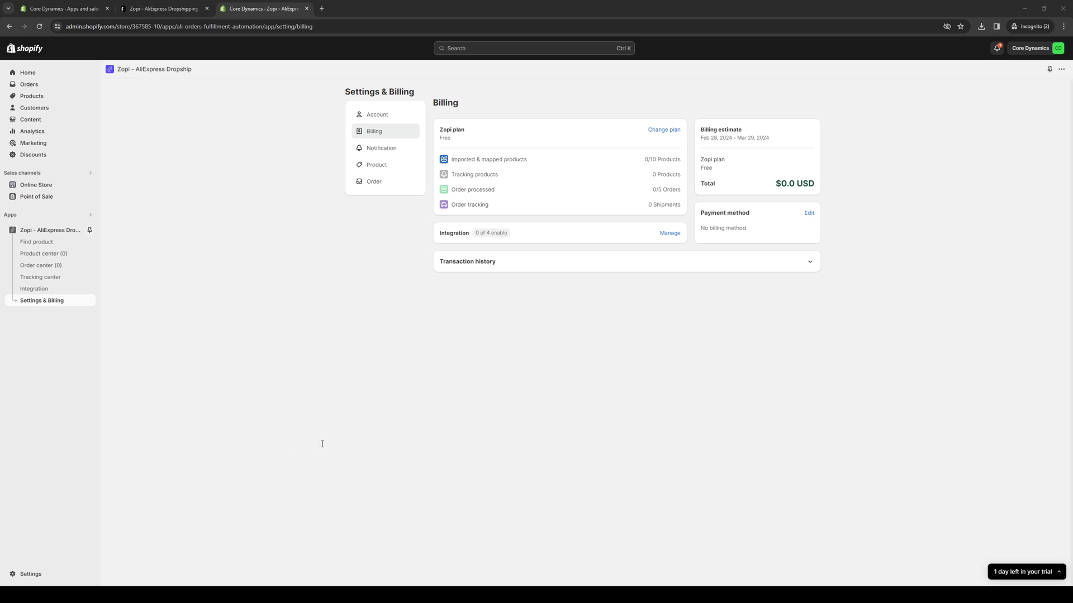
mouse_move(394, 441)
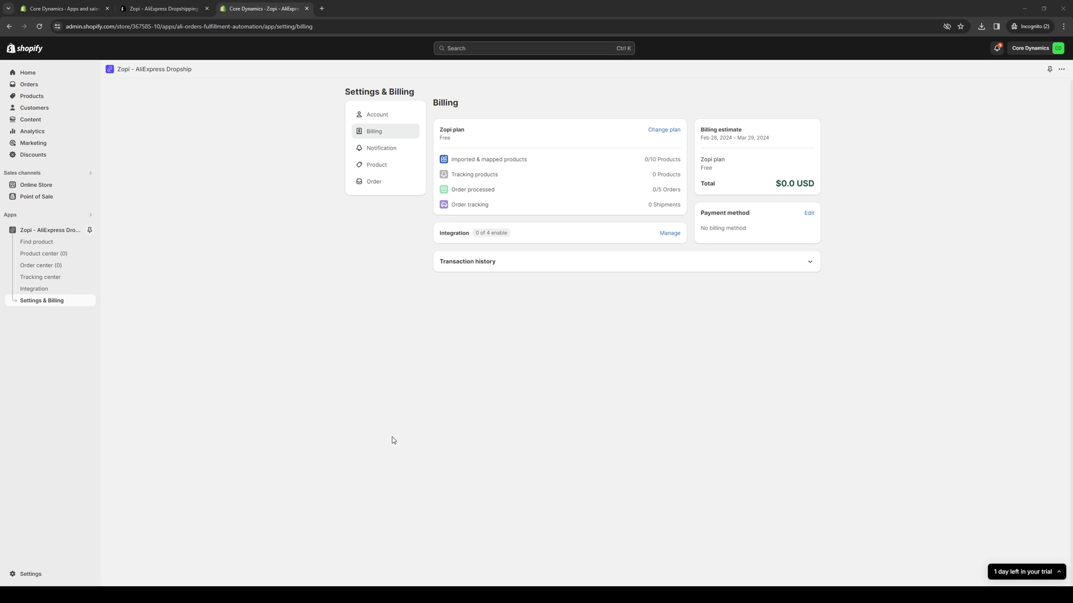
mouse_move(446, 450)
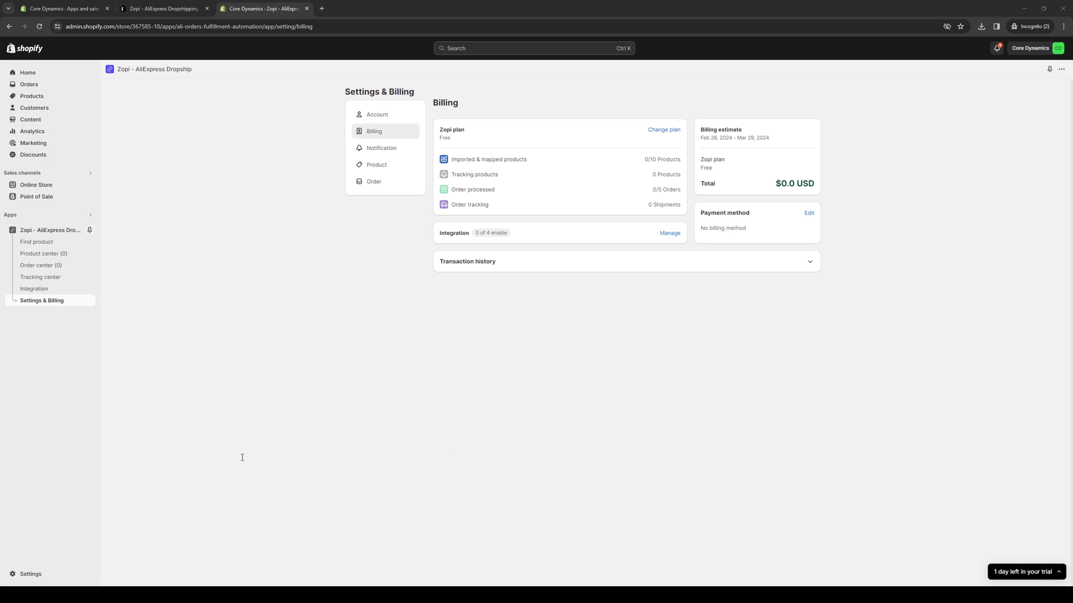
mouse_move(221, 452)
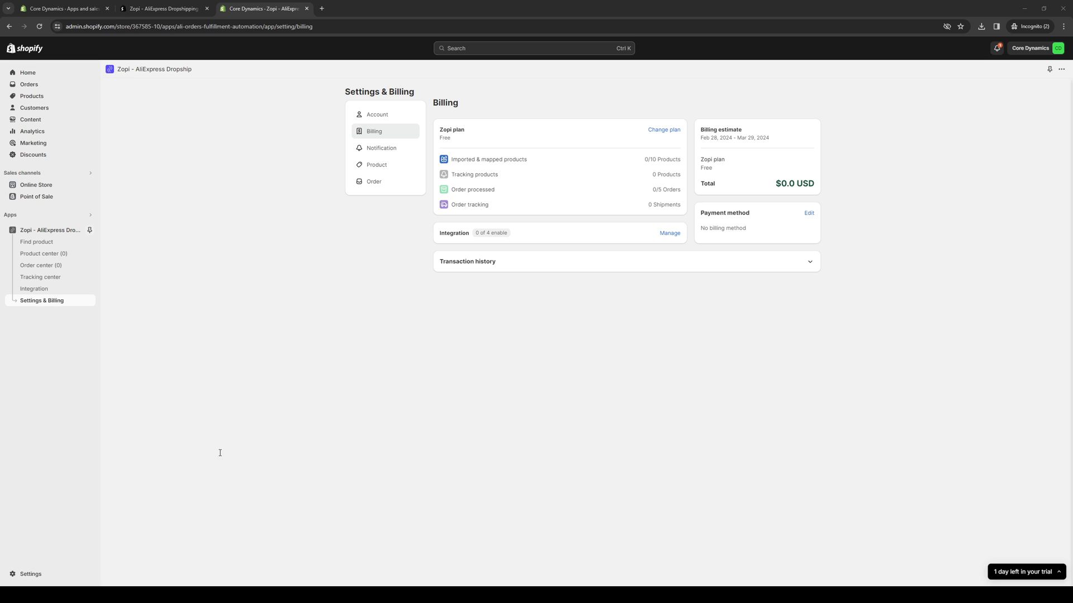
mouse_move(303, 460)
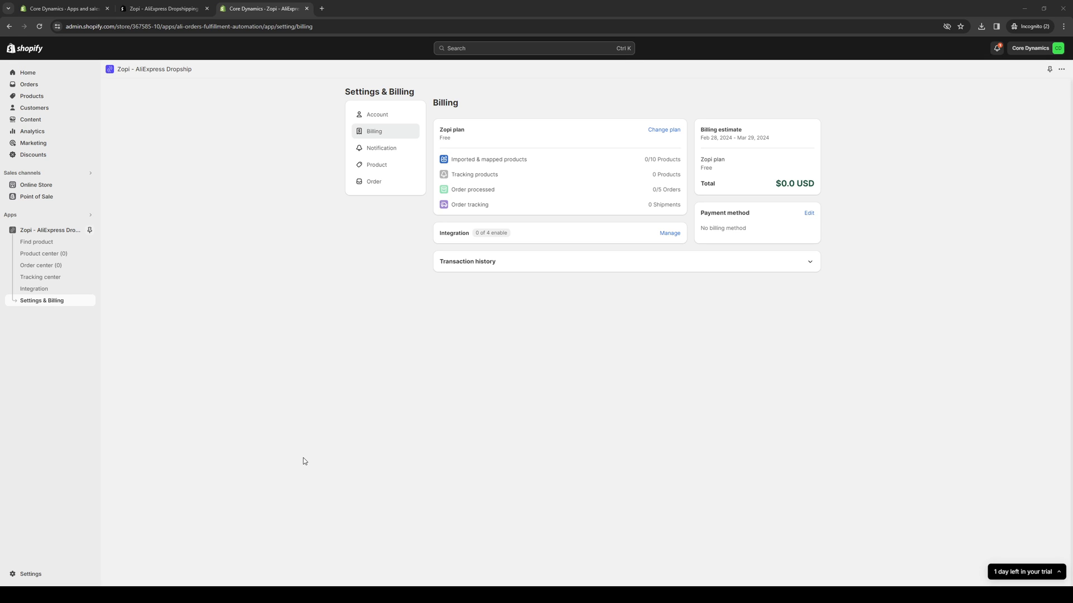
mouse_move(550, 282)
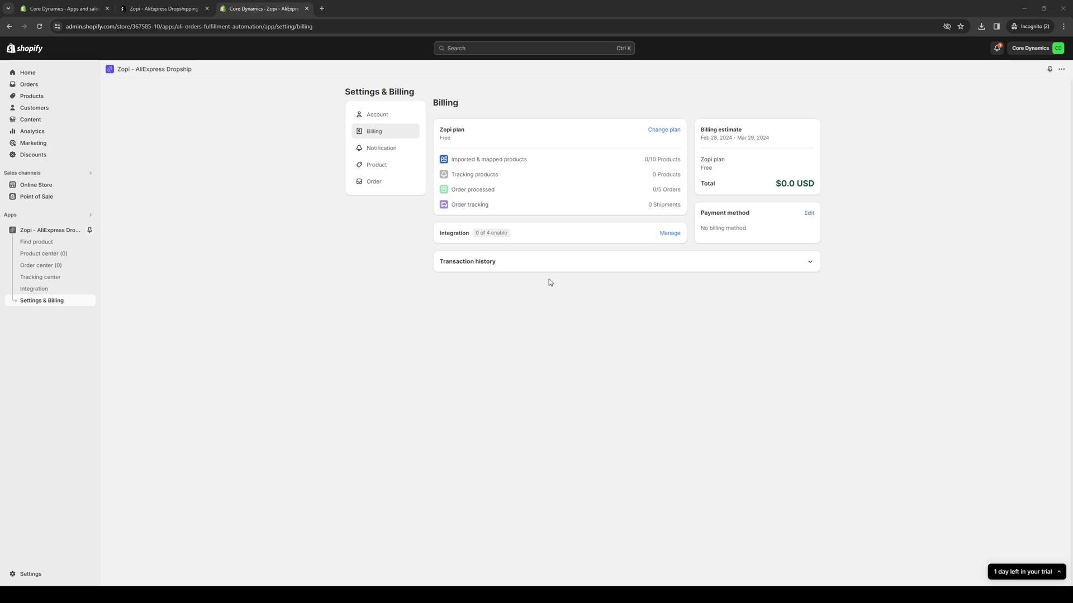
mouse_move(397, 262)
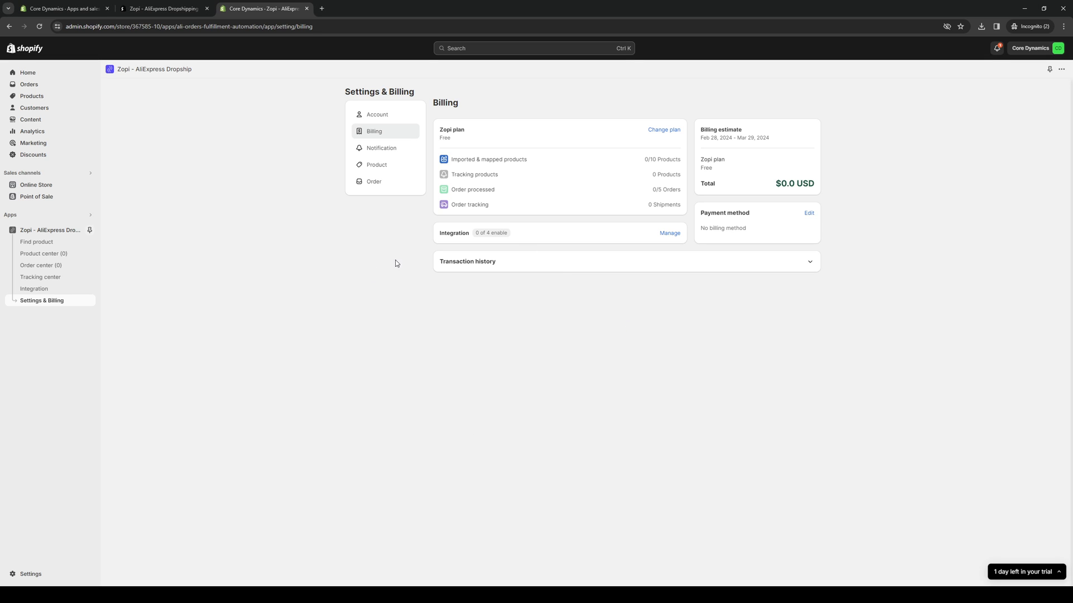
mouse_move(560, 198)
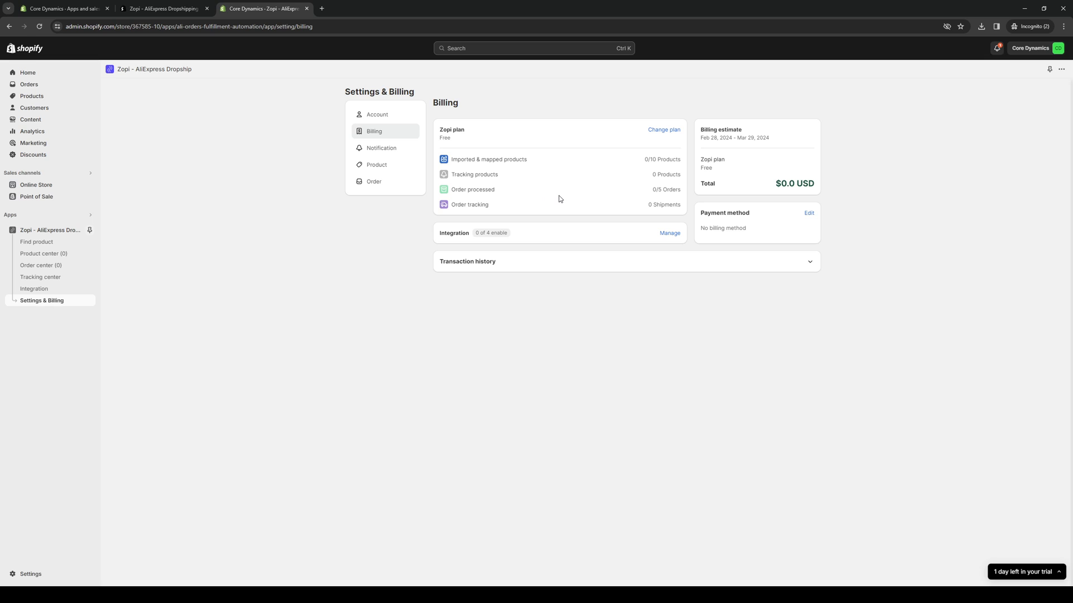
mouse_move(416, 278)
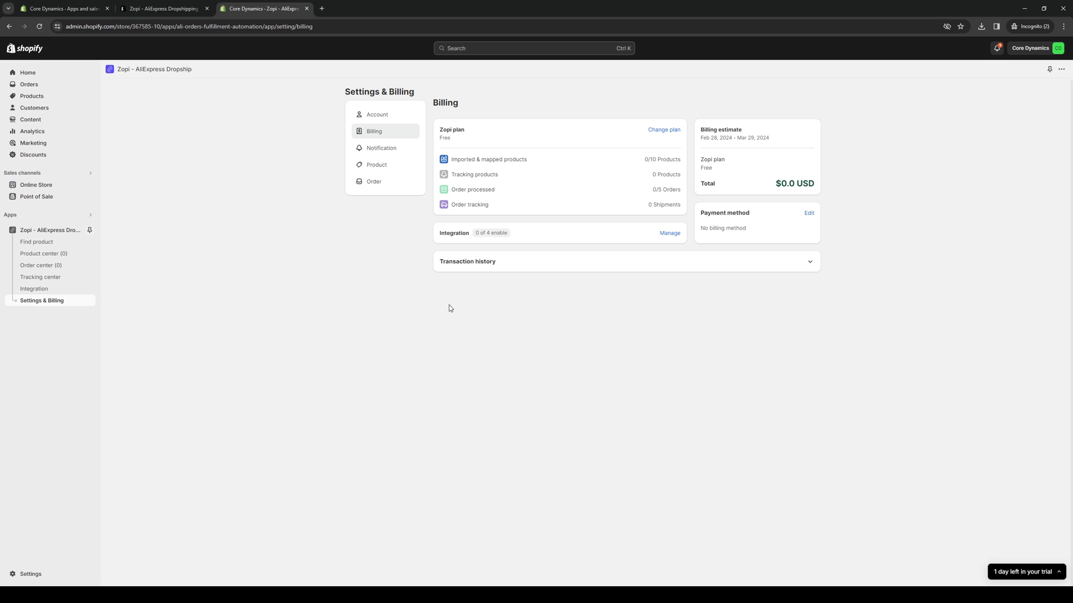
mouse_move(110, 578)
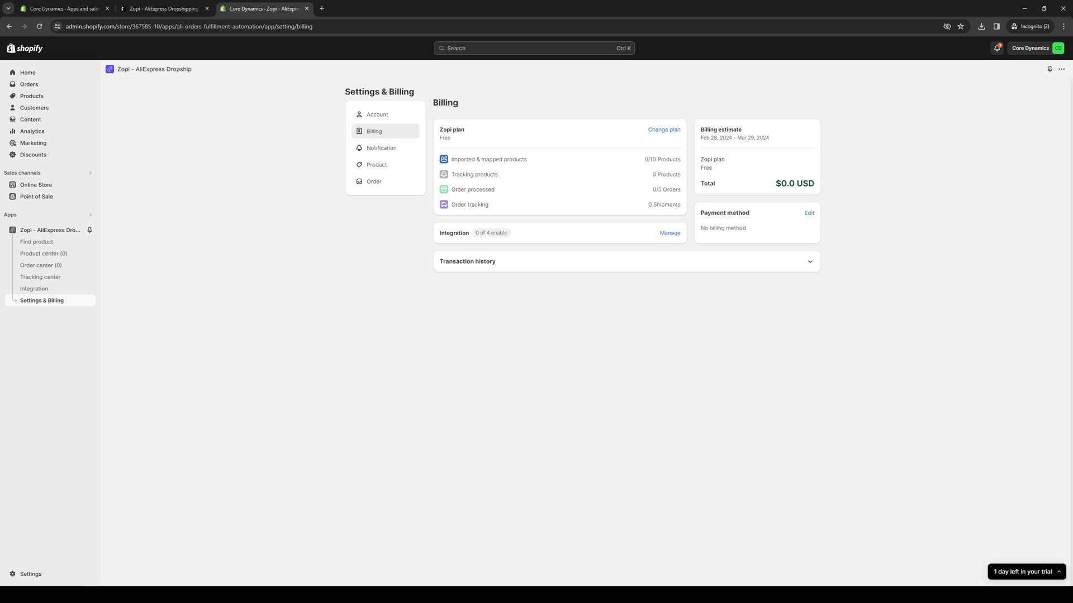
mouse_move(632, 352)
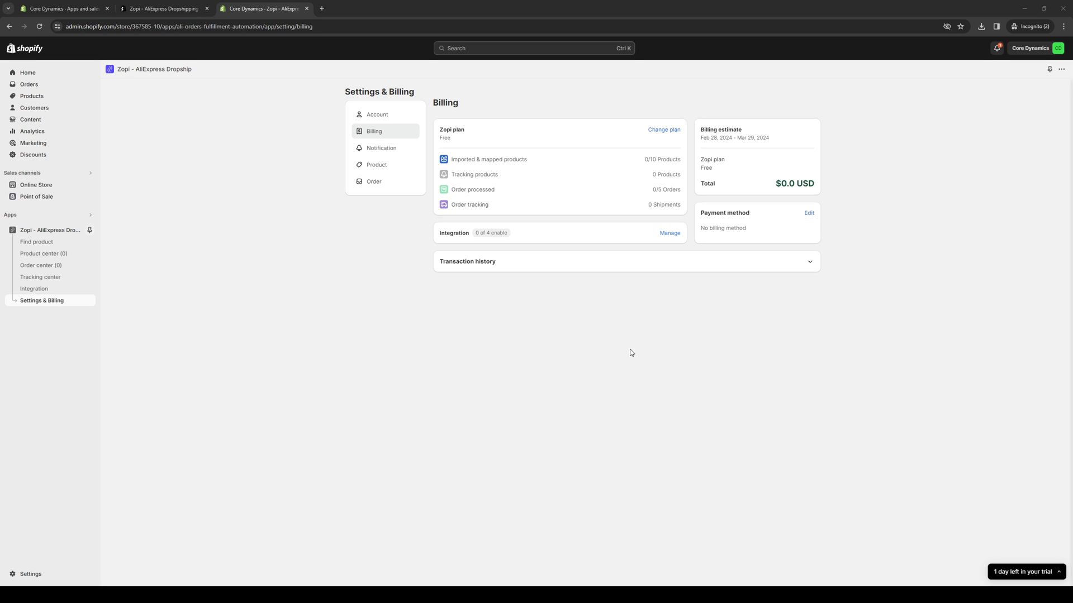
mouse_move(726, 338)
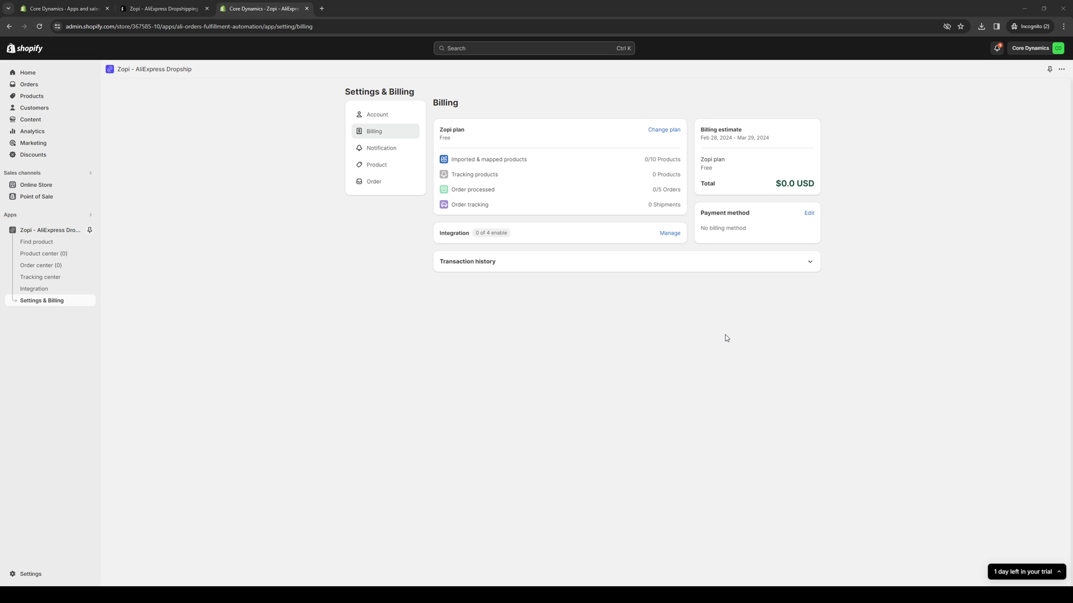
mouse_move(472, 370)
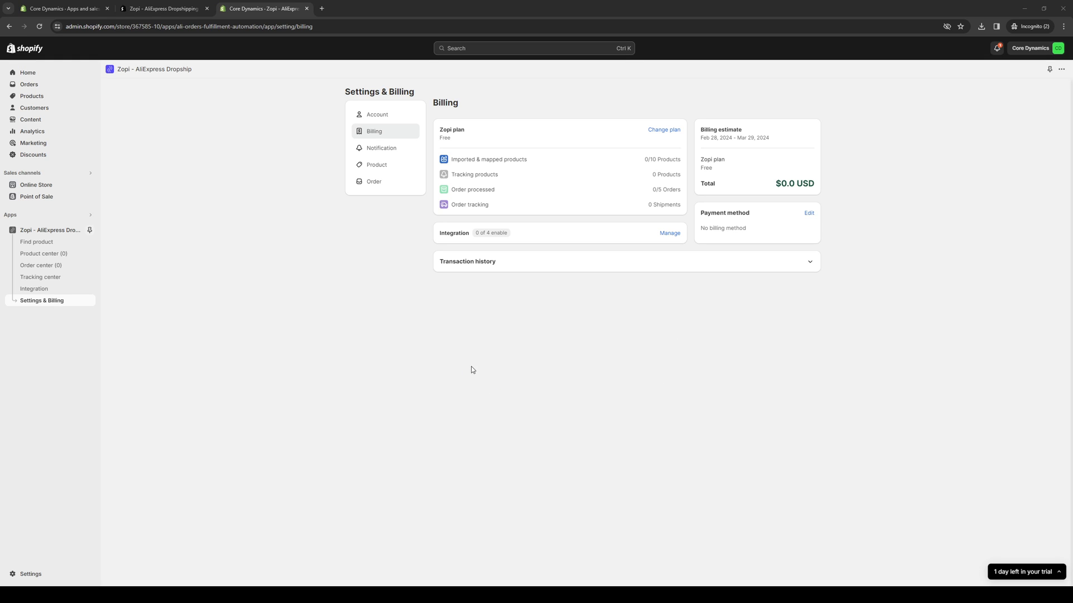
mouse_move(686, 321)
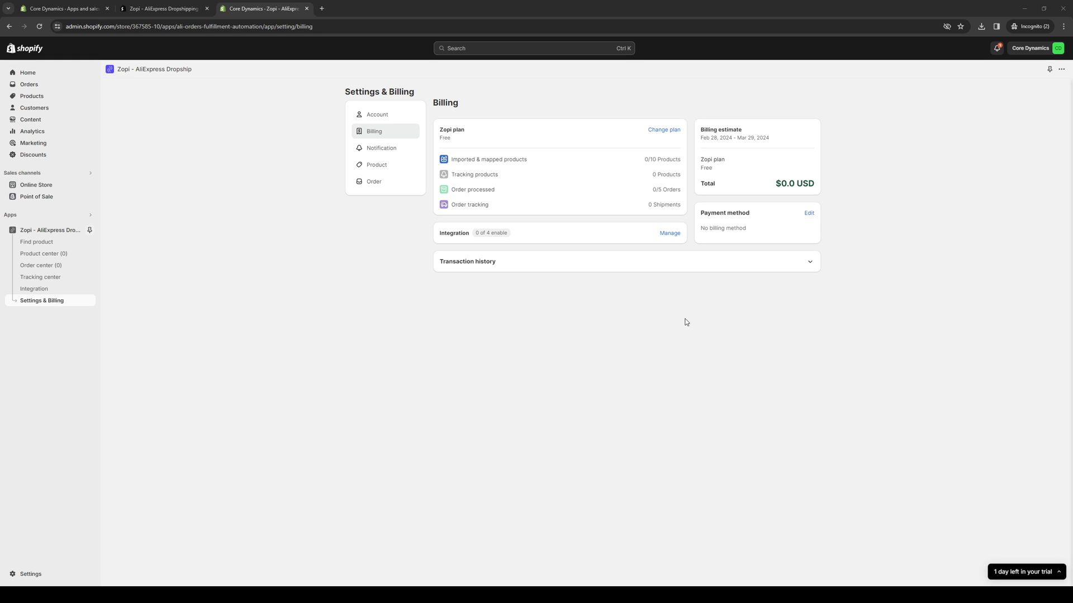
mouse_move(451, 516)
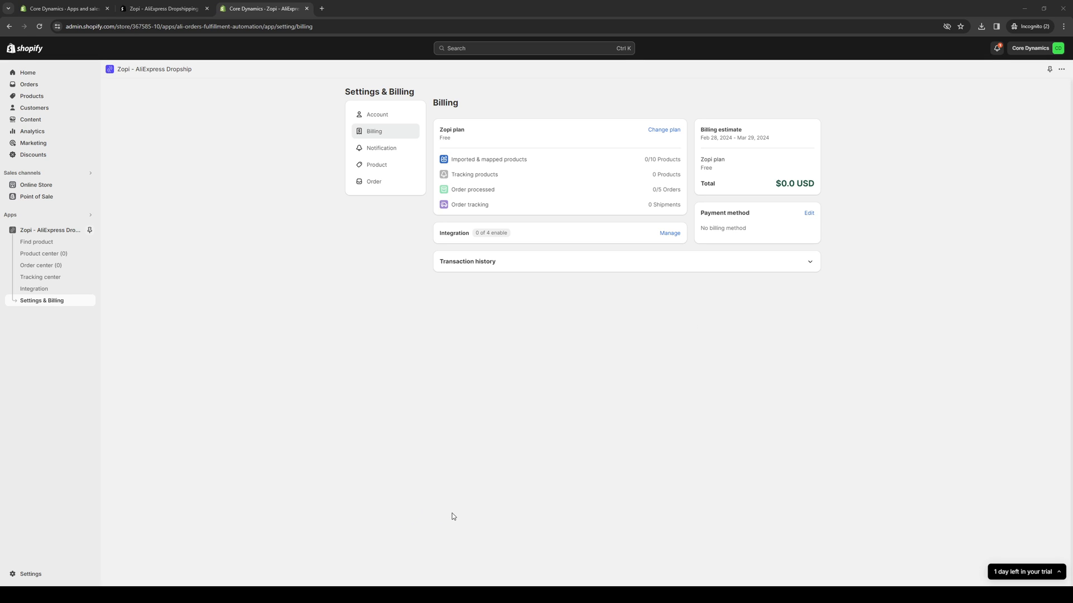
mouse_move(175, 537)
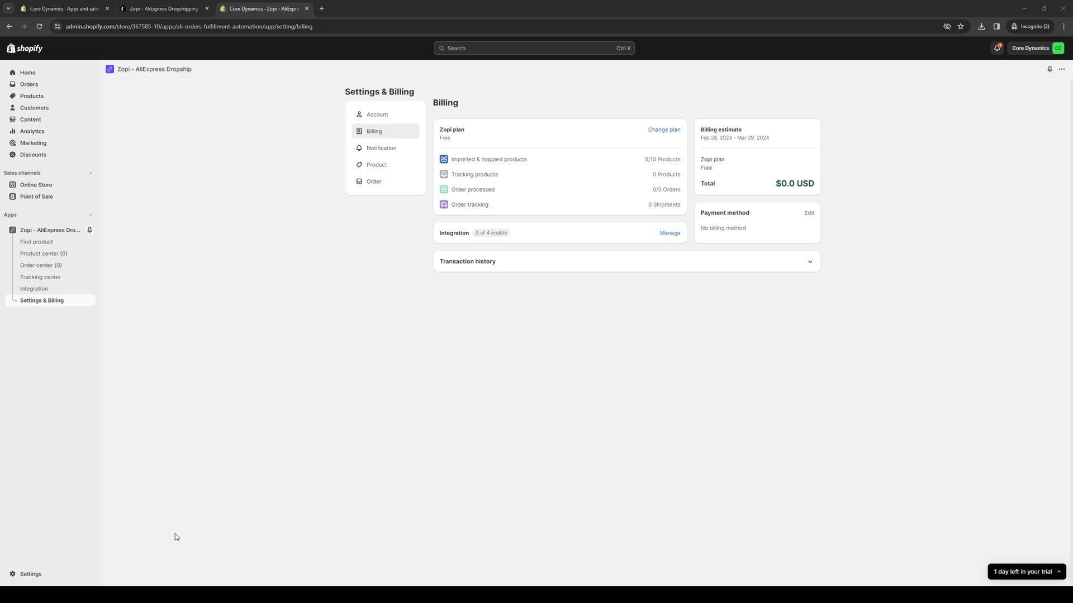
mouse_move(322, 481)
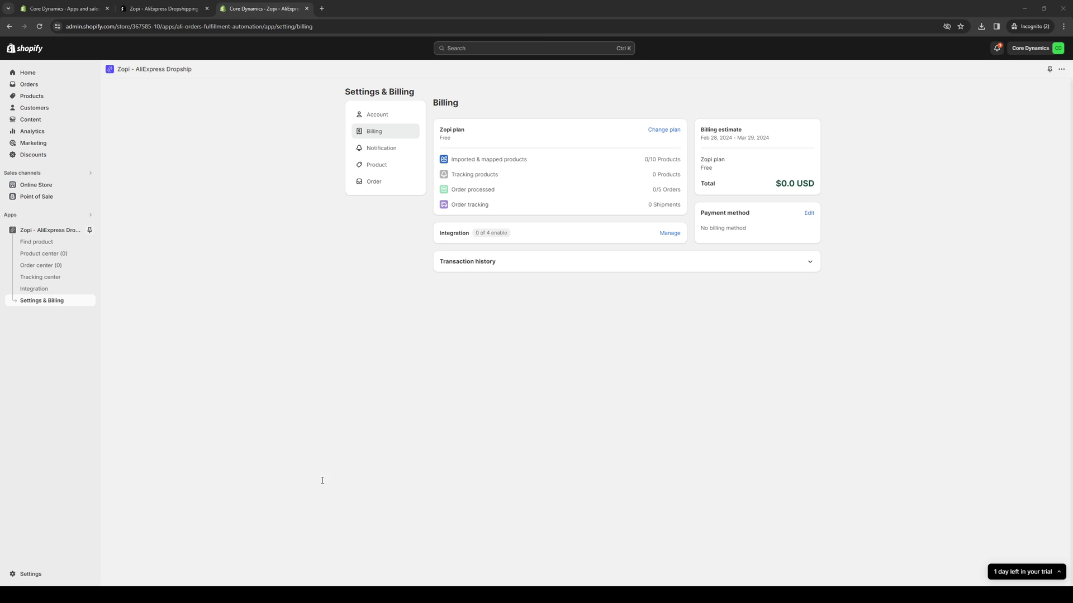
mouse_move(481, 496)
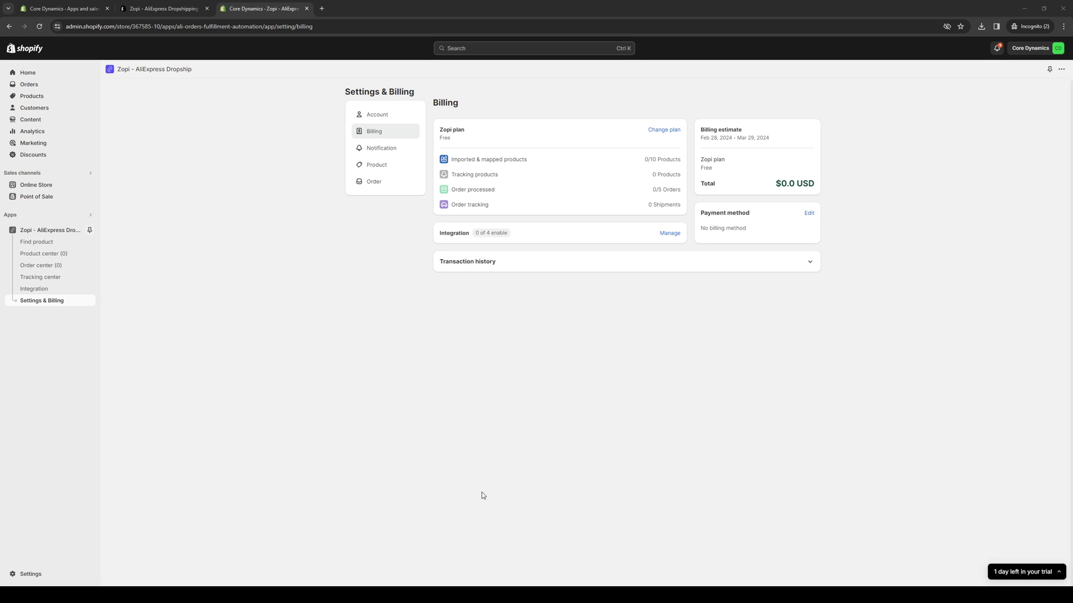
mouse_move(535, 444)
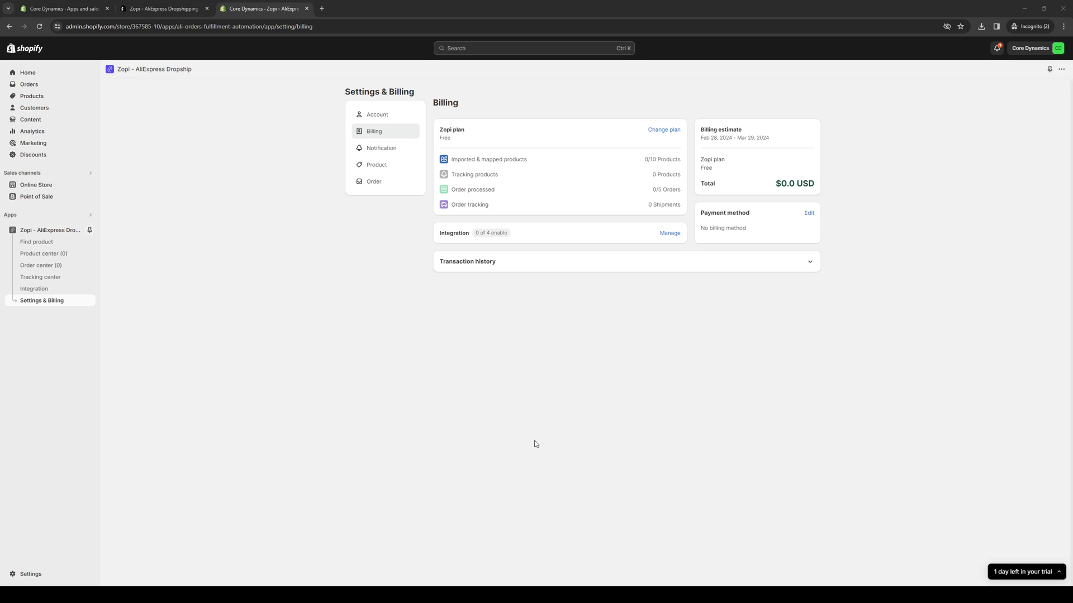
mouse_move(401, 493)
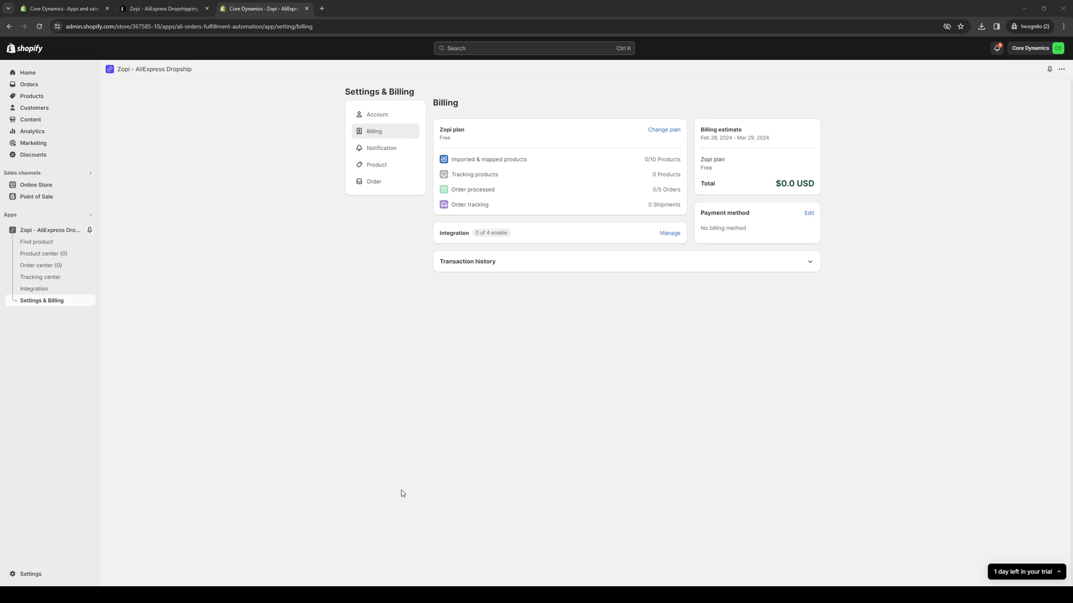
mouse_move(779, 215)
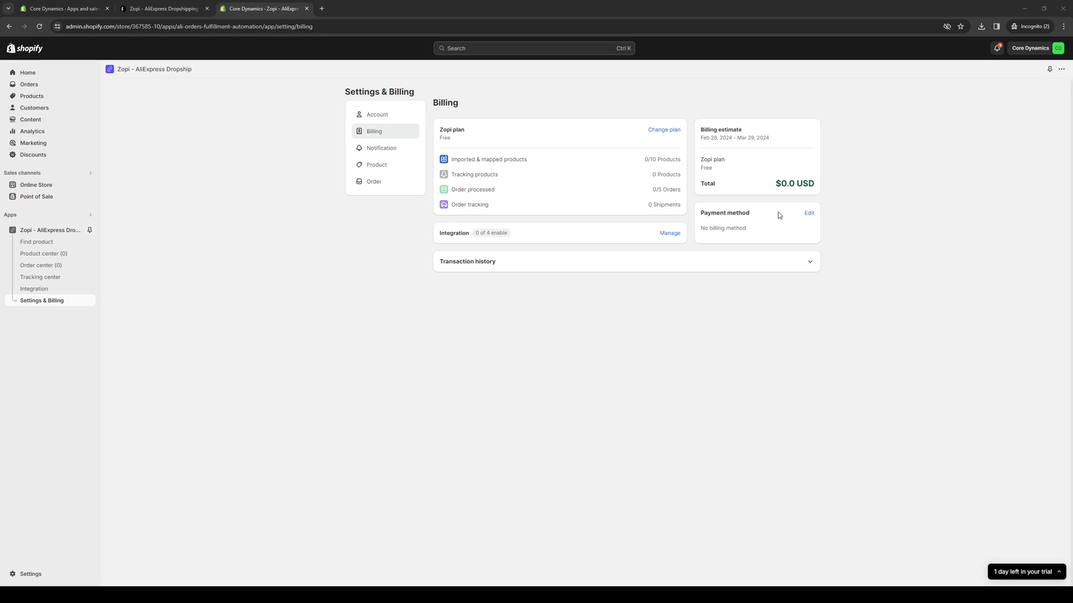
mouse_move(725, 213)
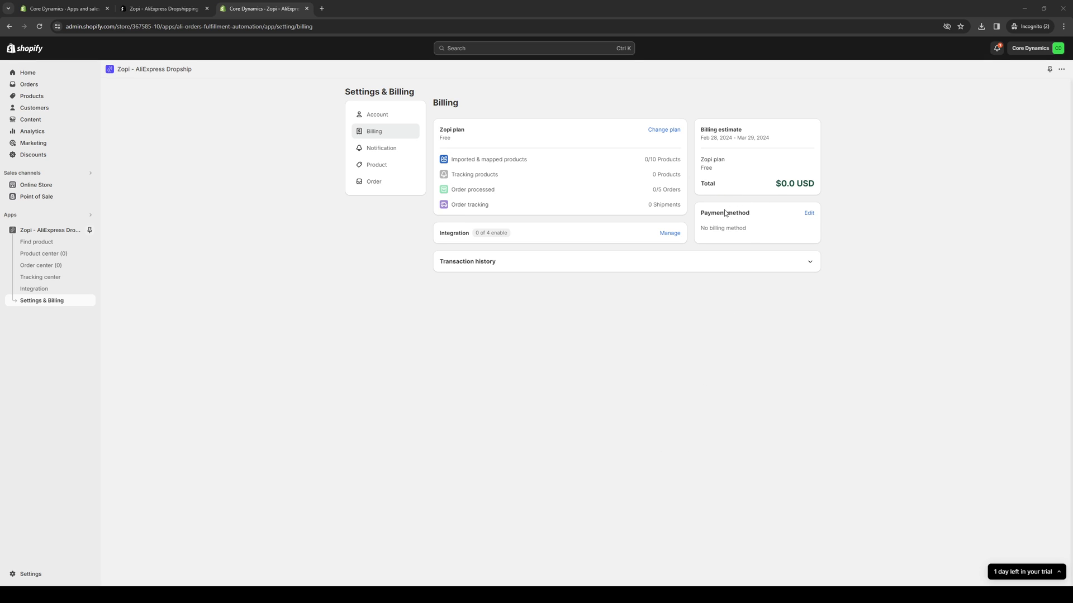
mouse_move(736, 191)
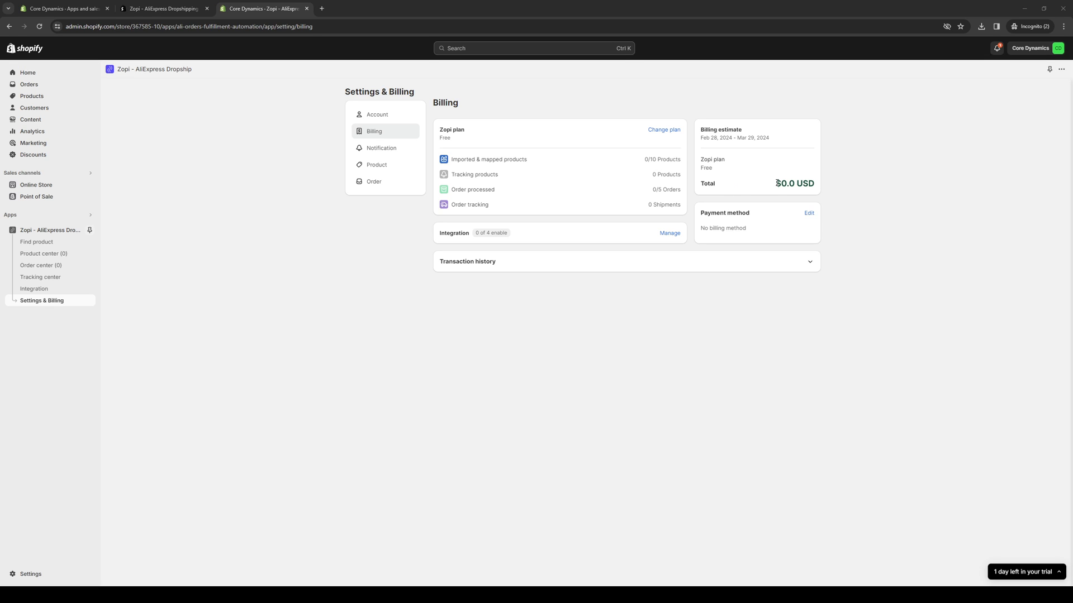
mouse_move(463, 456)
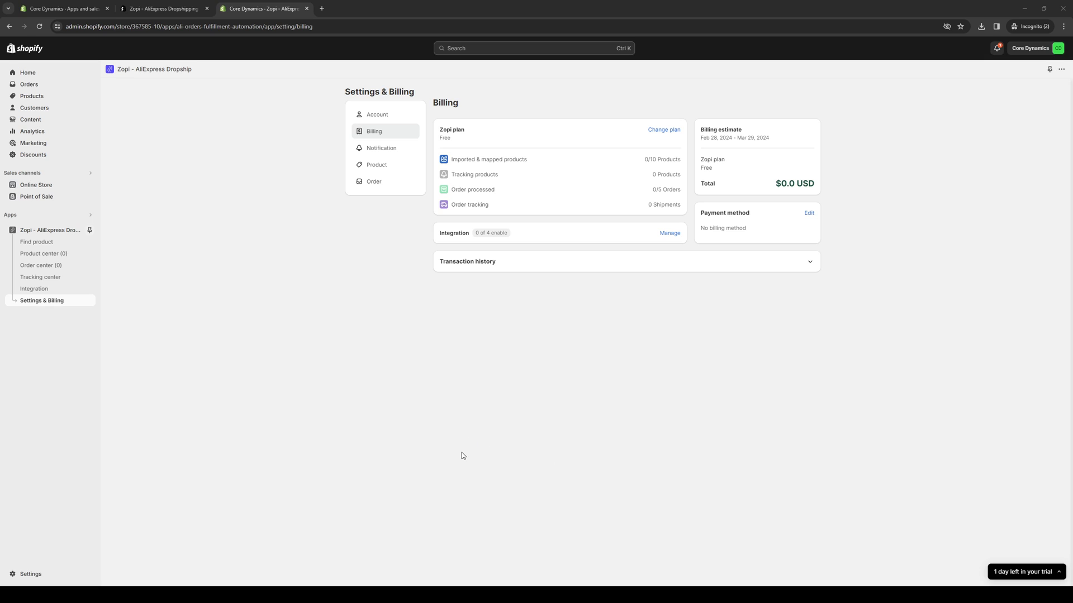
mouse_move(518, 507)
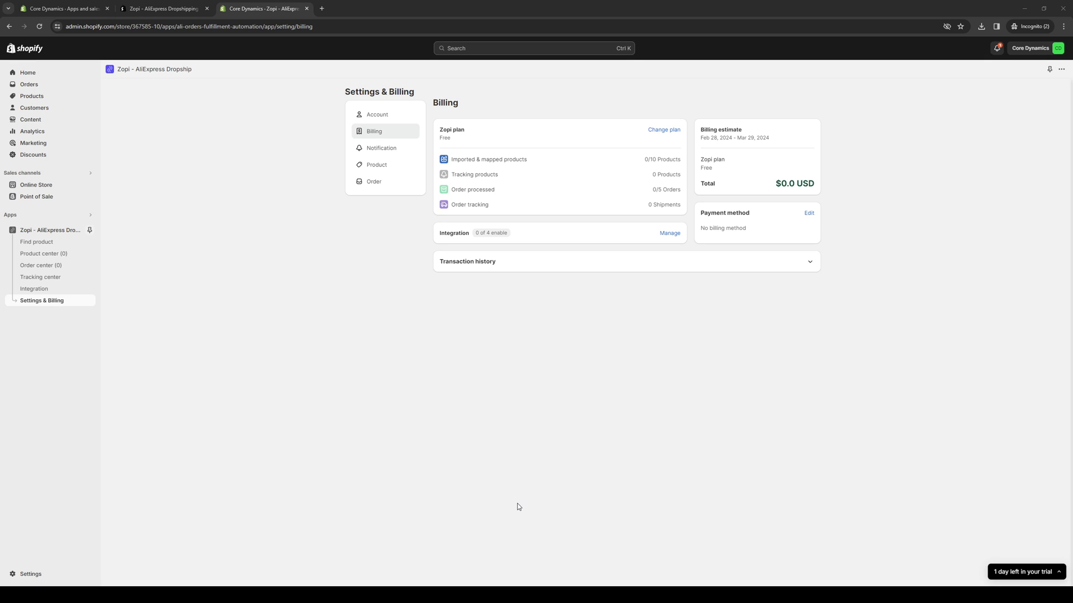
mouse_move(643, 502)
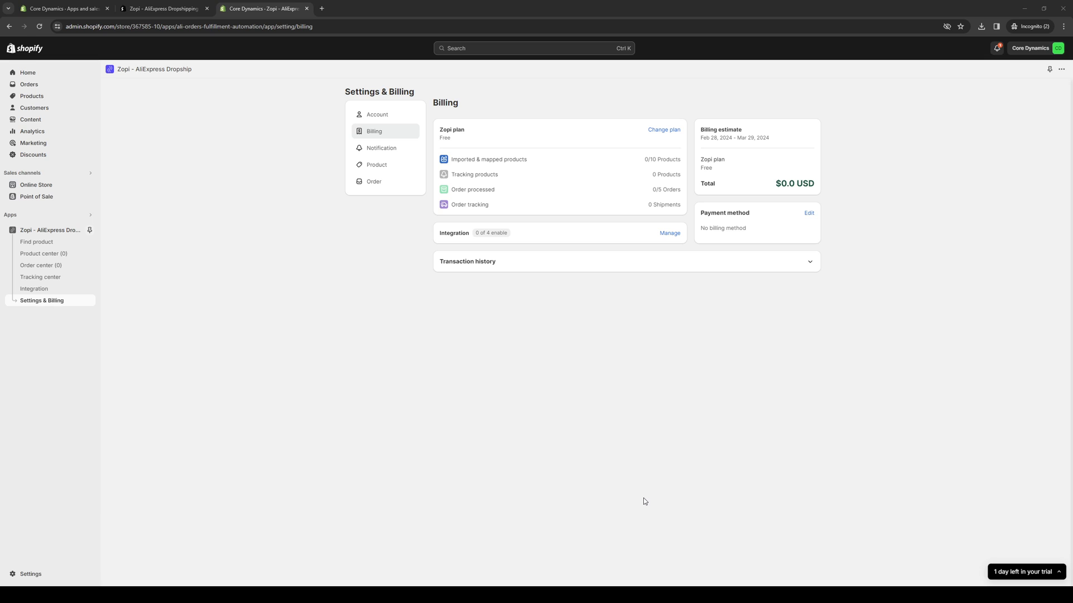
mouse_move(618, 498)
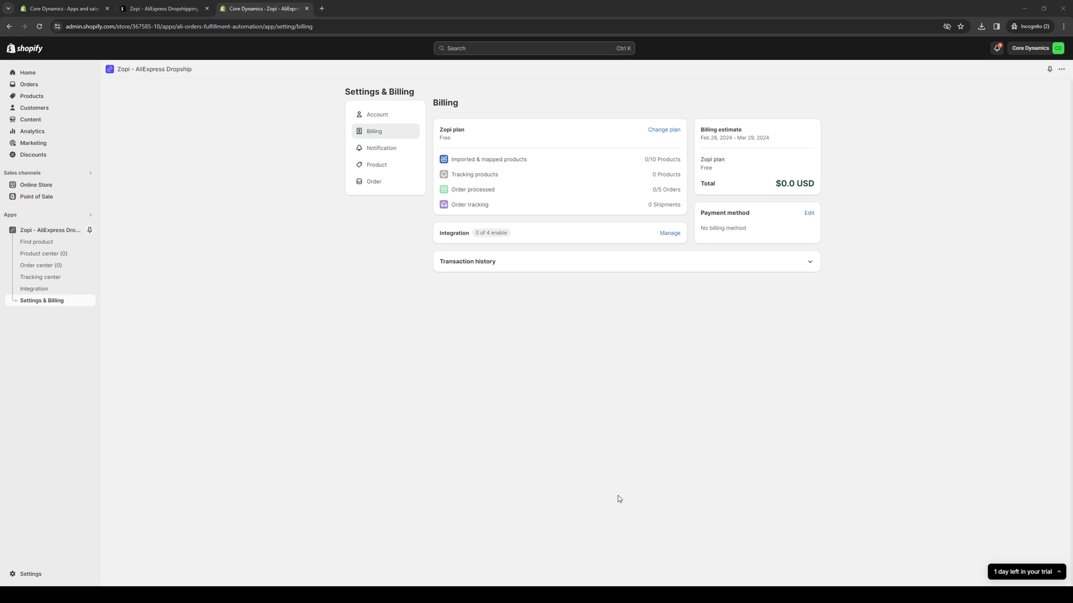
mouse_move(507, 475)
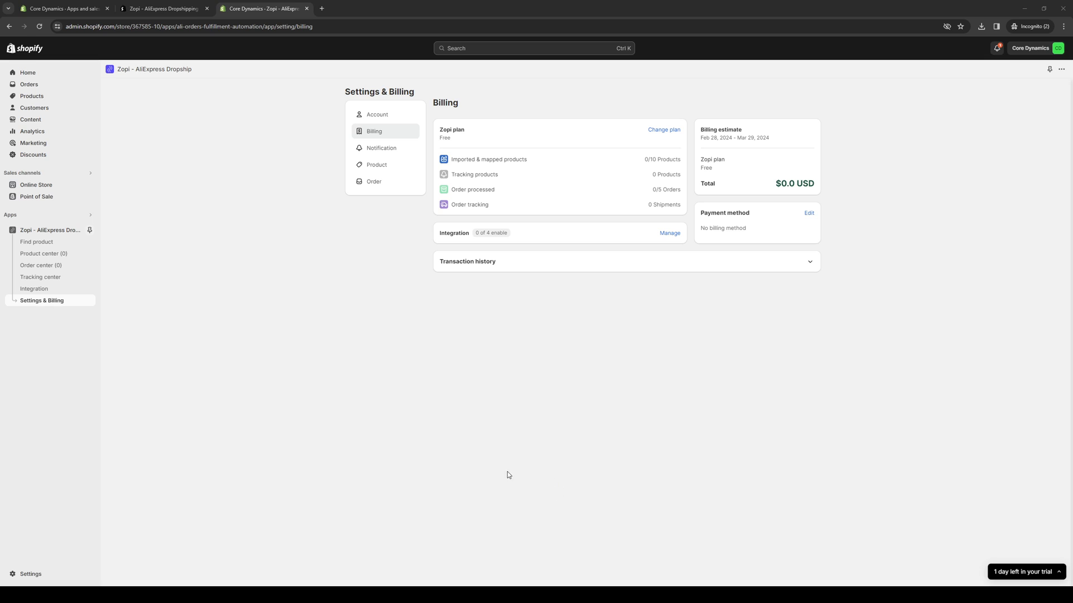
mouse_move(395, 501)
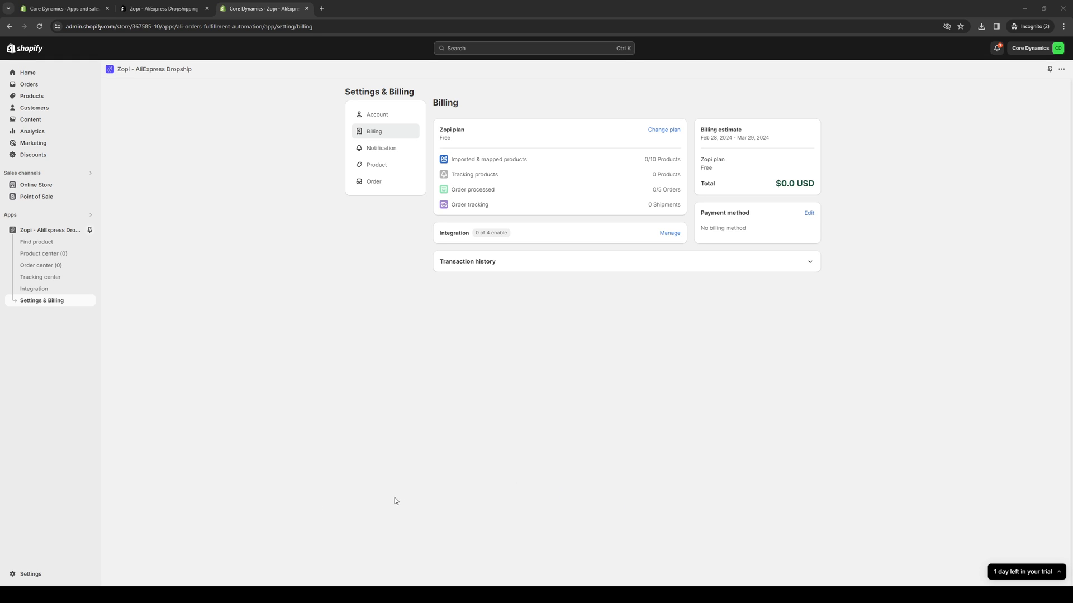
mouse_move(475, 487)
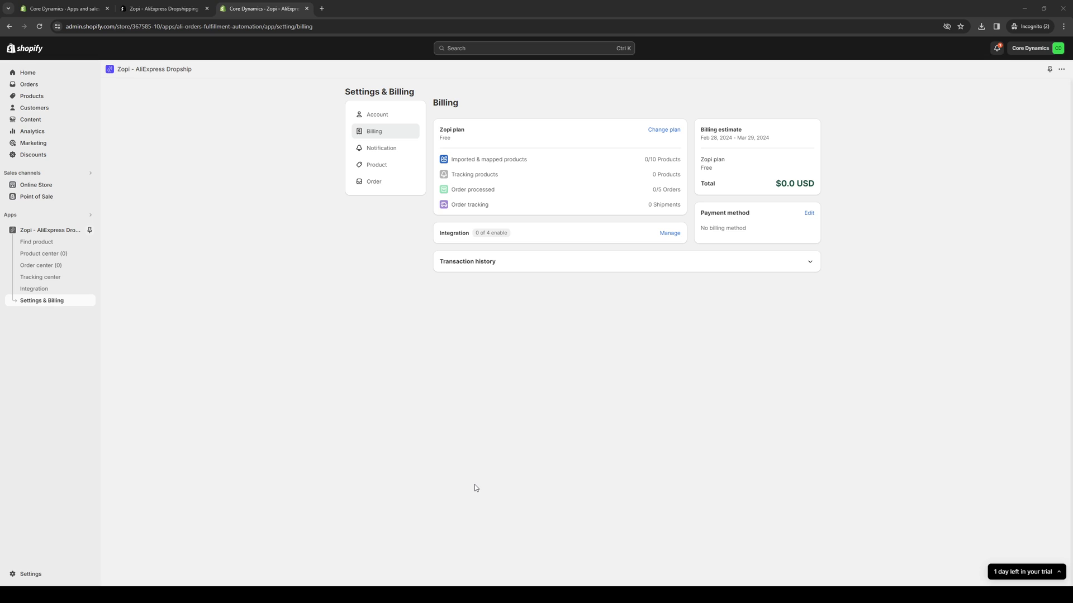
mouse_move(482, 185)
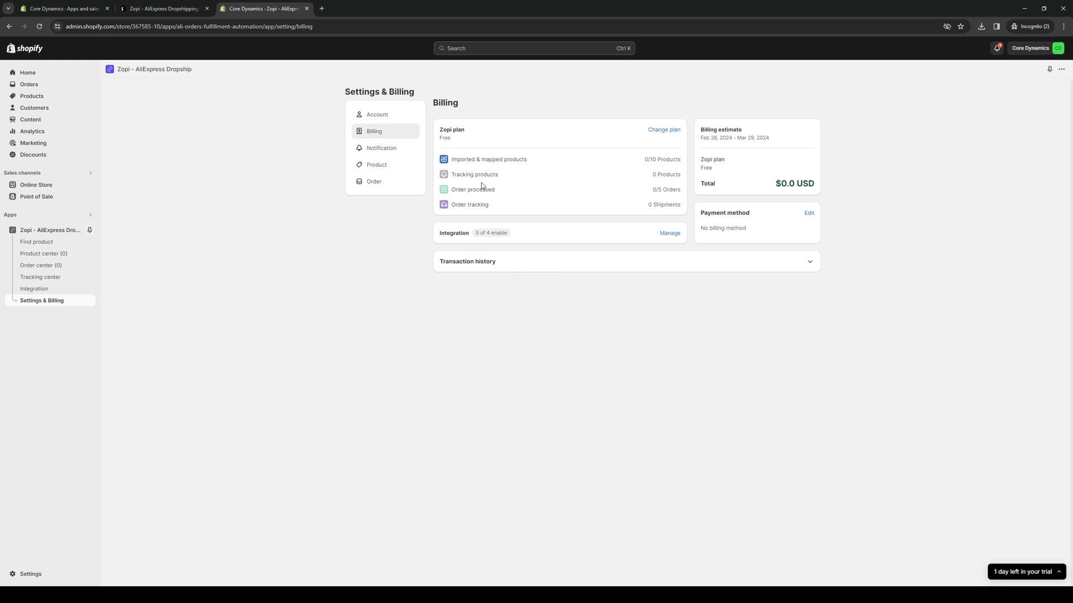
mouse_move(629, 157)
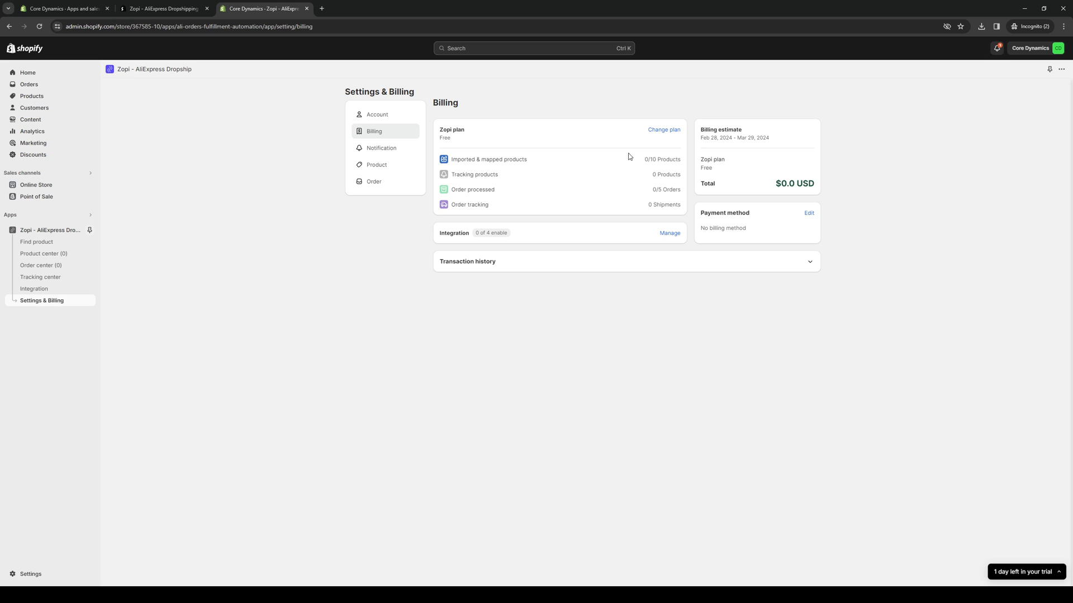
mouse_move(722, 219)
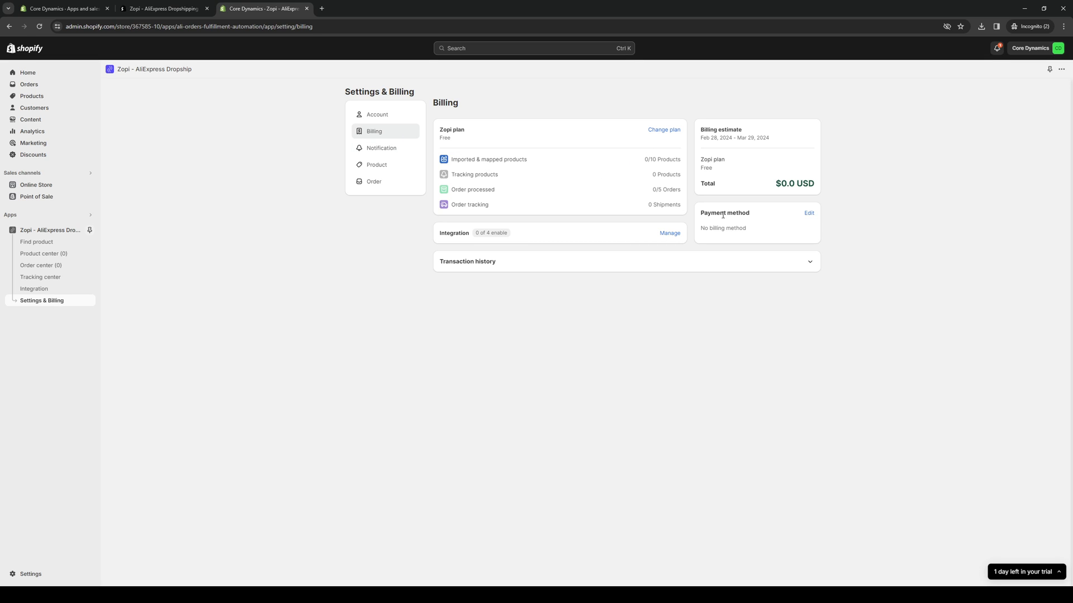
View Zopi's Product, Account and Billing settings, then its Integration page
click(377, 165)
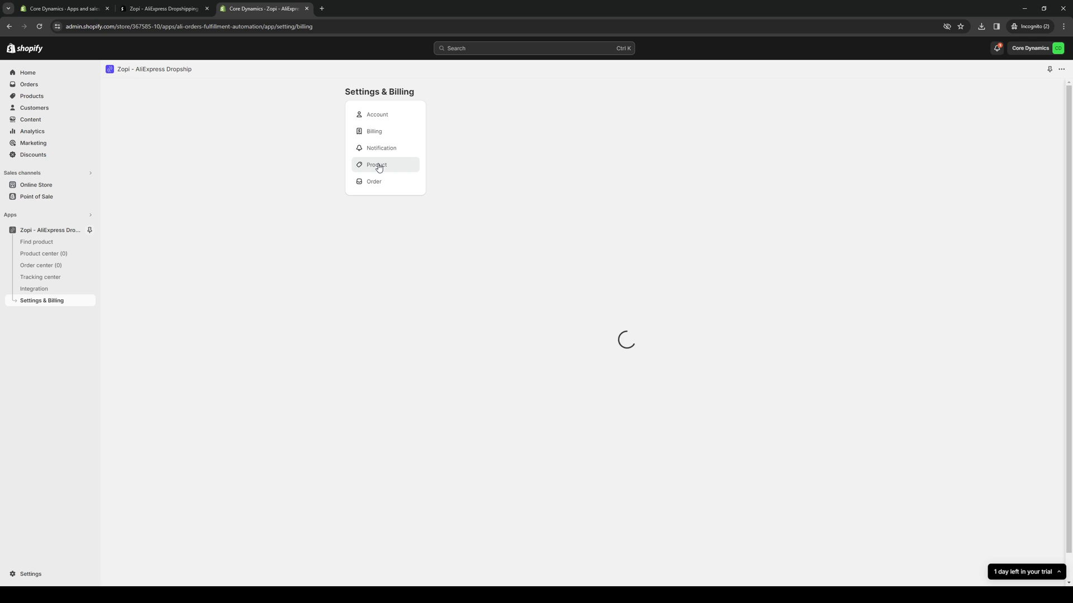
click(377, 165)
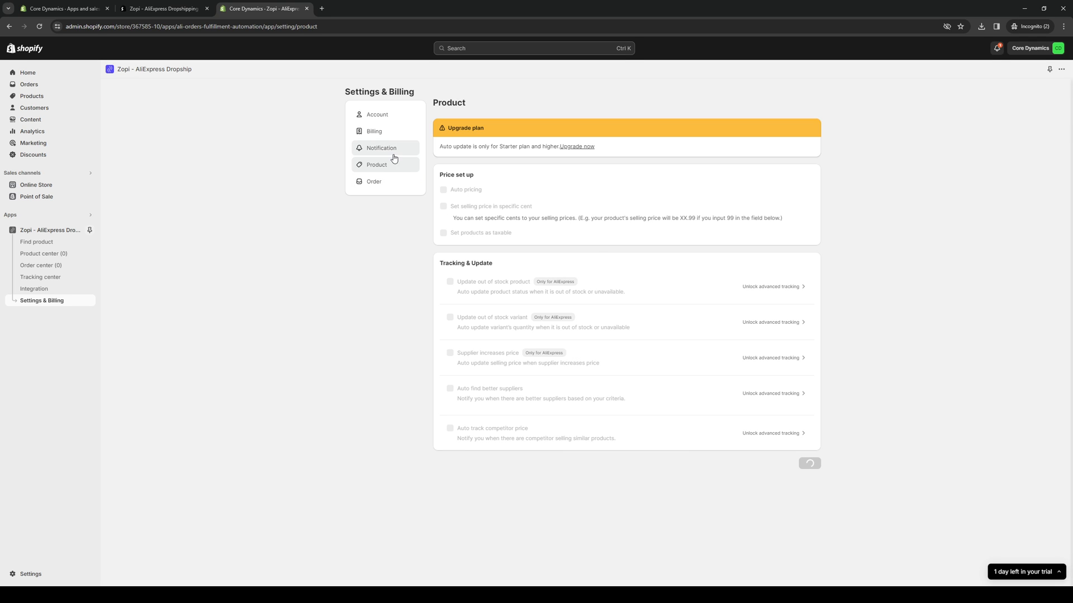
click(444, 189)
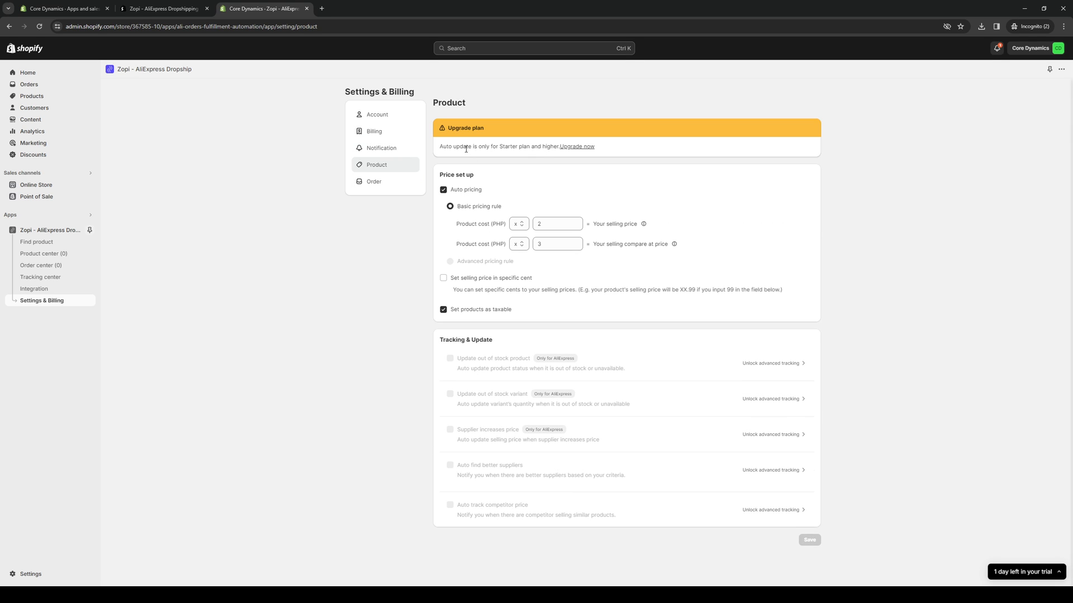
mouse_move(523, 155)
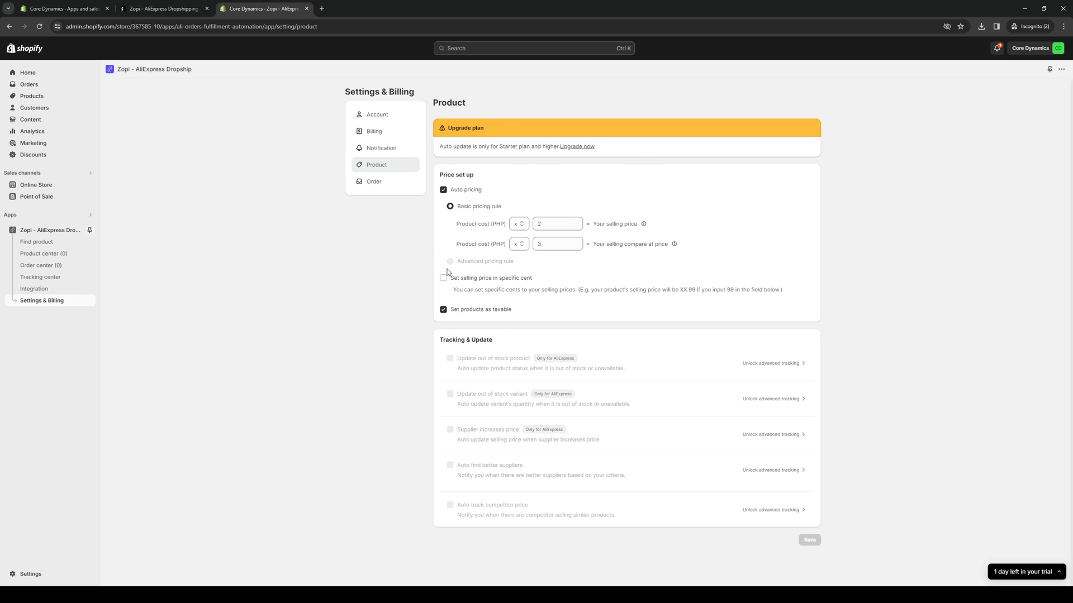
mouse_move(442, 216)
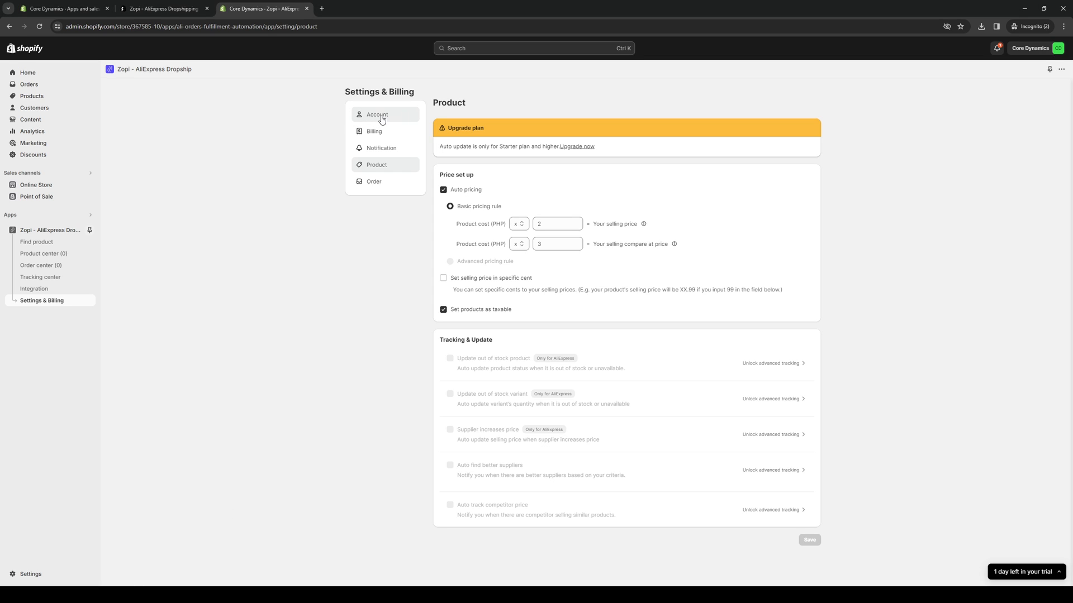
click(377, 114)
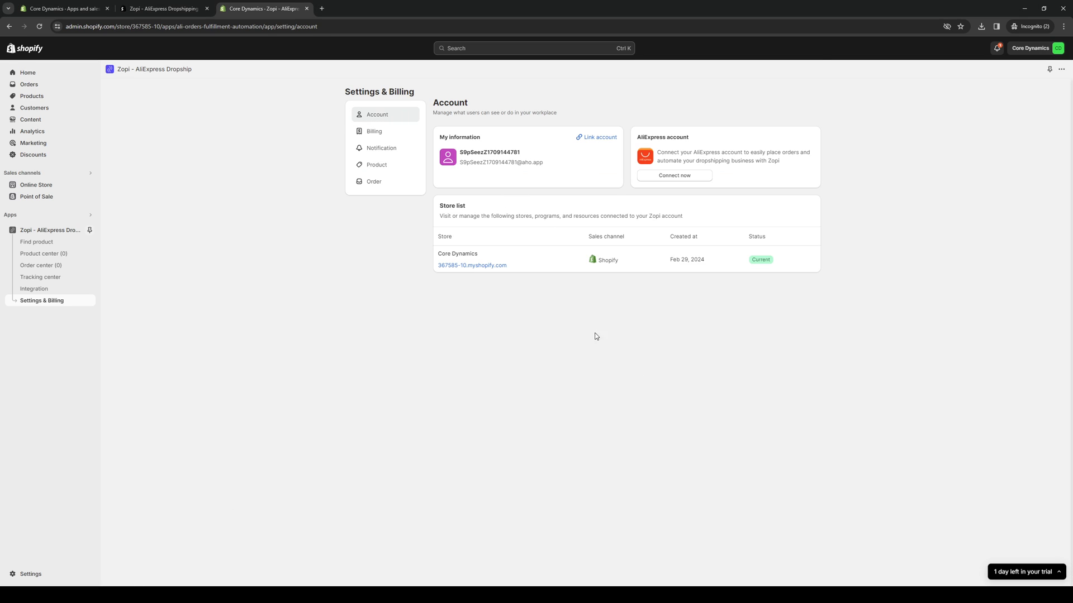
click(374, 131)
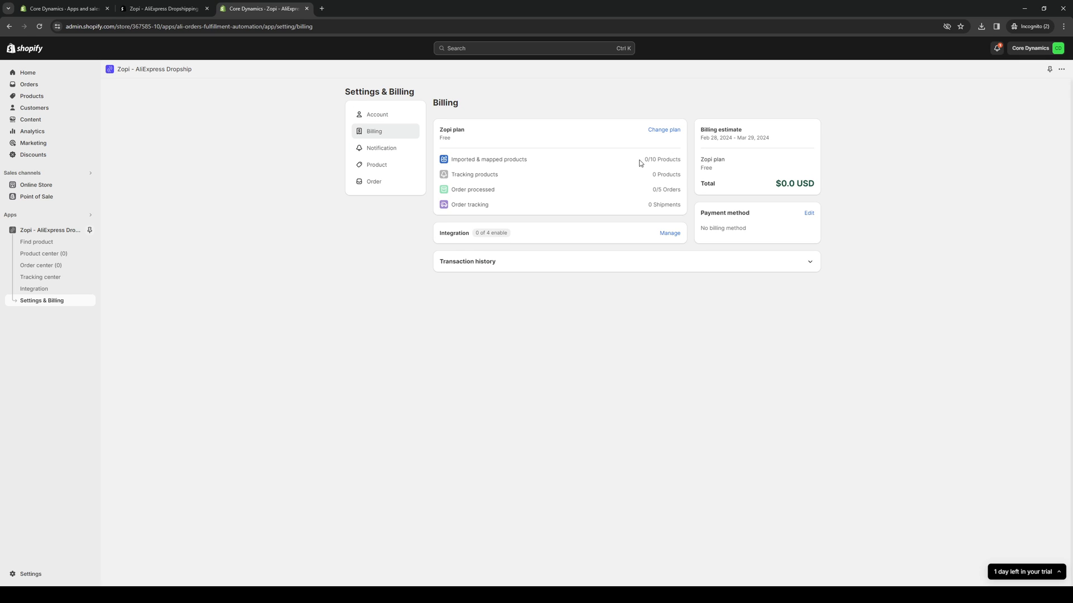
click(34, 289)
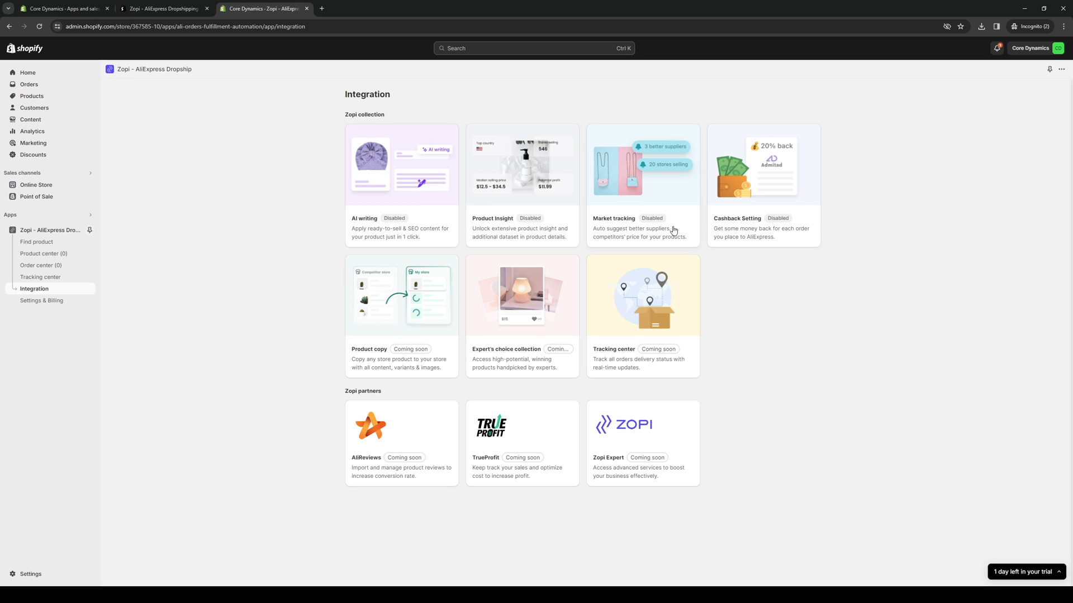
mouse_move(634, 321)
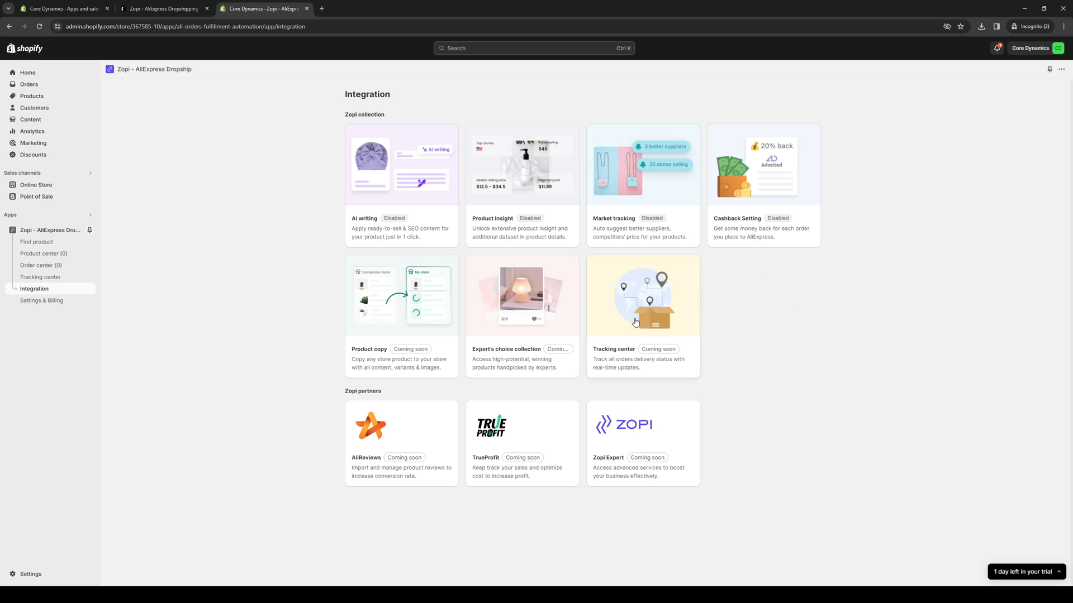
mouse_move(521, 349)
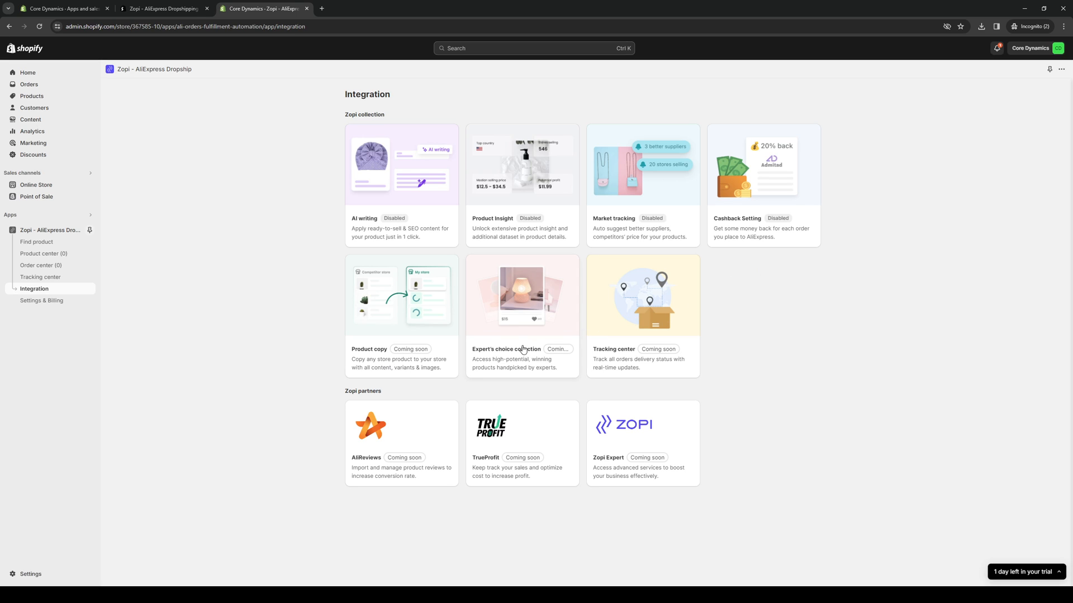
mouse_move(614, 357)
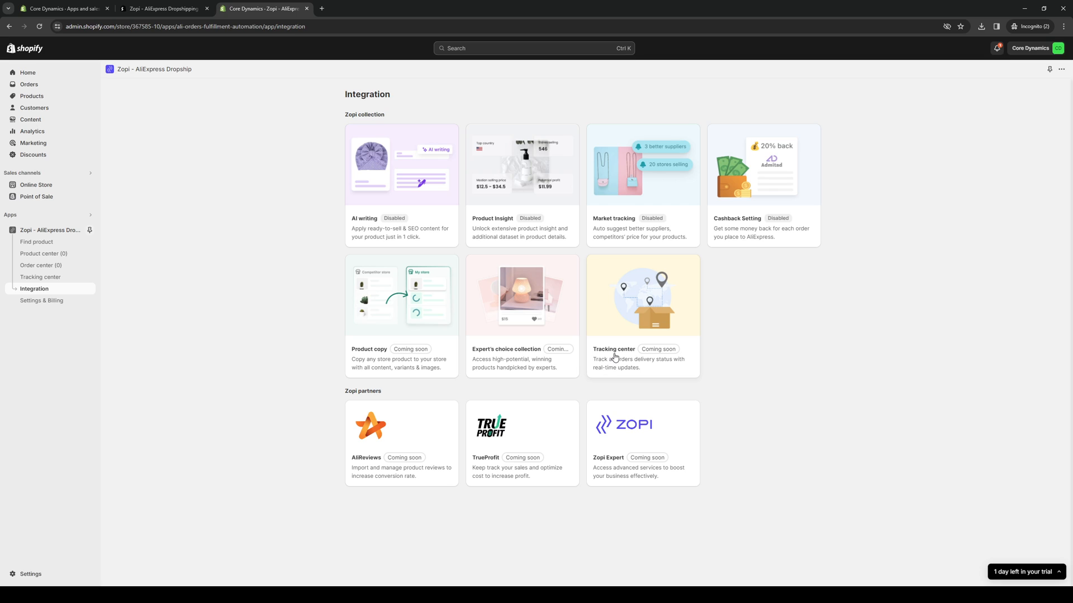
mouse_move(404, 473)
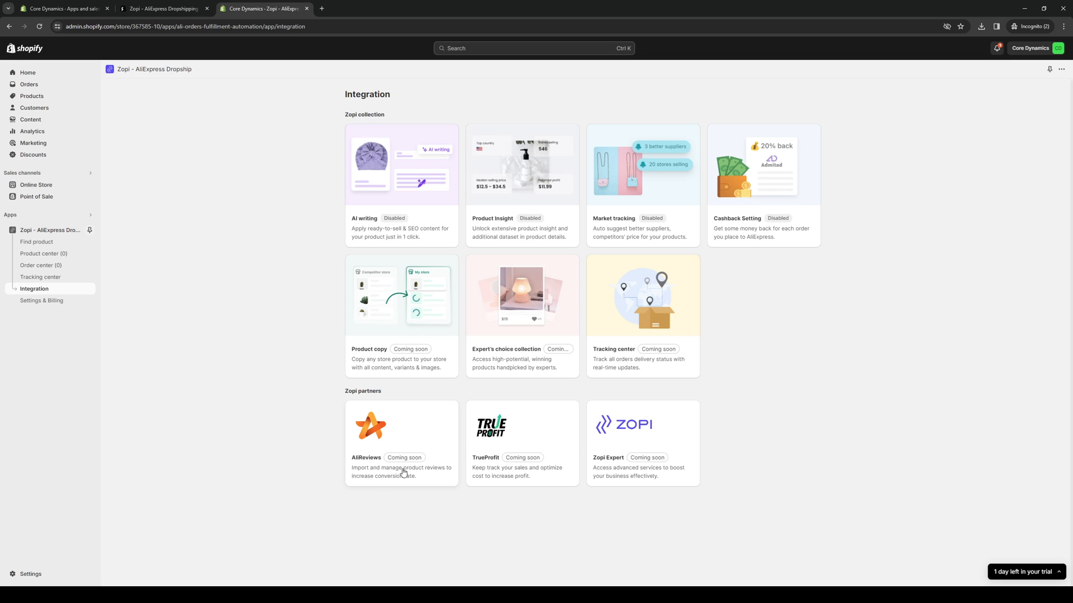
mouse_move(489, 505)
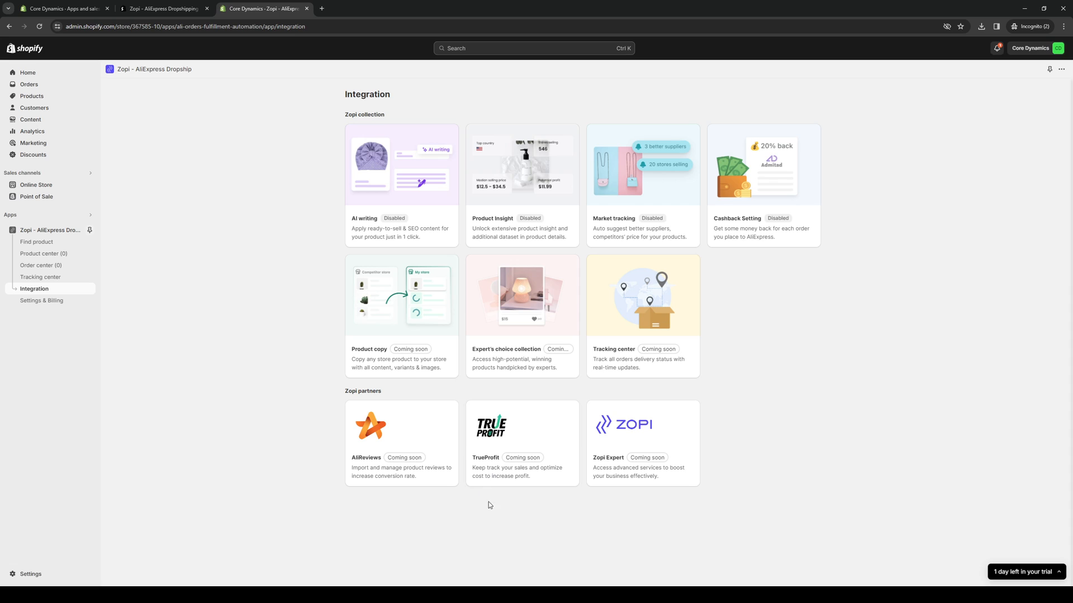
mouse_move(99, 415)
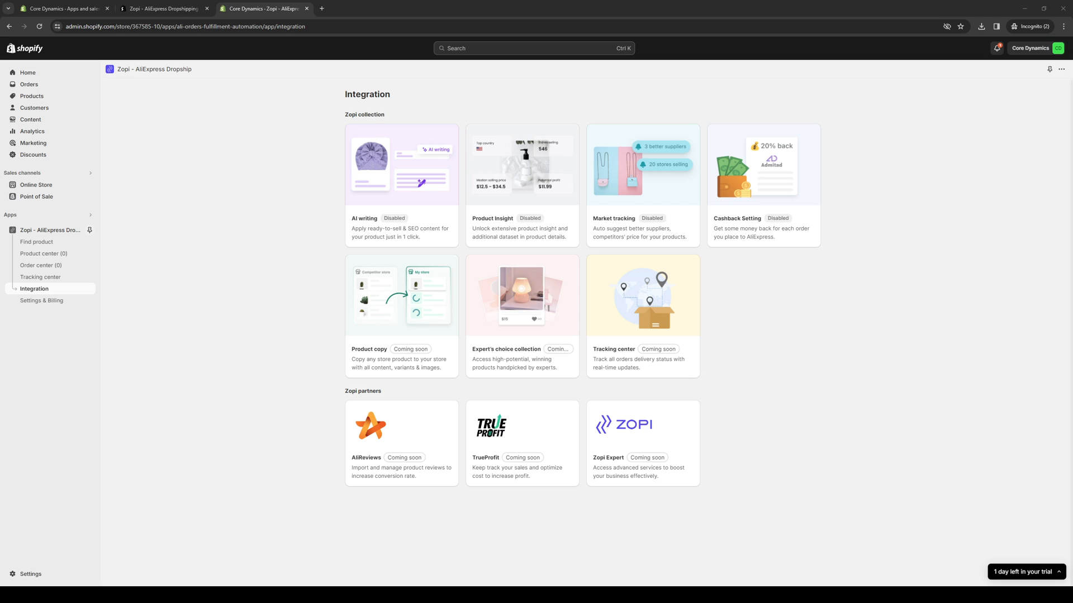
mouse_move(210, 295)
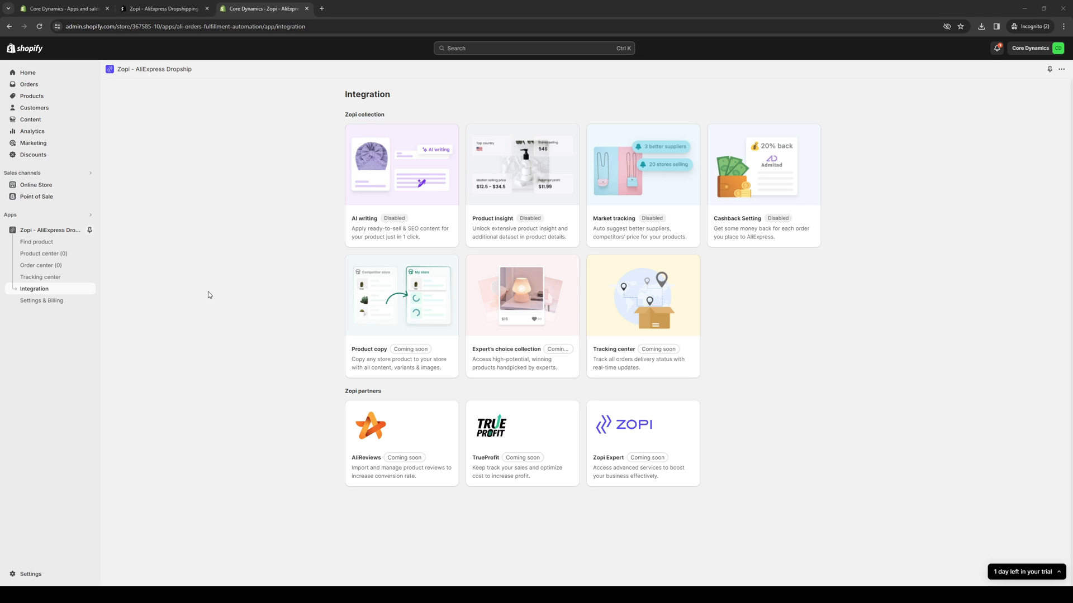
mouse_move(262, 261)
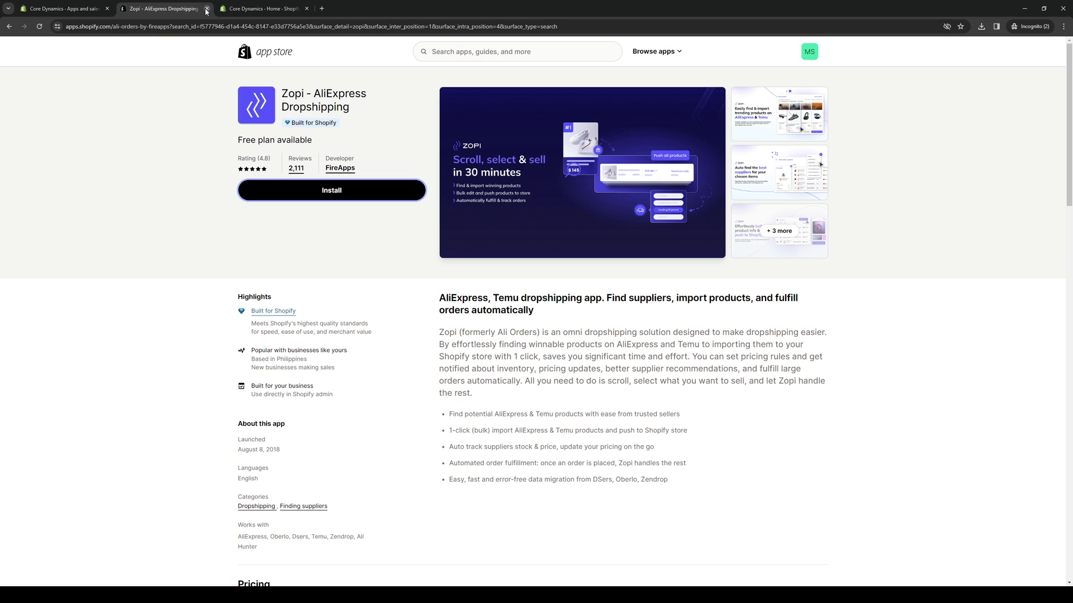
Close the App Store tab and dismiss the 'Extend your trial' banner on Home
click(207, 9)
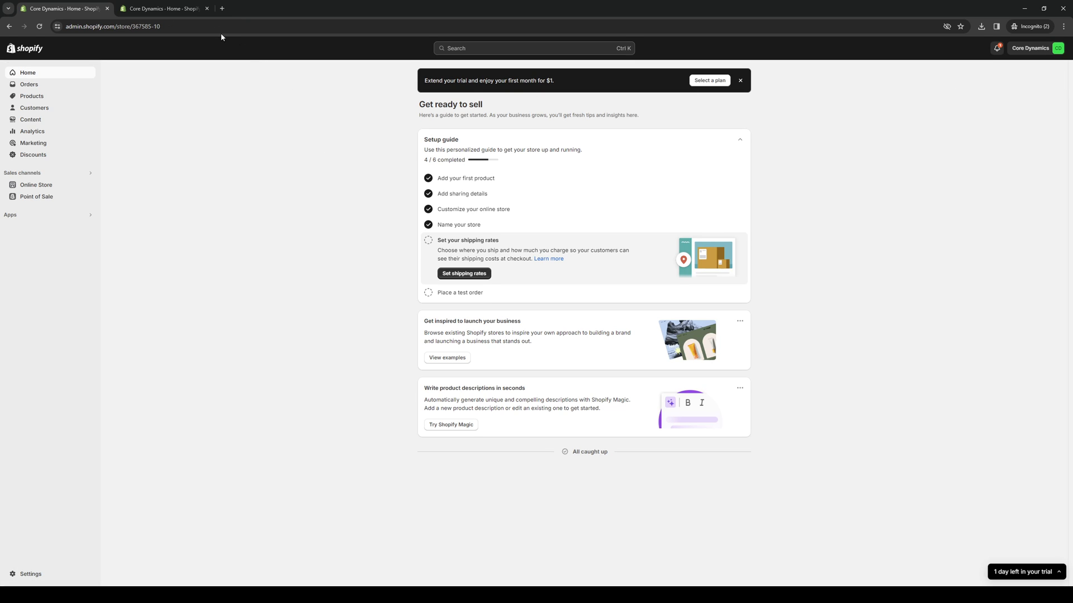
click(740, 80)
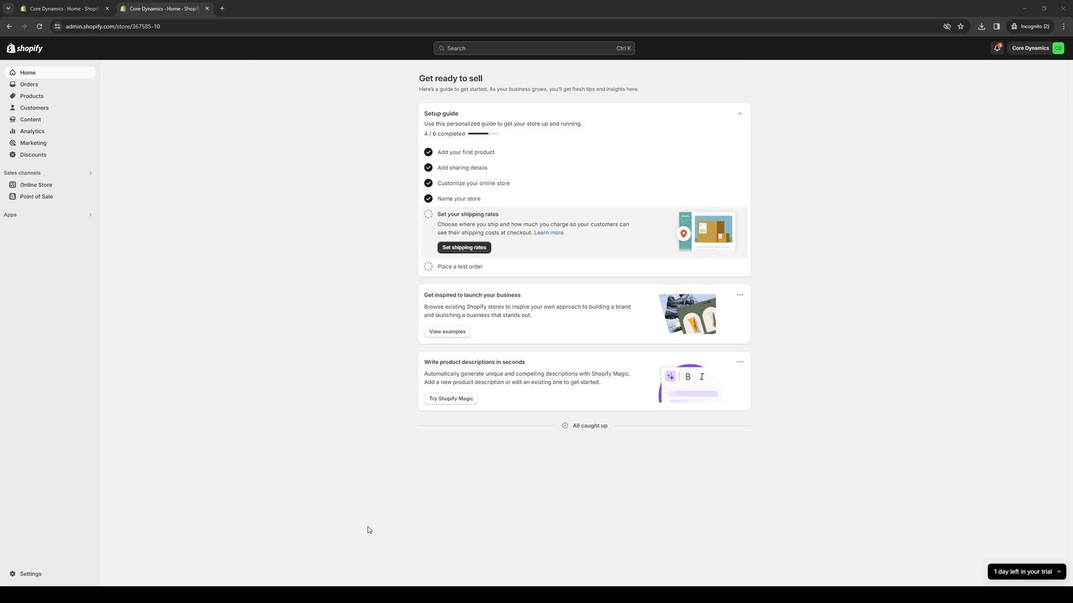
mouse_move(637, 396)
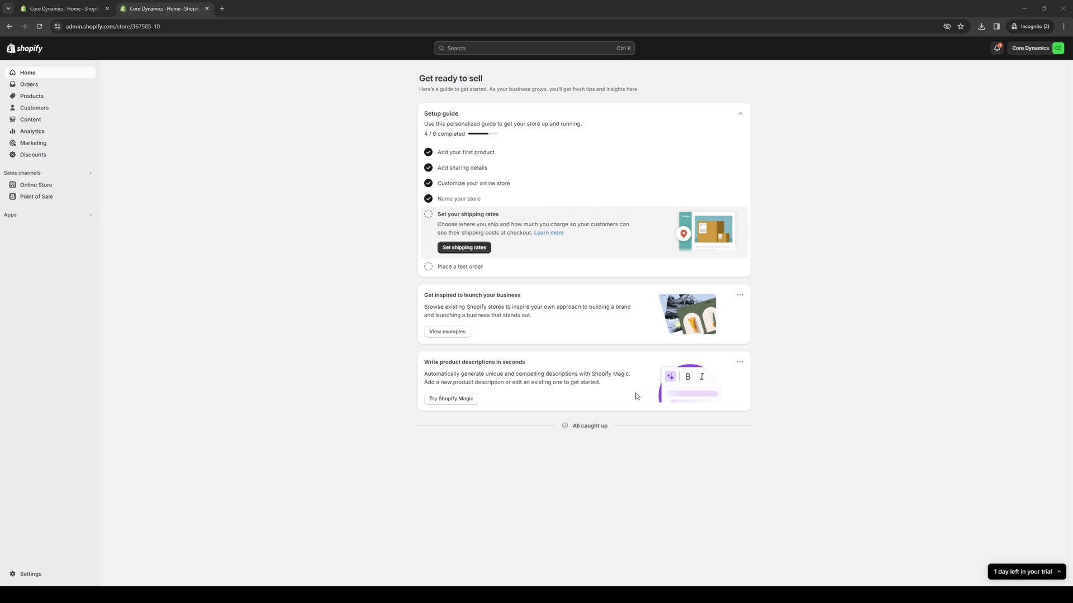